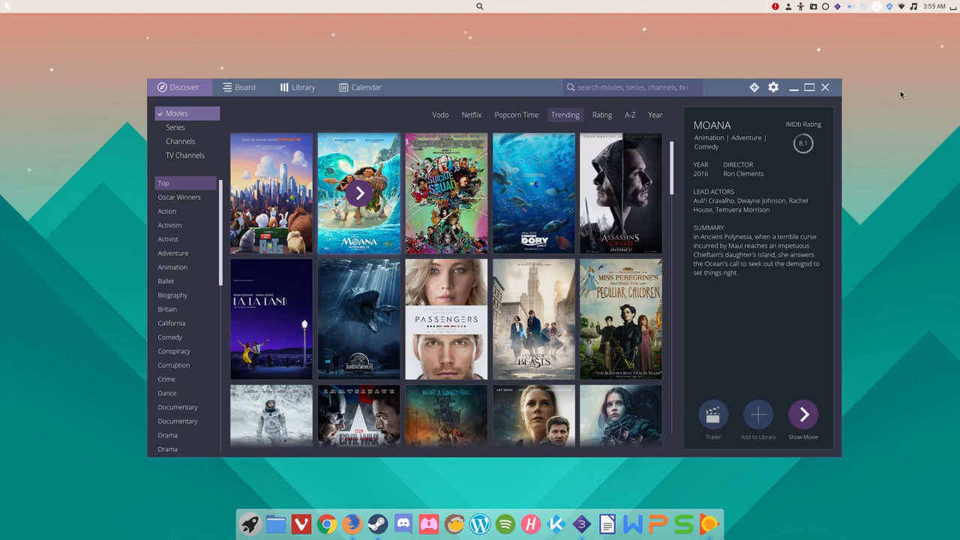
{"action": "mouse_move", "coordinate": [378, 523]}
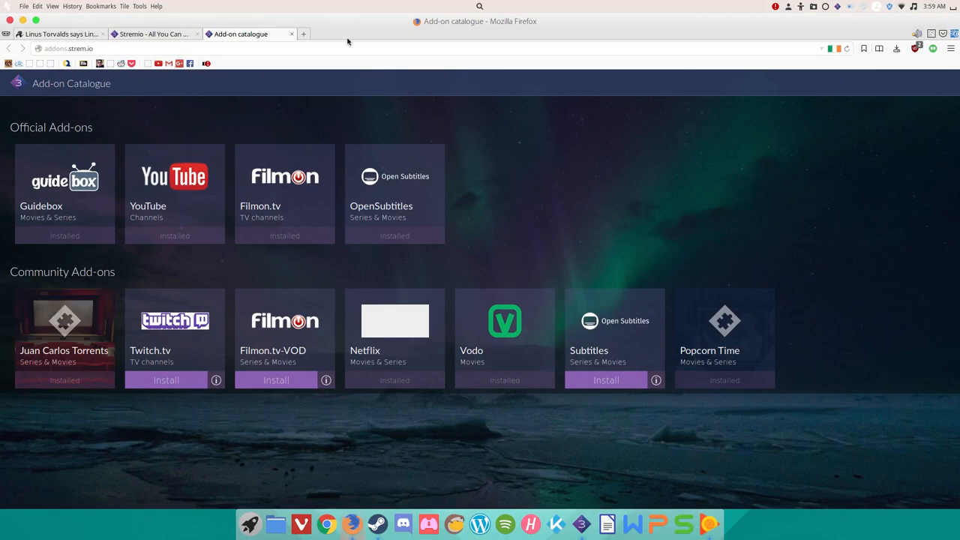
- Open the Stremio website's home page and read down to 'Enjoy Your Personal Library Synced'
{"action": "left_click", "coordinate": [154, 34]}
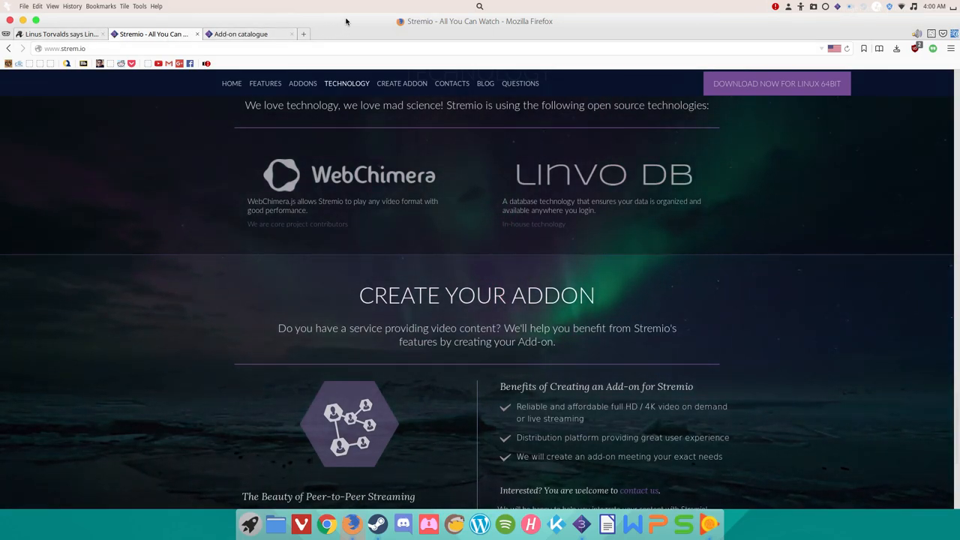
{"action": "left_click", "coordinate": [302, 83]}
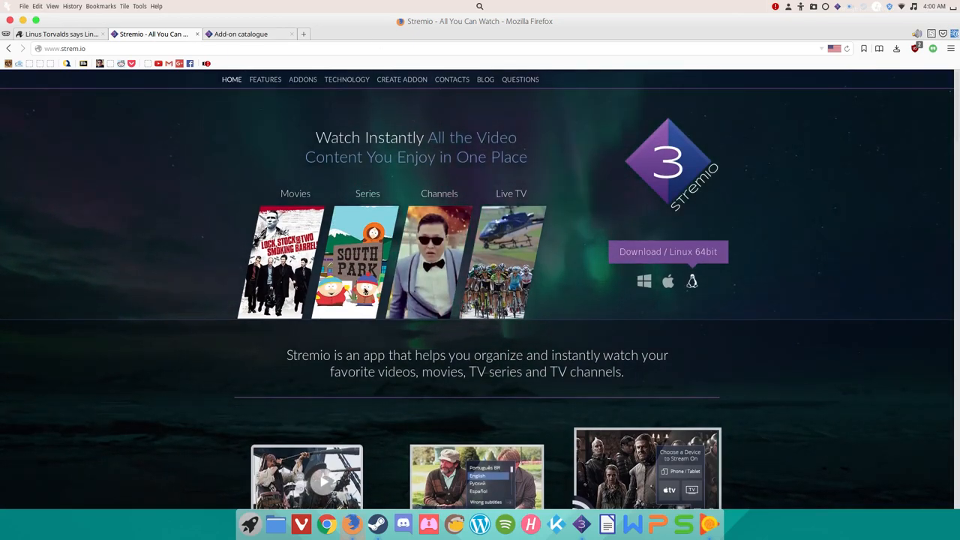
{"action": "scroll", "scroll_direction": "down", "scroll_amount": 3}
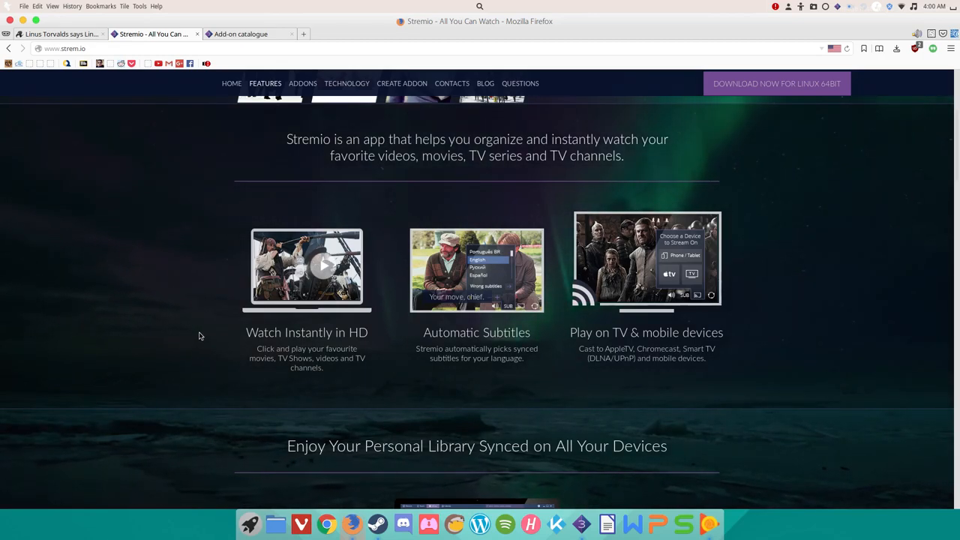
{"action": "scroll", "scroll_direction": "down", "scroll_amount": 3}
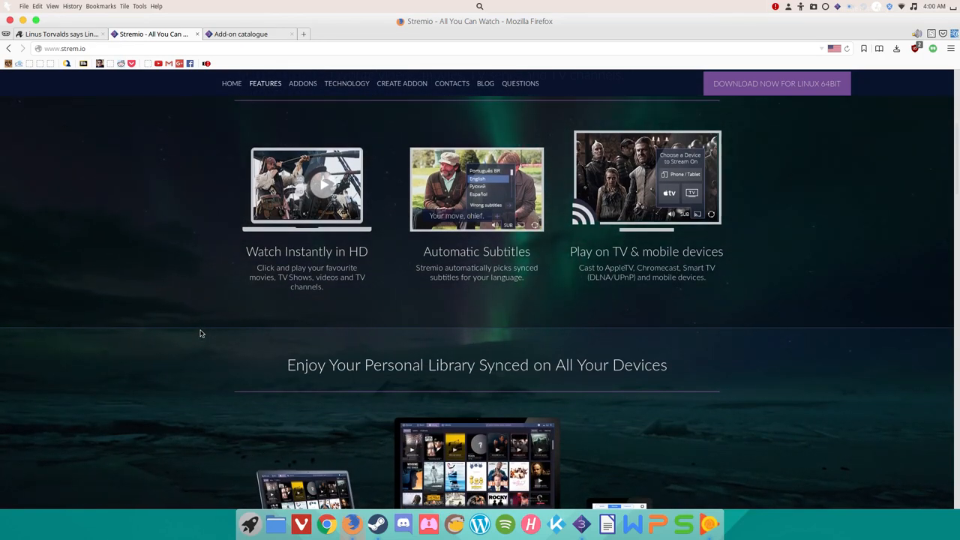
{"action": "mouse_move", "coordinate": [418, 188]}
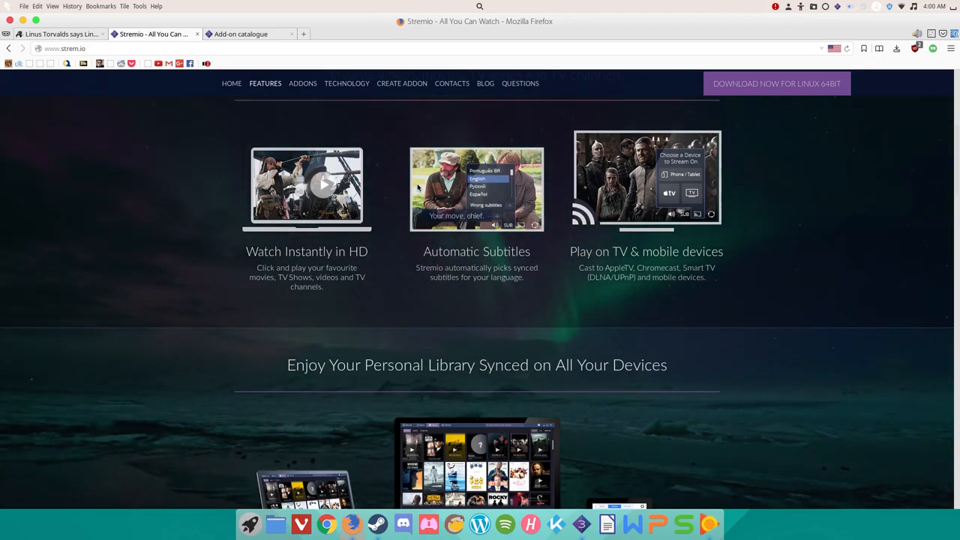
{"action": "mouse_move", "coordinate": [797, 140]}
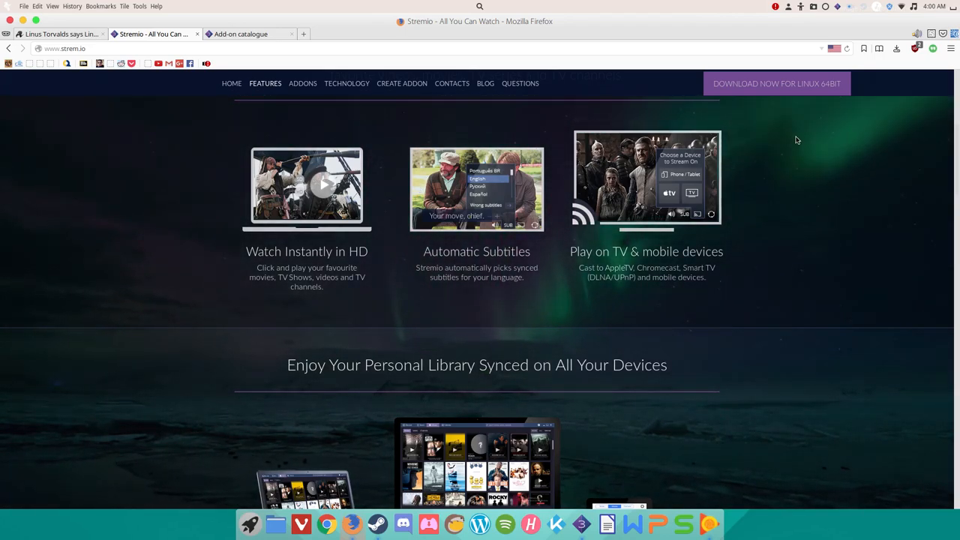
{"action": "mouse_move", "coordinate": [666, 198]}
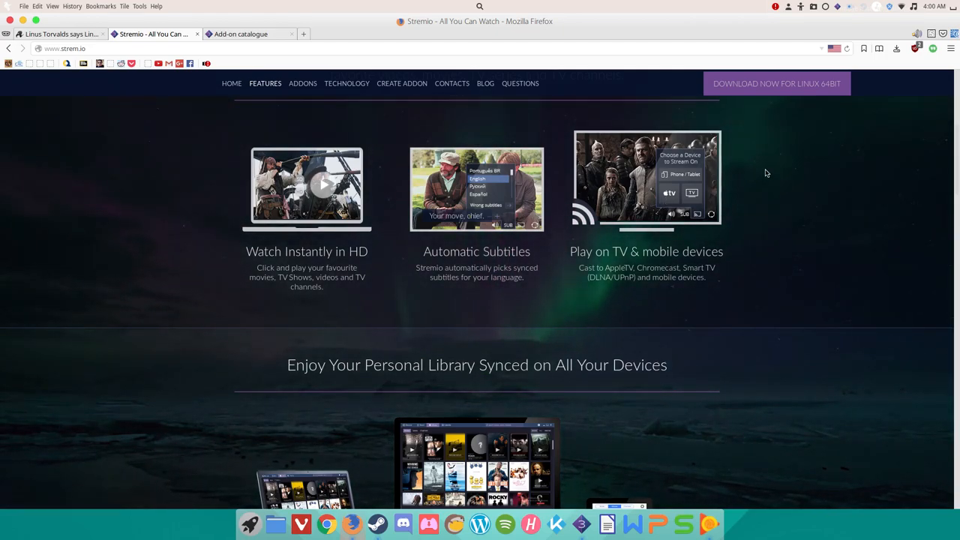
{"action": "scroll", "scroll_direction": "down", "scroll_amount": 3}
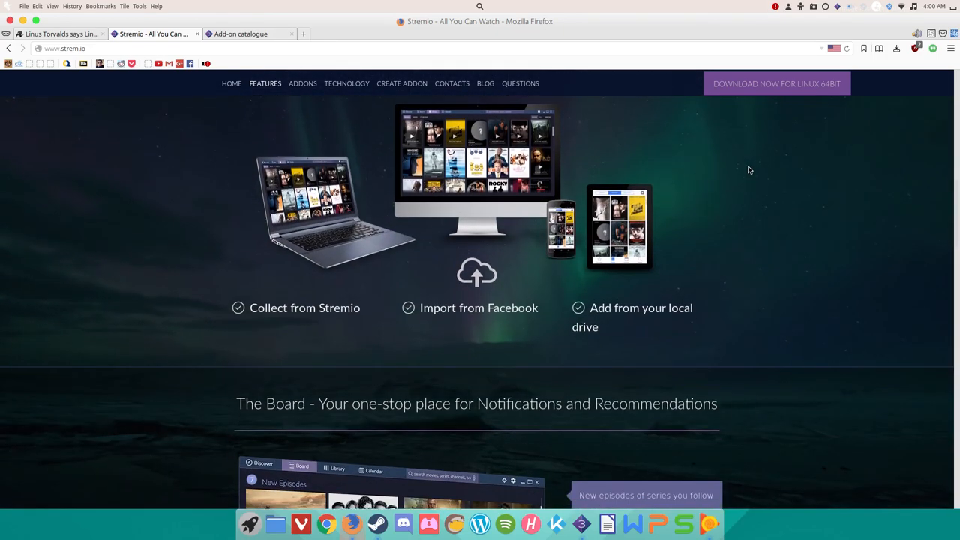
{"action": "scroll", "scroll_direction": "down", "scroll_amount": 3}
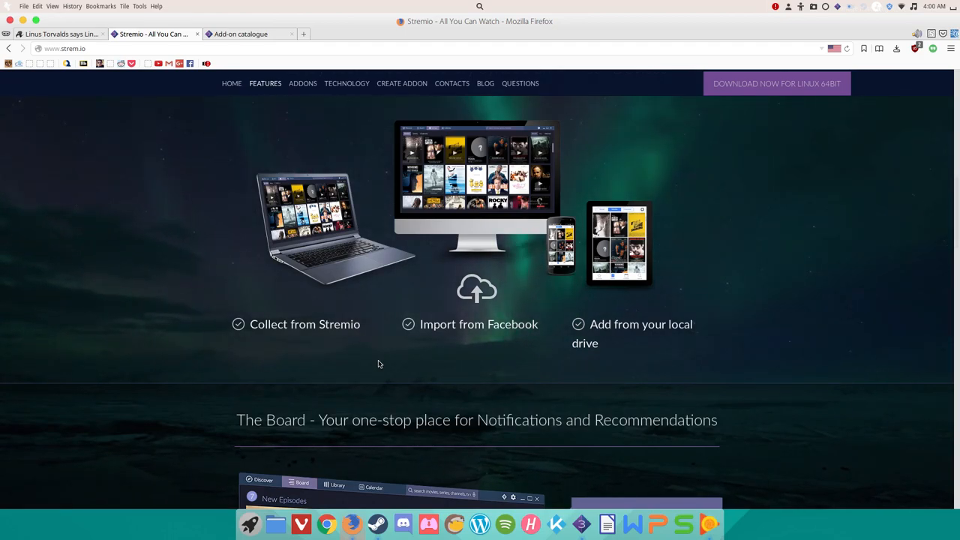
{"action": "mouse_move", "coordinate": [341, 358]}
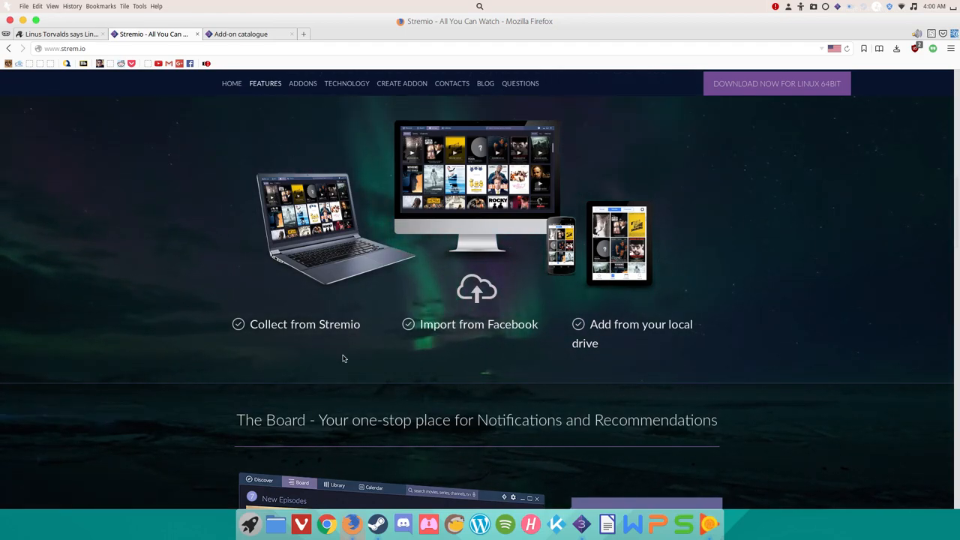
- Read past the YouTube, Filmon TV, Vodo and Guidebox add-ons to the Technology section
{"action": "scroll", "scroll_direction": "down", "scroll_amount": 3}
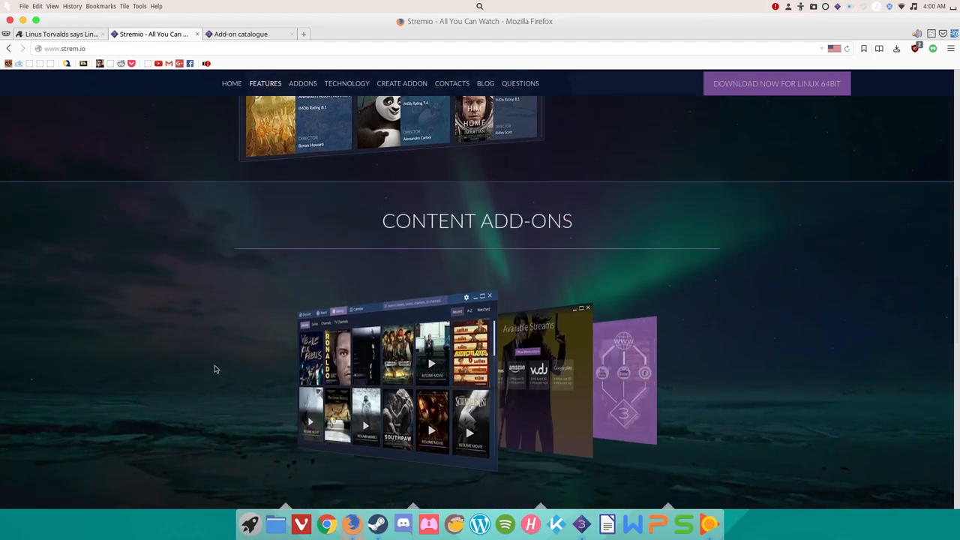
{"action": "scroll", "scroll_direction": "down", "scroll_amount": 3}
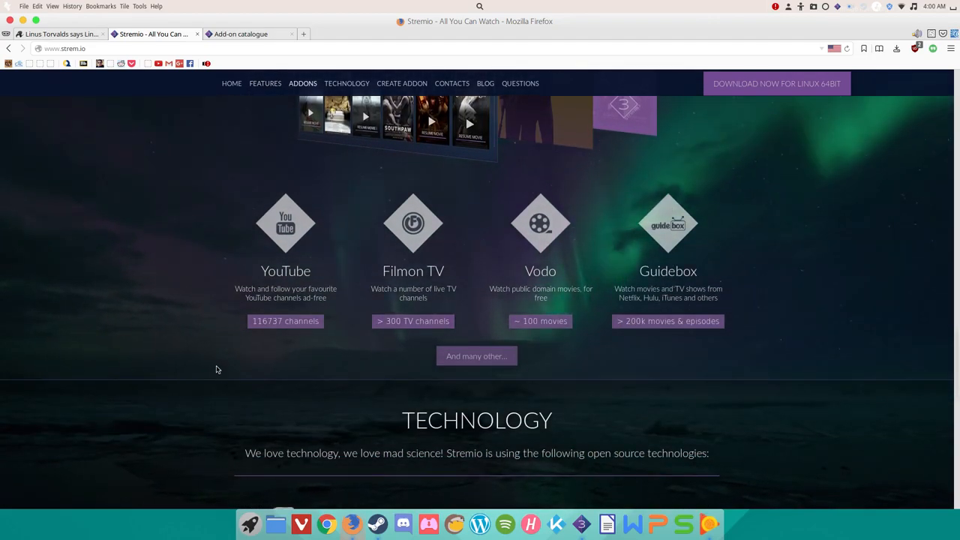
{"action": "mouse_move", "coordinate": [200, 376]}
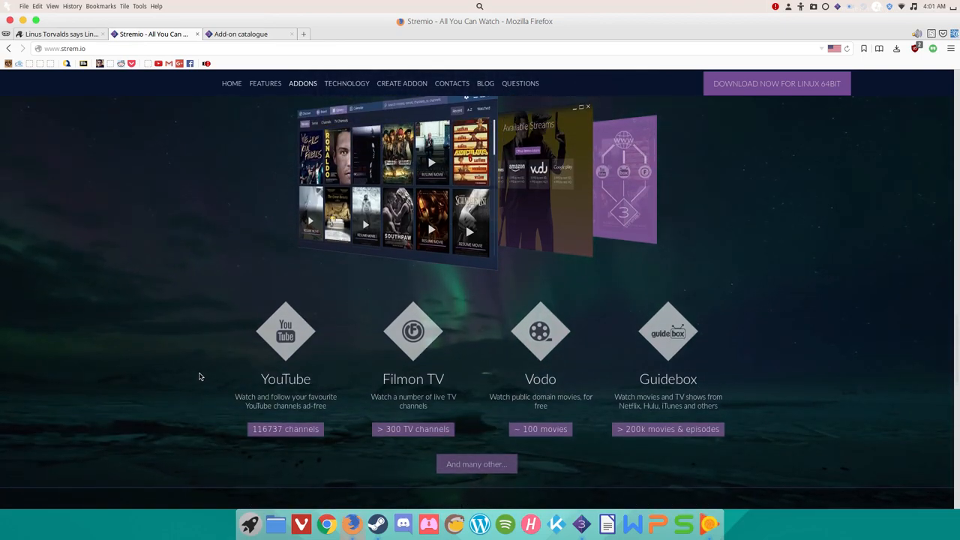
{"action": "scroll", "scroll_direction": "down", "scroll_amount": 3}
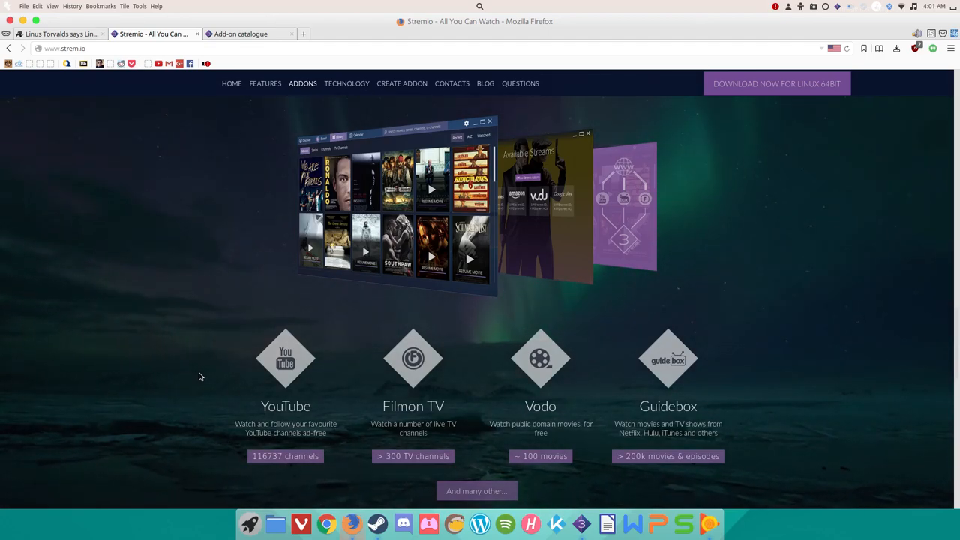
{"action": "right_click", "coordinate": [200, 377]}
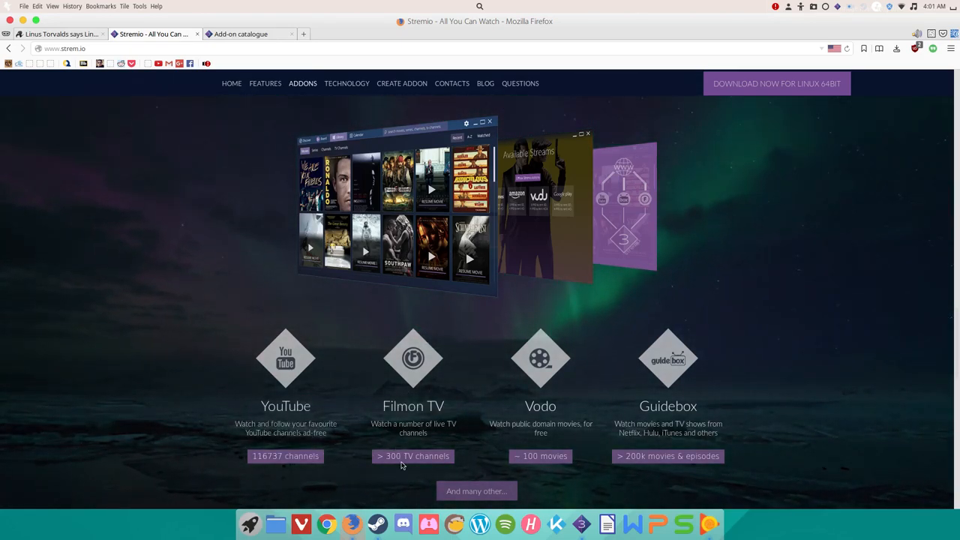
{"action": "mouse_move", "coordinate": [344, 405]}
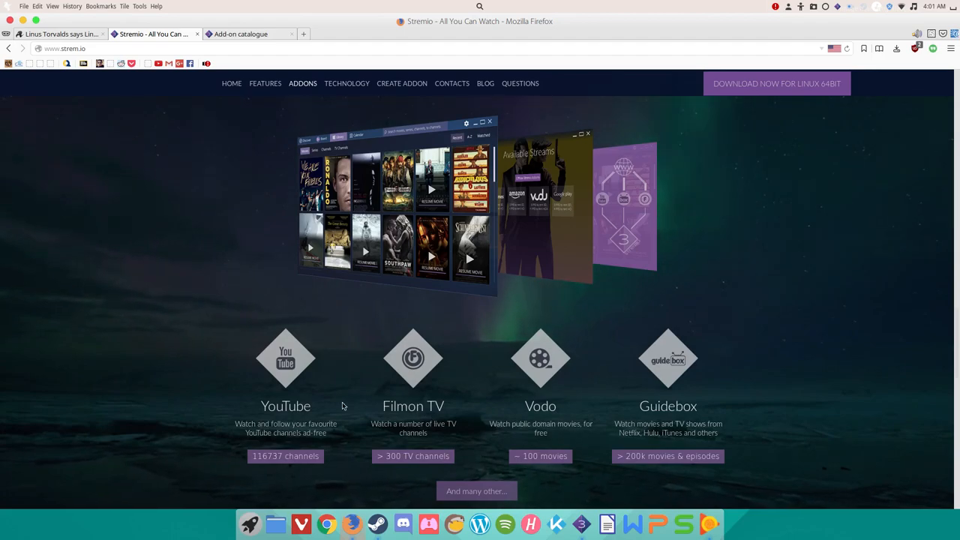
{"action": "mouse_move", "coordinate": [119, 328]}
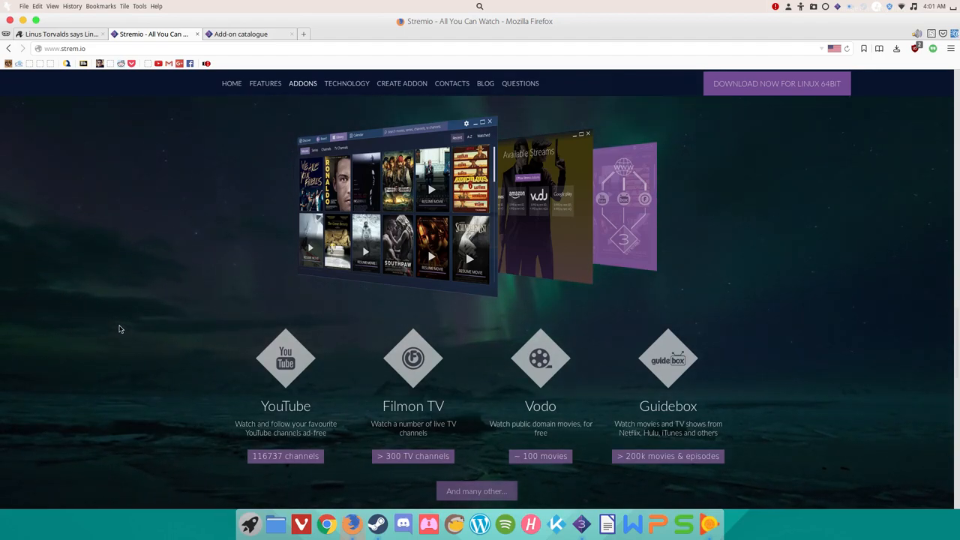
{"action": "mouse_move", "coordinate": [131, 331]}
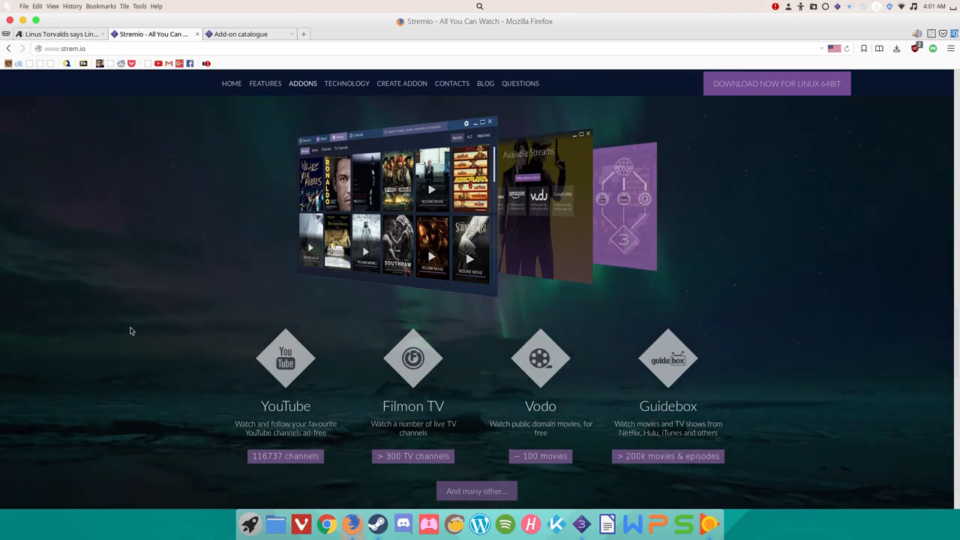
{"action": "scroll", "scroll_direction": "down", "scroll_amount": 3}
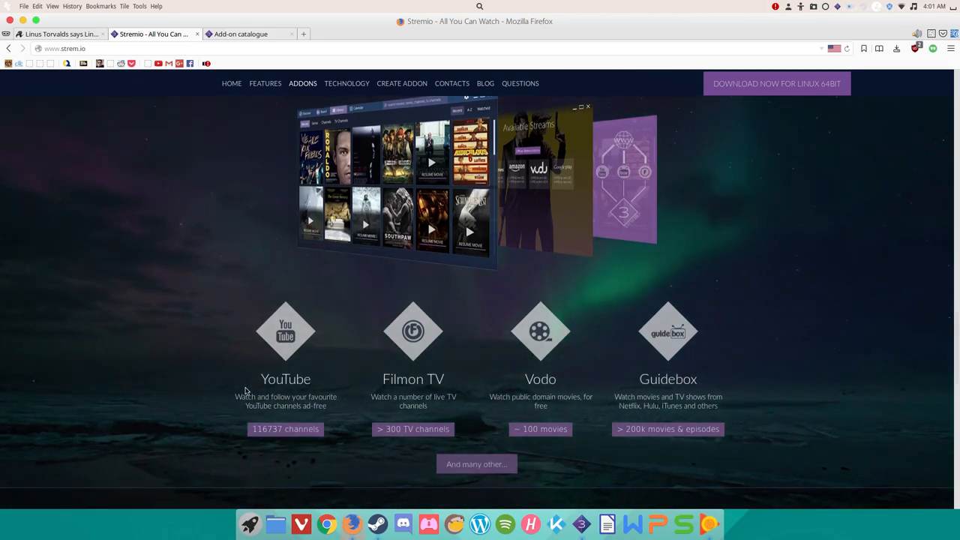
{"action": "double_click", "coordinate": [285, 379]}
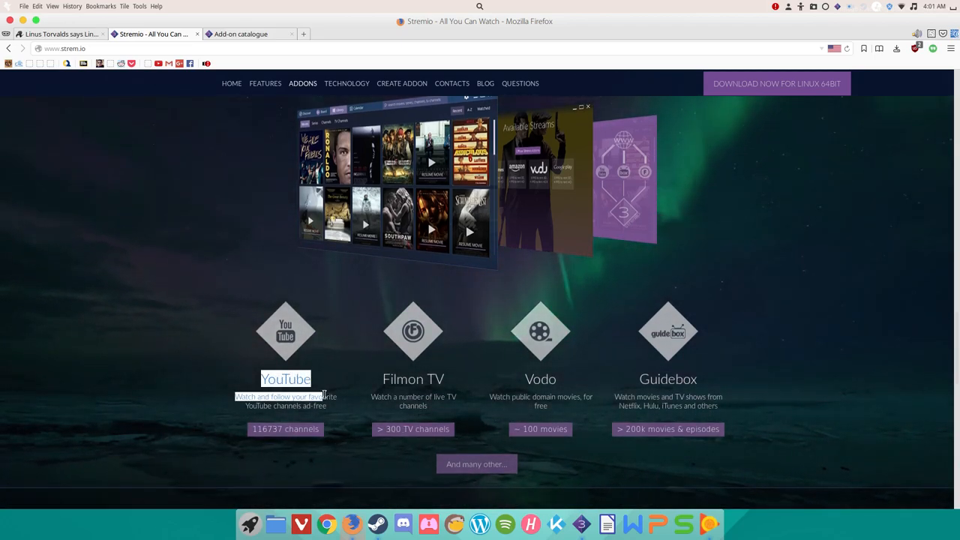
{"action": "scroll", "scroll_direction": "down", "scroll_amount": 3}
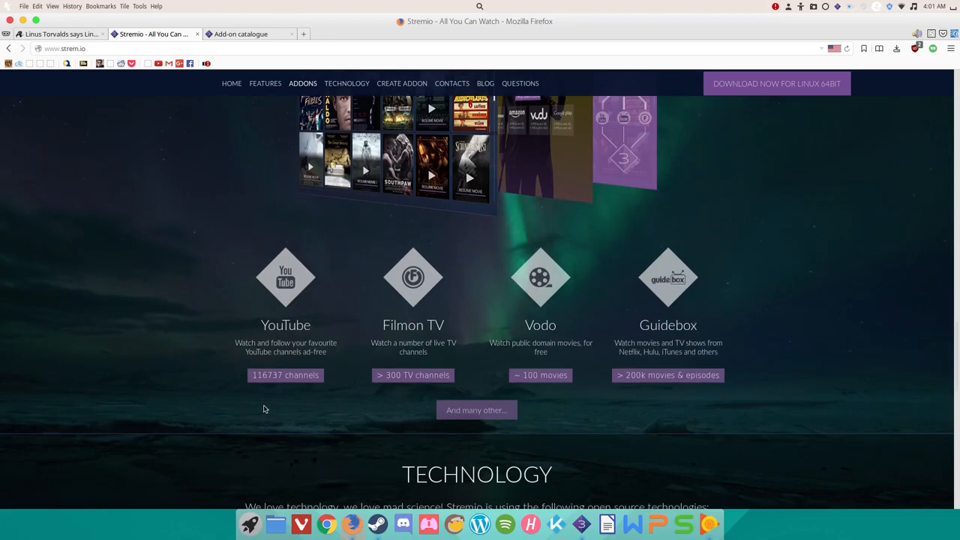
{"action": "scroll", "scroll_direction": "down", "scroll_amount": 3}
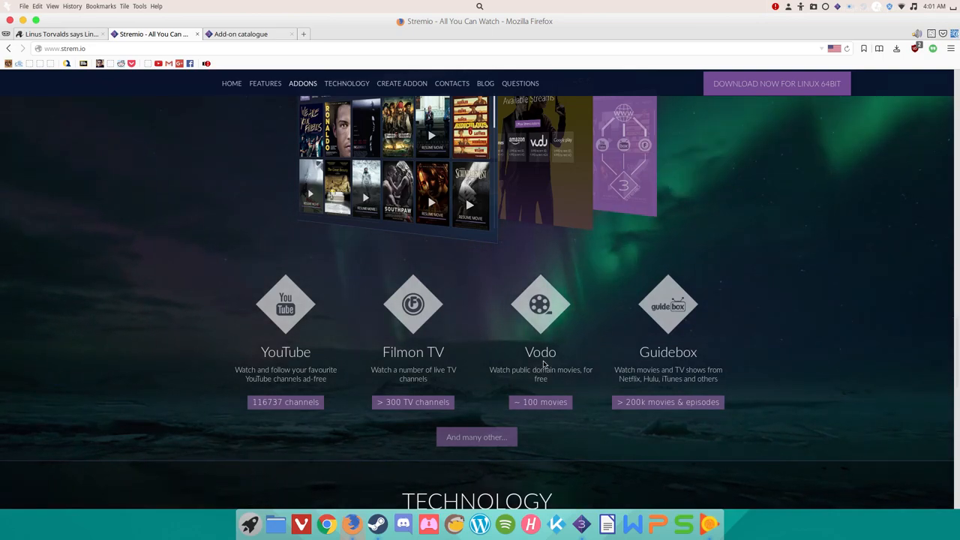
{"action": "scroll", "scroll_direction": "down", "scroll_amount": 3}
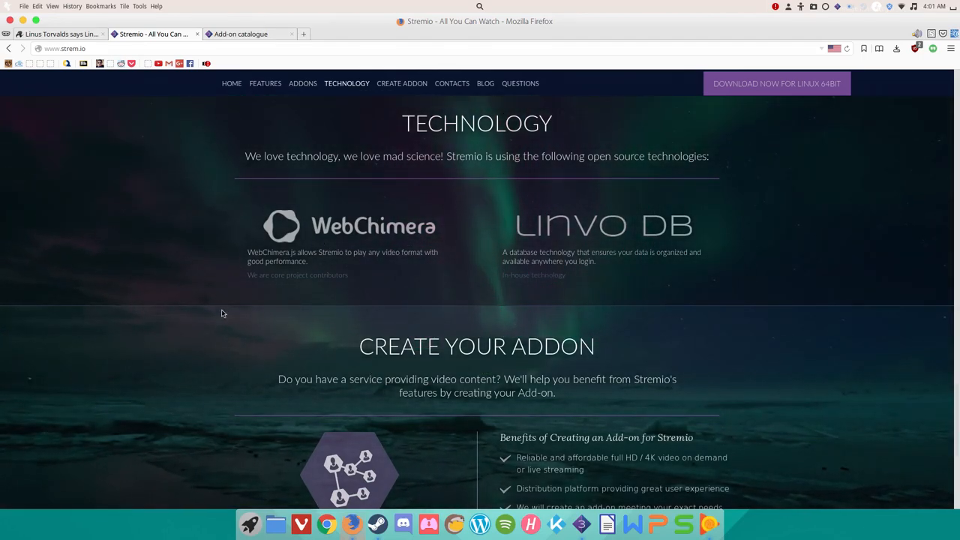
- Jump to the Create Your Addon section and scroll down to the blog-post footer
{"action": "left_click", "coordinate": [402, 84]}
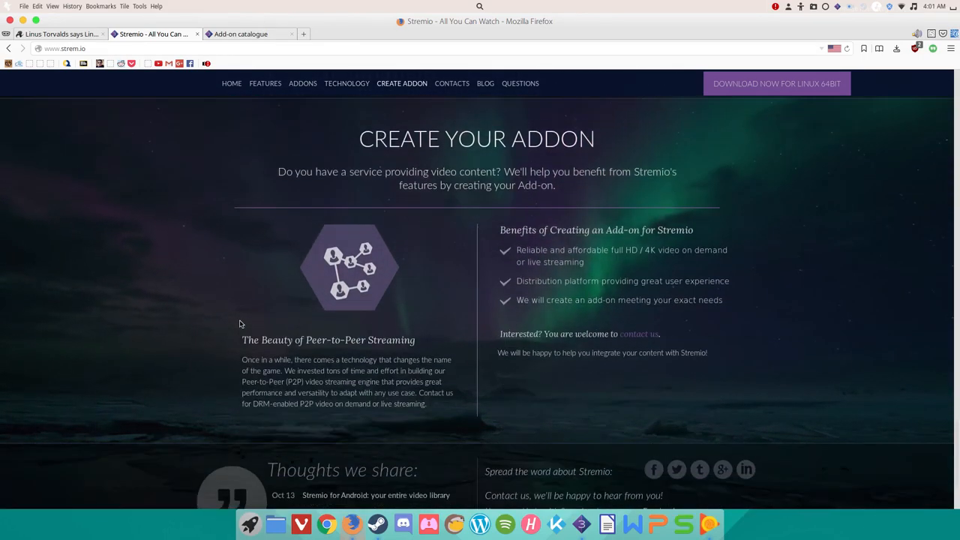
{"action": "scroll", "scroll_direction": "down", "scroll_amount": 3}
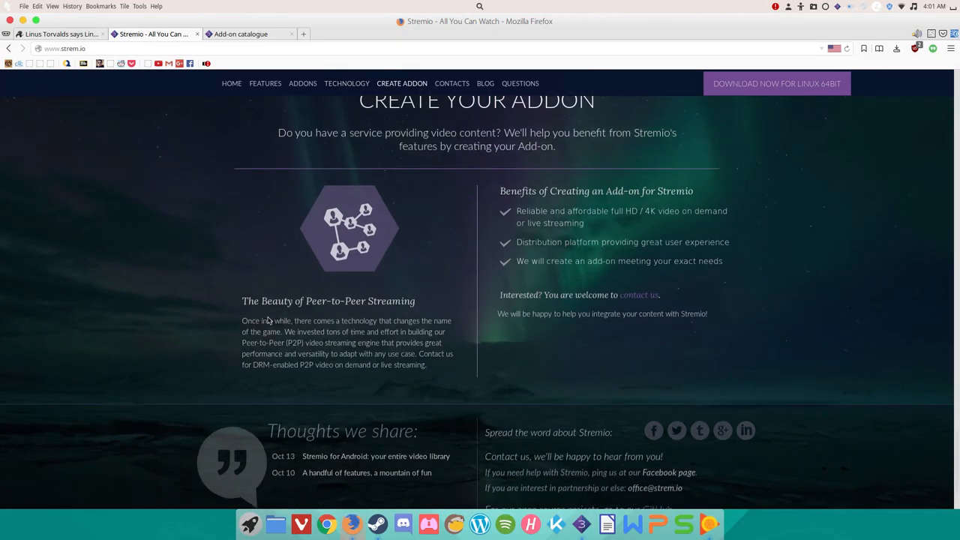
{"action": "scroll", "scroll_direction": "down", "scroll_amount": 3}
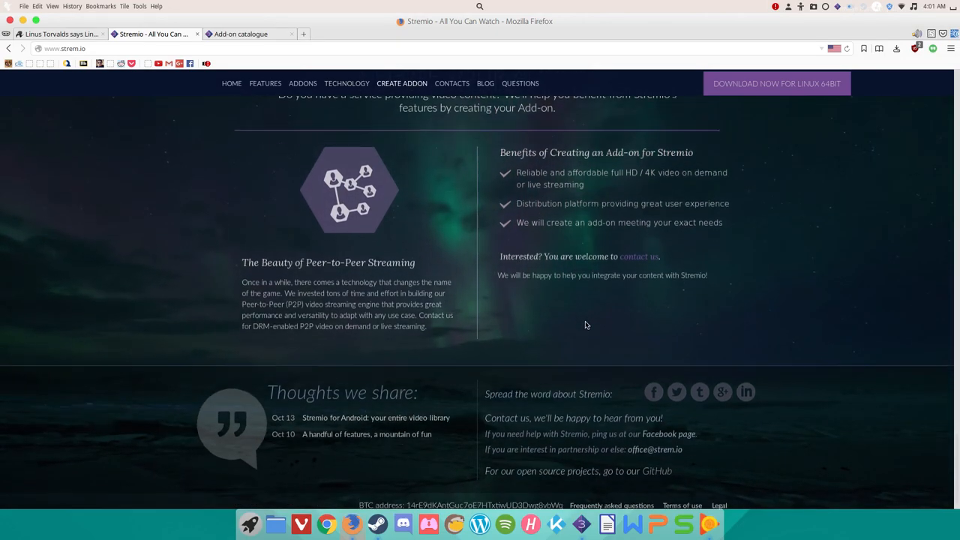
{"action": "scroll", "scroll_direction": "down", "scroll_amount": 3}
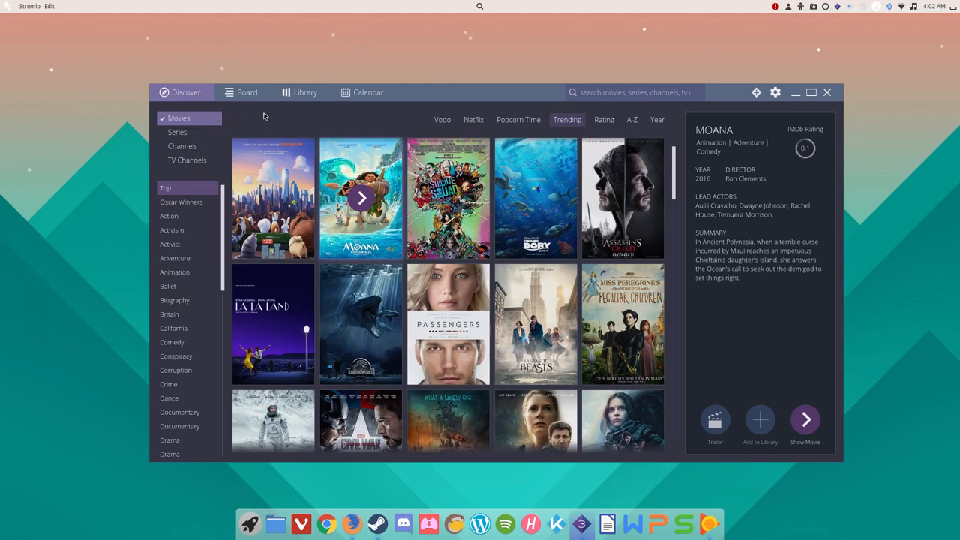
{"action": "mouse_move", "coordinate": [264, 114]}
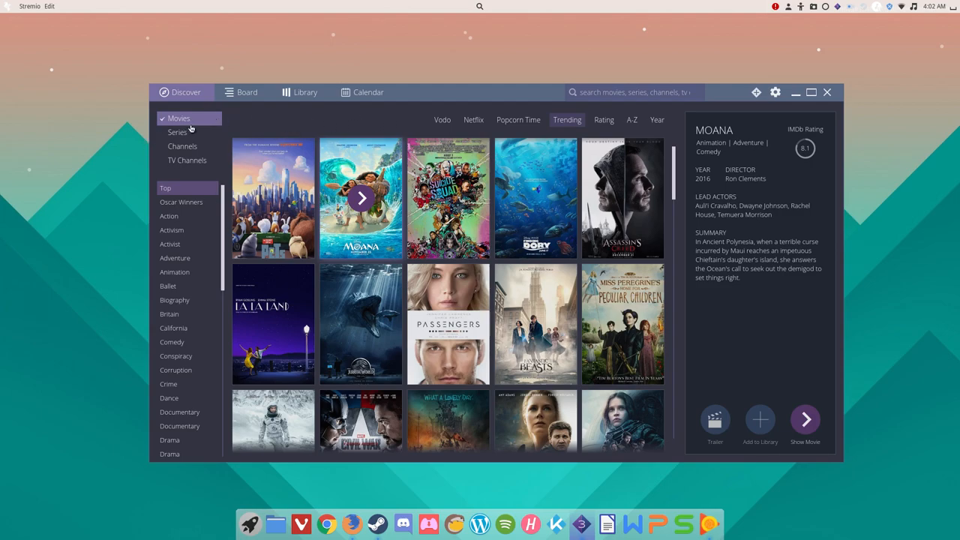
- Scroll the trending movies grid down to Insurgent, Zootopia and Gone Girl
{"action": "scroll", "scroll_direction": "down", "scroll_amount": 3}
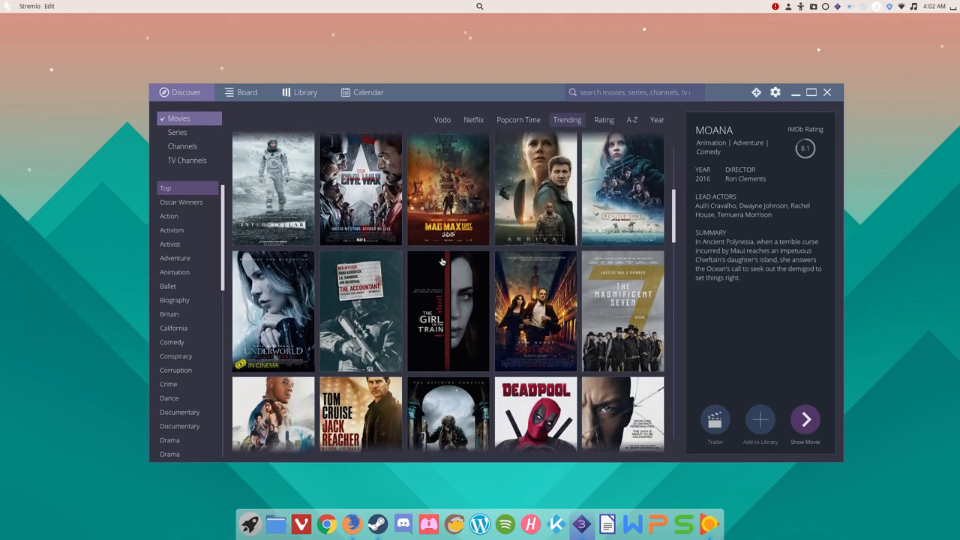
{"action": "scroll", "scroll_direction": "down", "scroll_amount": 3}
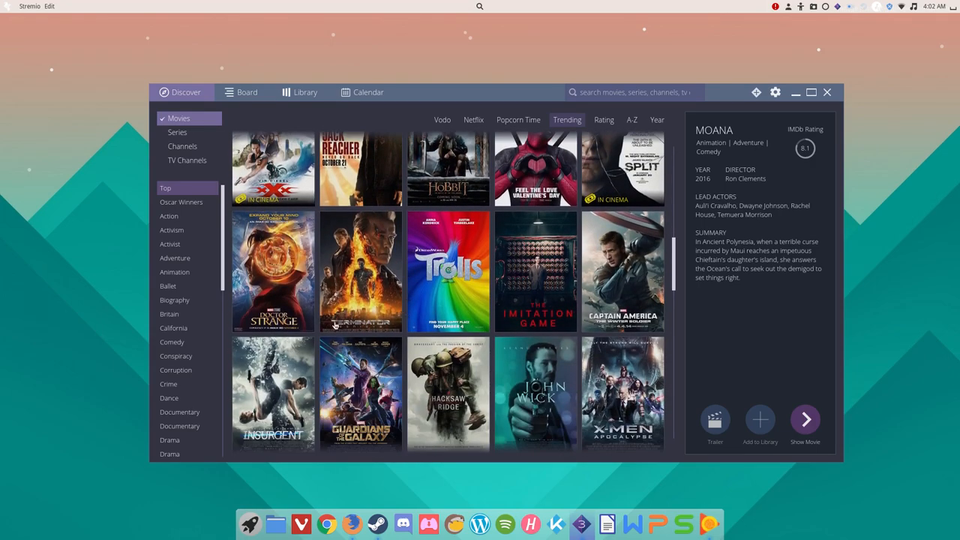
{"action": "scroll", "scroll_direction": "down", "scroll_amount": 3}
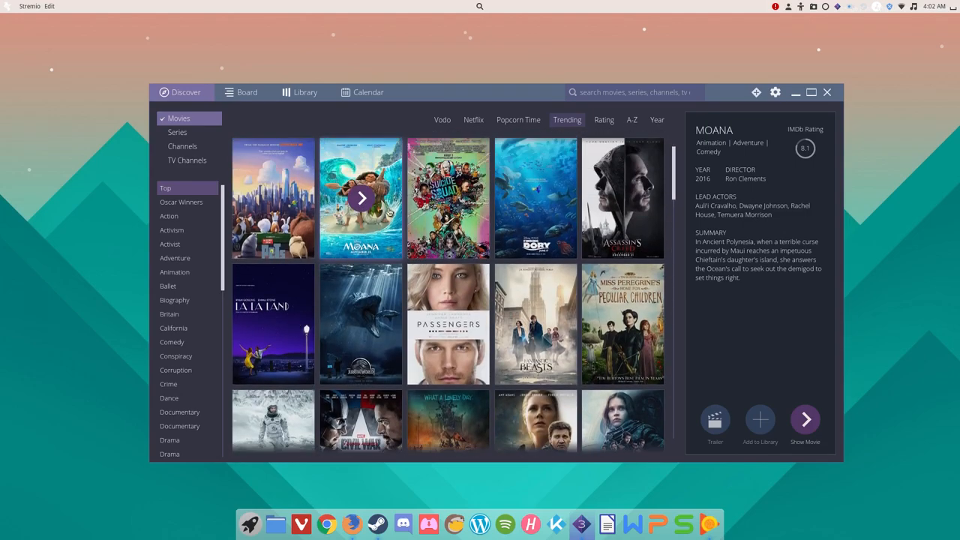
{"action": "scroll", "scroll_direction": "down", "scroll_amount": 3}
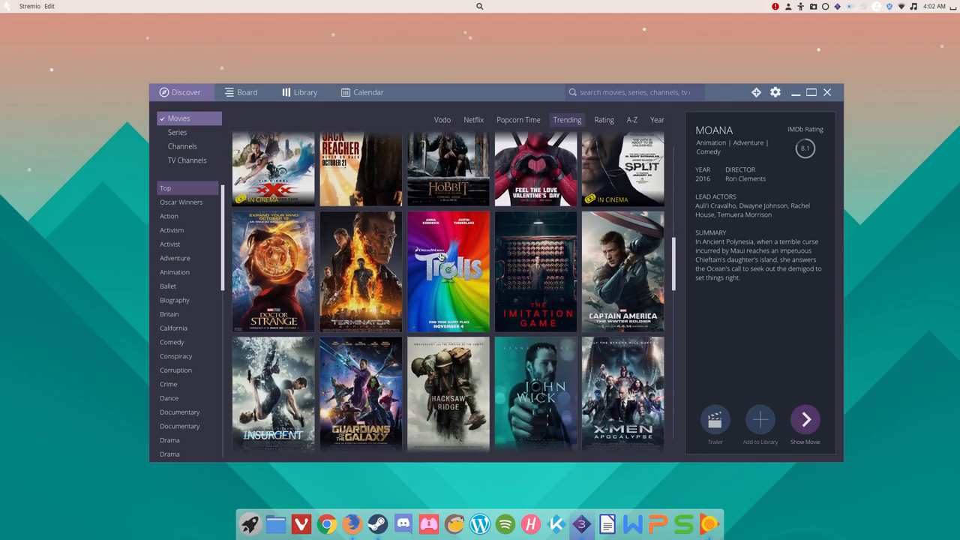
{"action": "scroll", "scroll_direction": "down", "scroll_amount": 3}
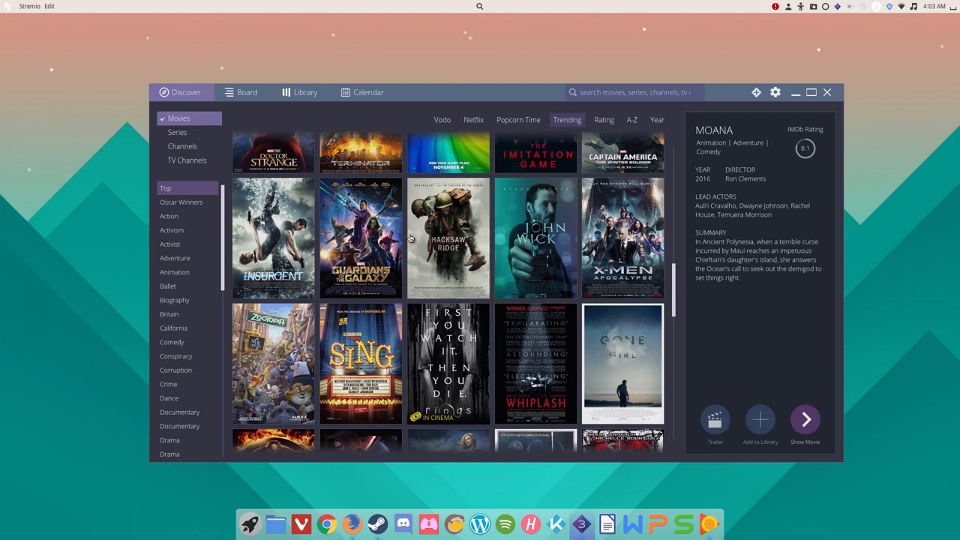
{"action": "scroll", "scroll_direction": "down", "scroll_amount": 3}
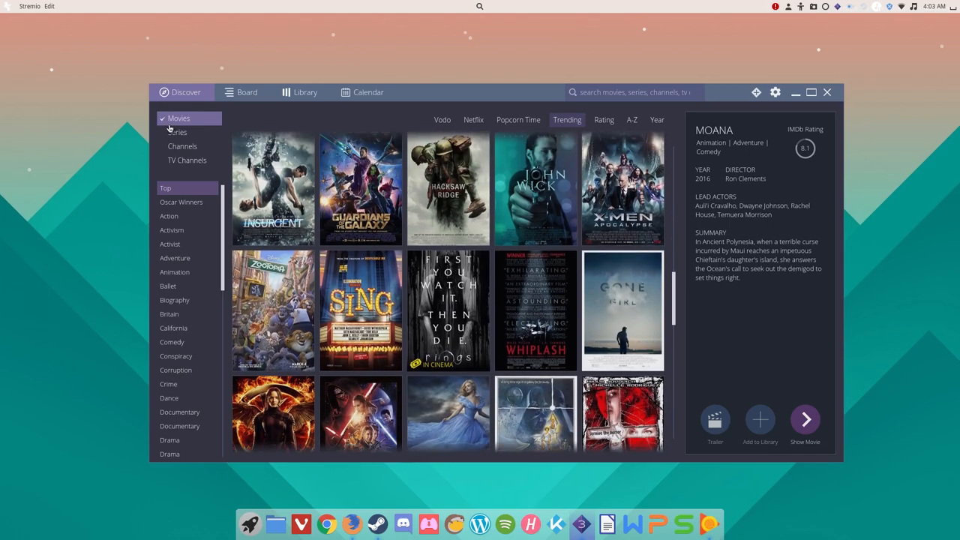
- Browse trending series, open Mr. Robot's page, and return to the series grid
{"action": "left_click", "coordinate": [177, 132]}
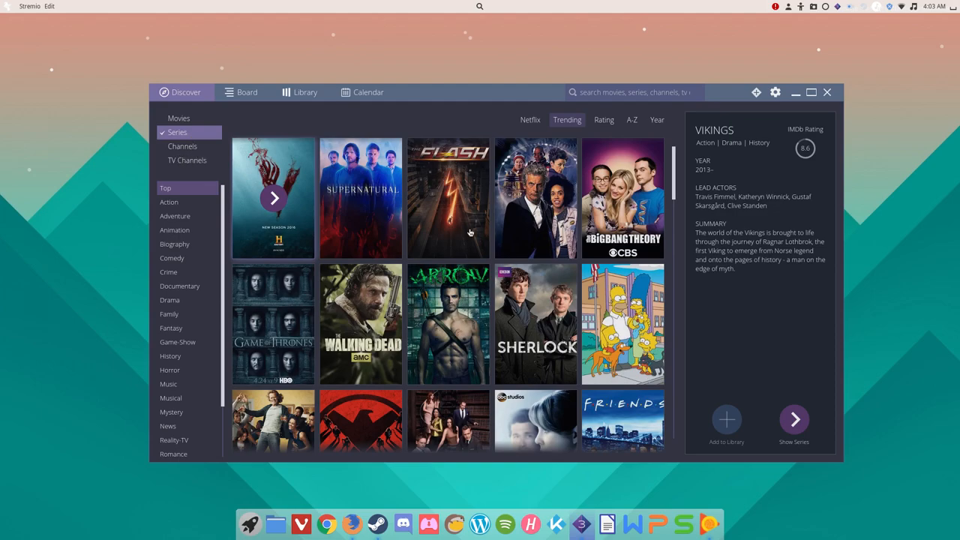
{"action": "scroll", "scroll_direction": "down", "scroll_amount": 3}
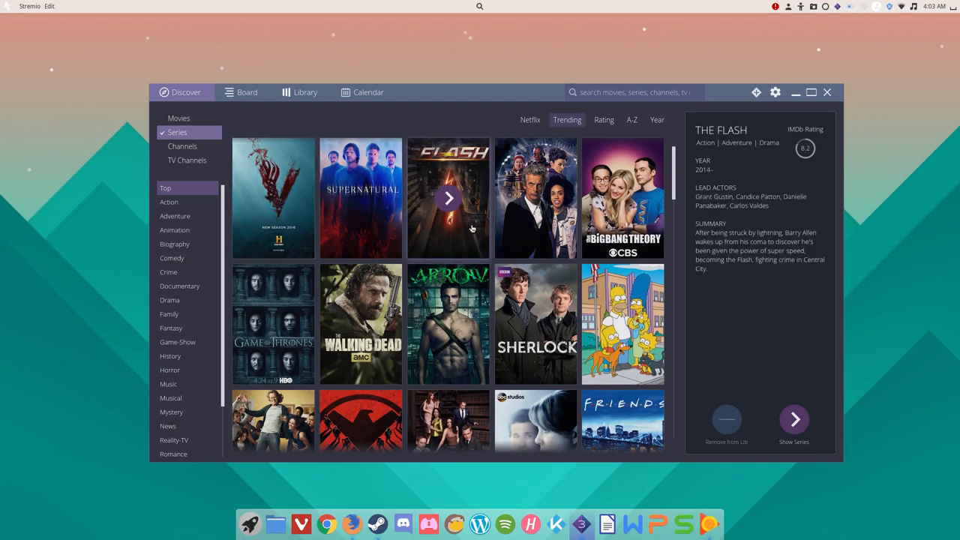
{"action": "mouse_move", "coordinate": [389, 214]}
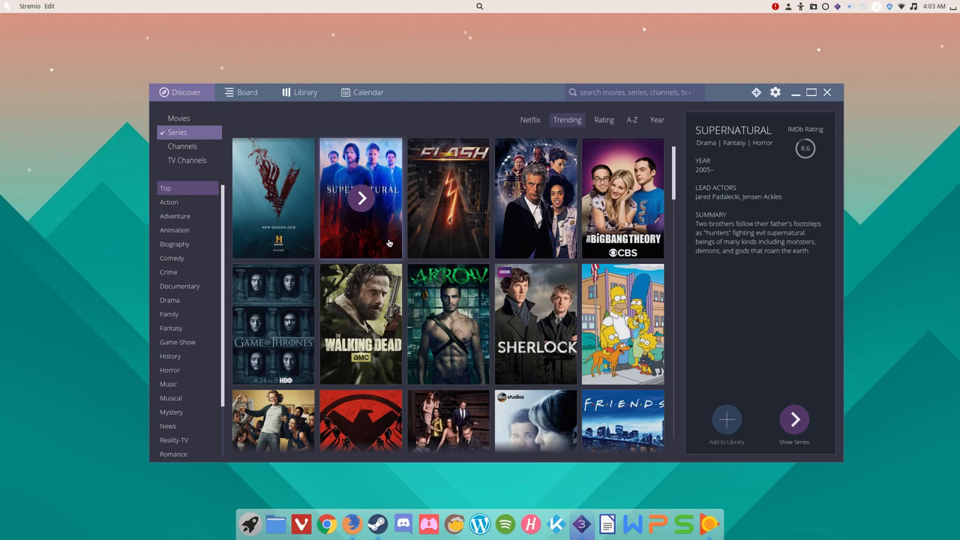
{"action": "mouse_move", "coordinate": [707, 177]}
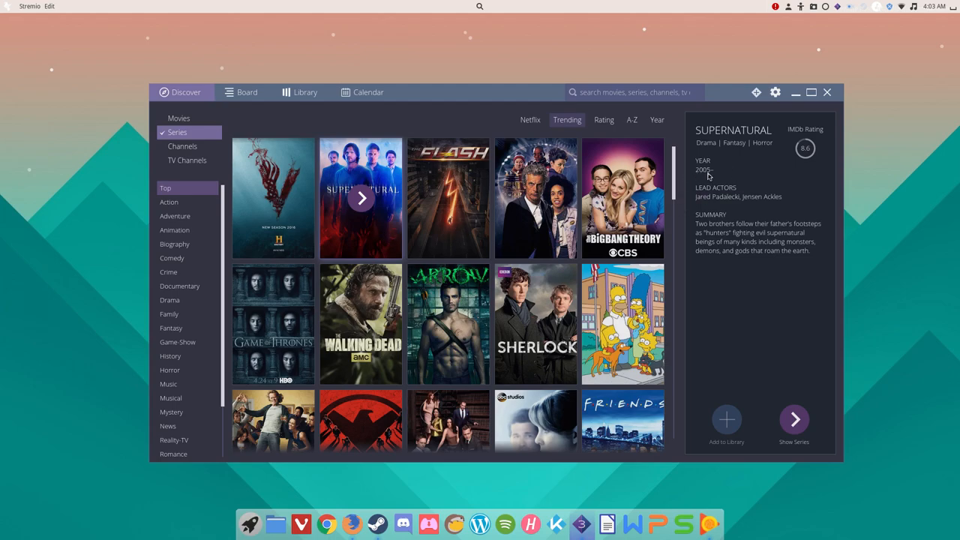
{"action": "mouse_move", "coordinate": [708, 176]}
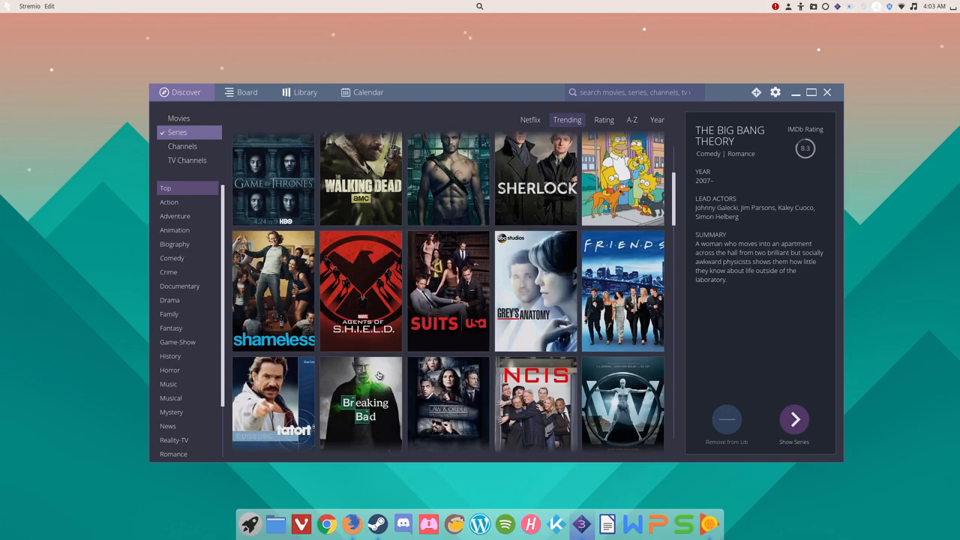
{"action": "scroll", "scroll_direction": "down", "scroll_amount": 3}
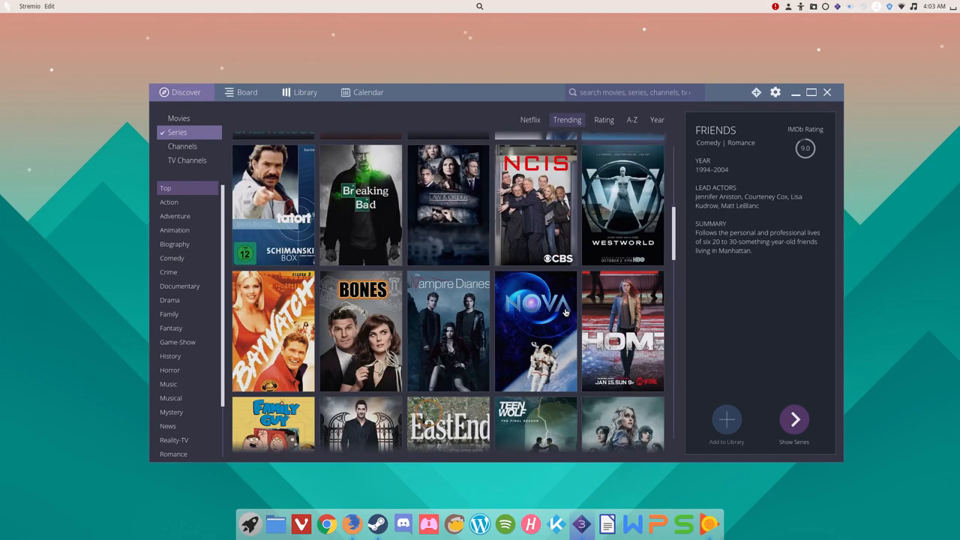
{"action": "scroll", "scroll_direction": "down", "scroll_amount": 3}
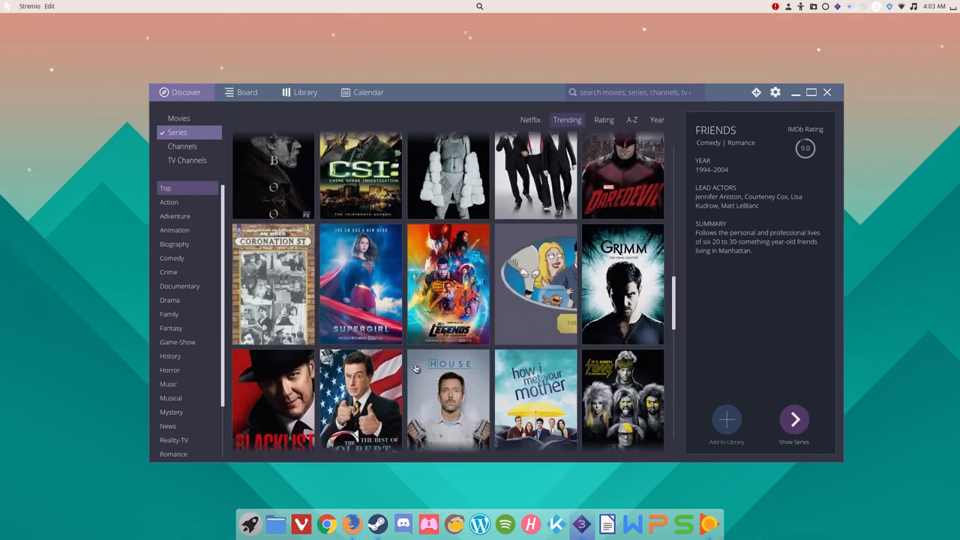
{"action": "scroll", "scroll_direction": "down", "scroll_amount": 3}
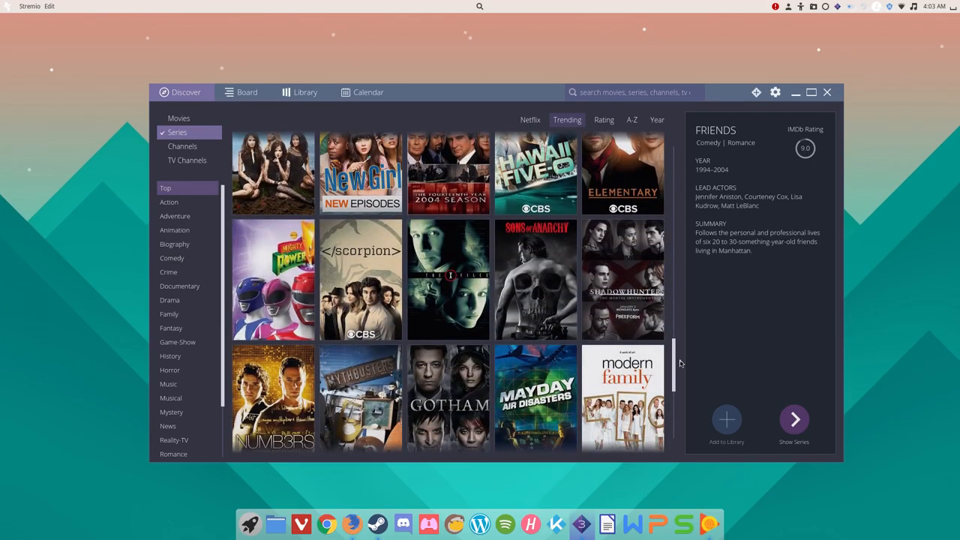
{"action": "scroll", "scroll_direction": "down", "scroll_amount": 3}
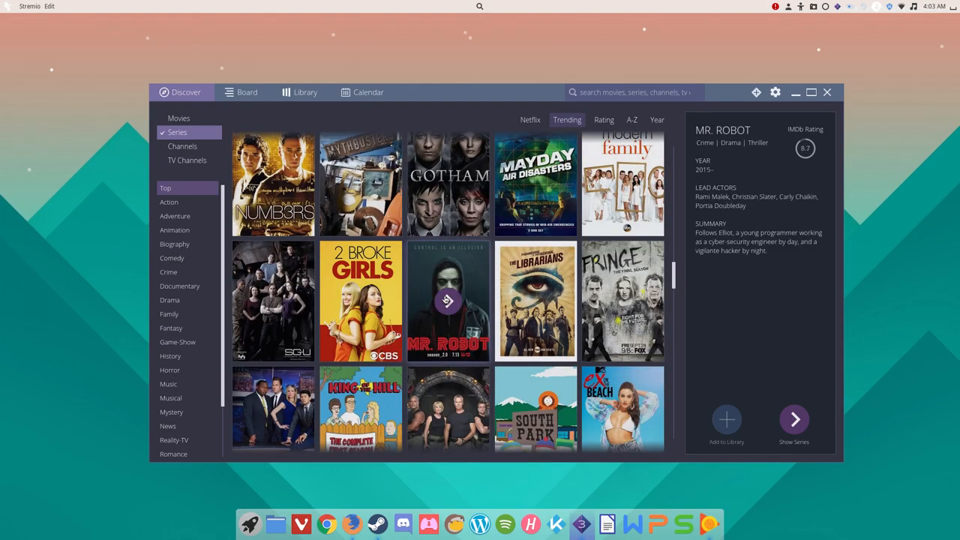
{"action": "mouse_move", "coordinate": [448, 300]}
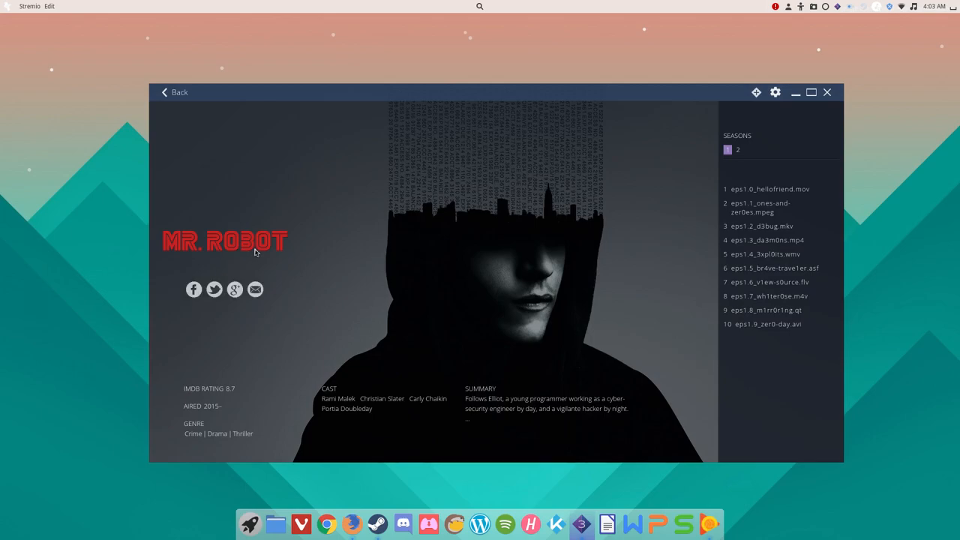
{"action": "left_click", "coordinate": [173, 91]}
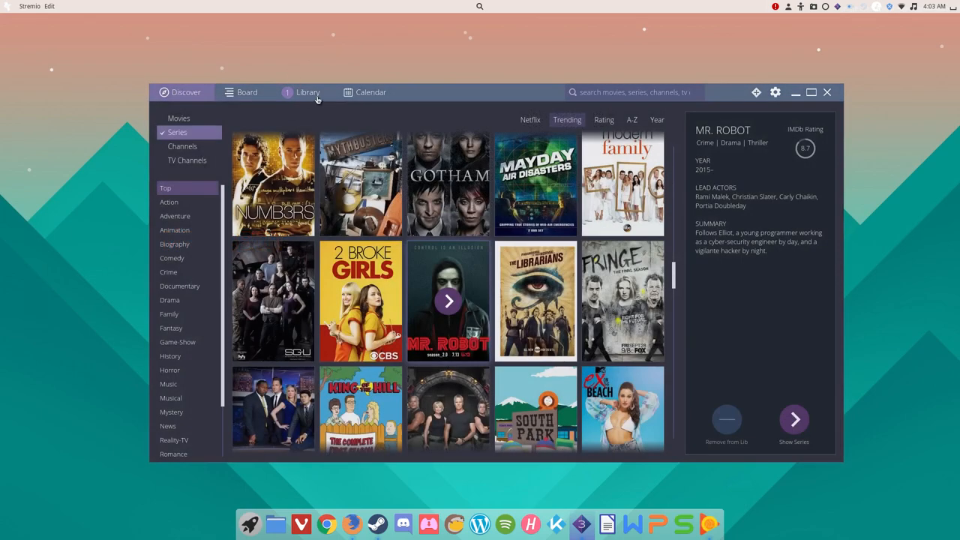
{"action": "mouse_move", "coordinate": [221, 146]}
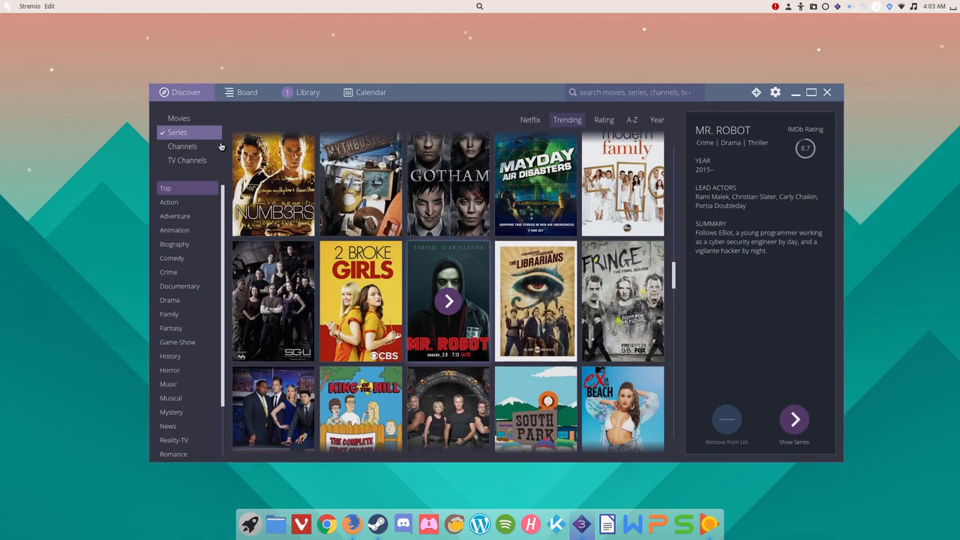
{"action": "mouse_move", "coordinate": [242, 120]}
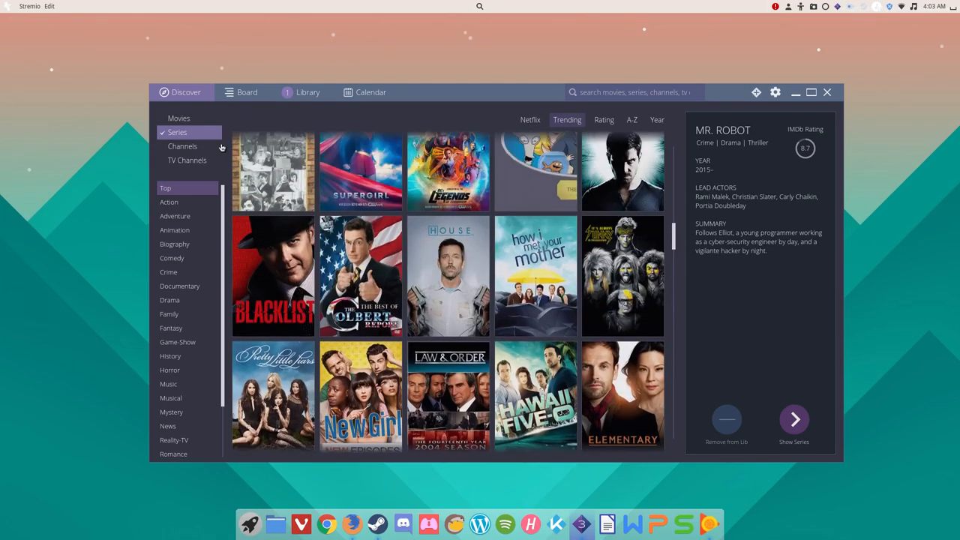
- Browse the trending YouTube channels grid, then switch to the TV Channels listings
{"action": "left_click", "coordinate": [182, 146]}
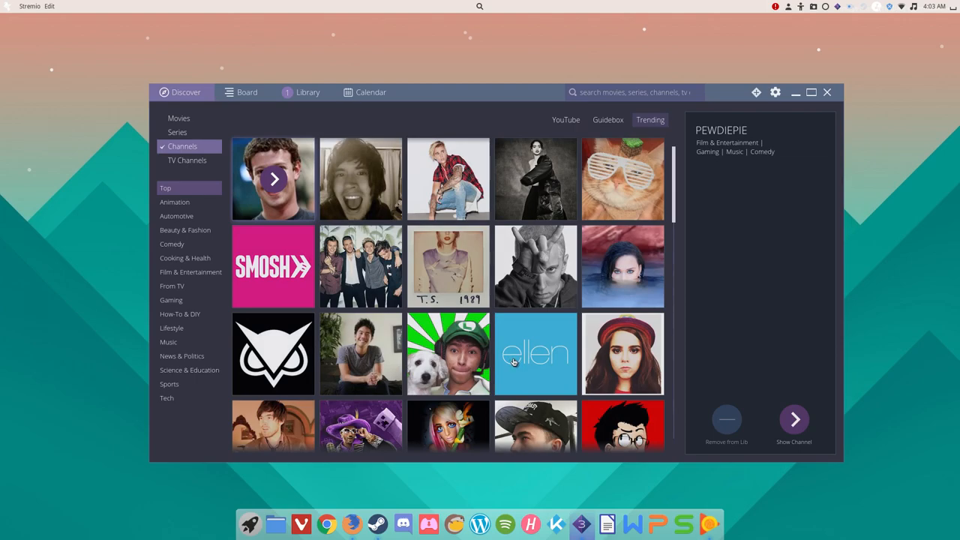
{"action": "scroll", "scroll_direction": "down", "scroll_amount": 3}
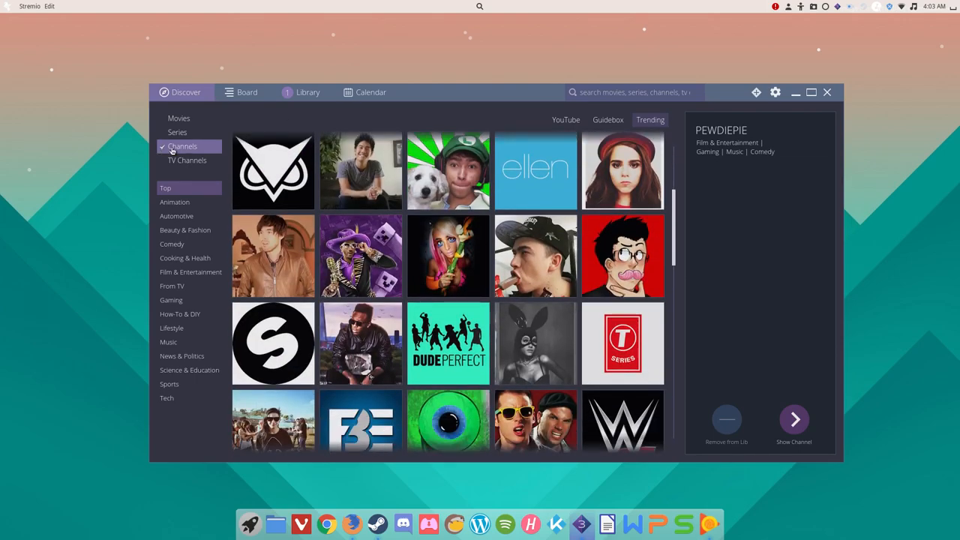
{"action": "scroll", "scroll_direction": "down", "scroll_amount": 3}
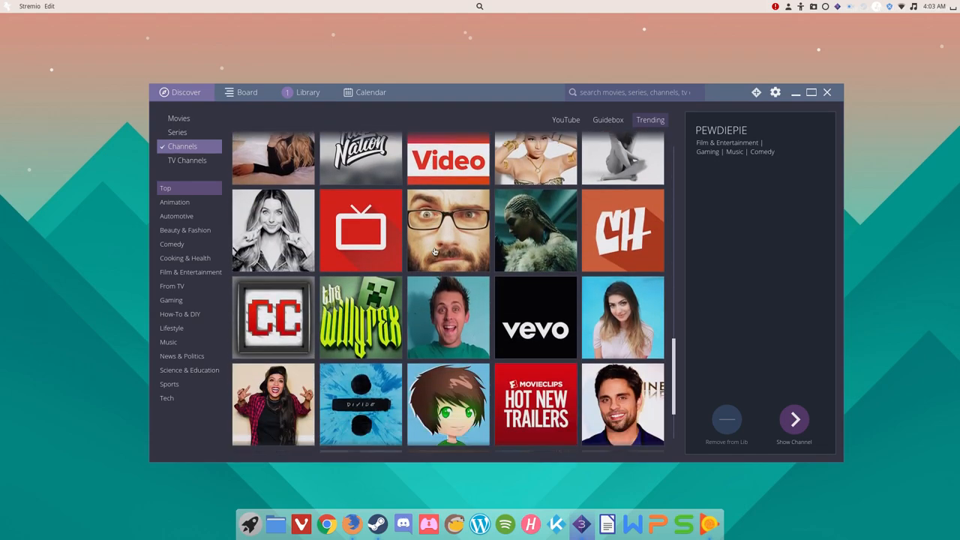
{"action": "scroll", "scroll_direction": "down", "scroll_amount": 3}
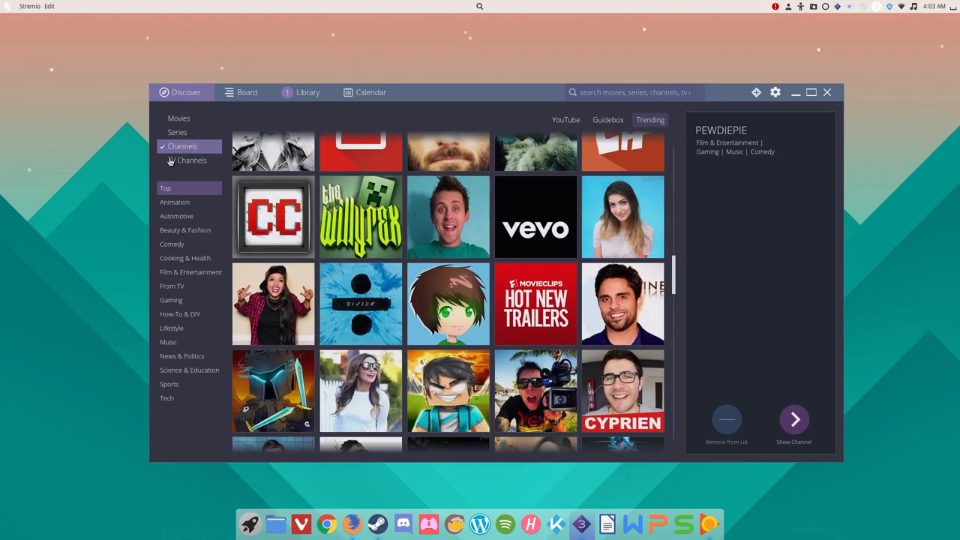
{"action": "left_click", "coordinate": [192, 160]}
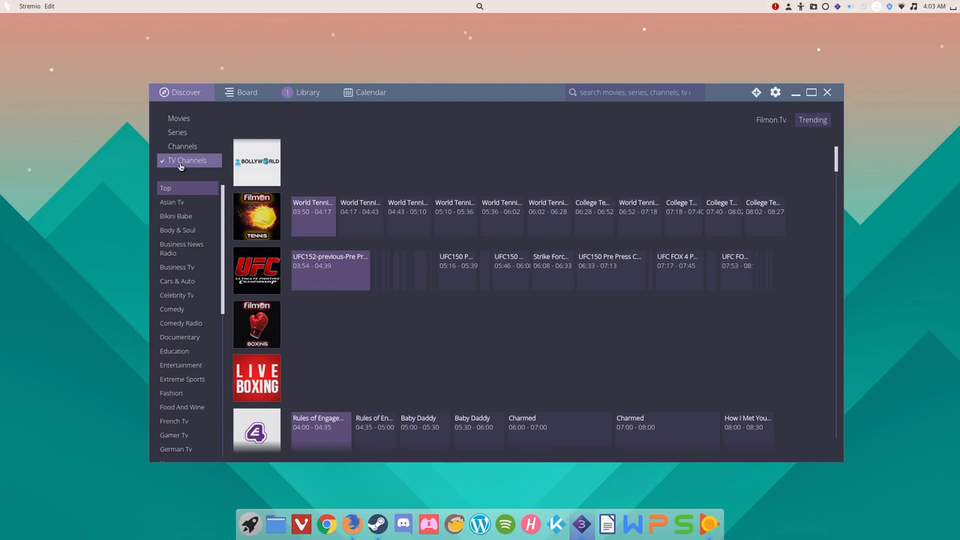
{"action": "mouse_move", "coordinate": [206, 173]}
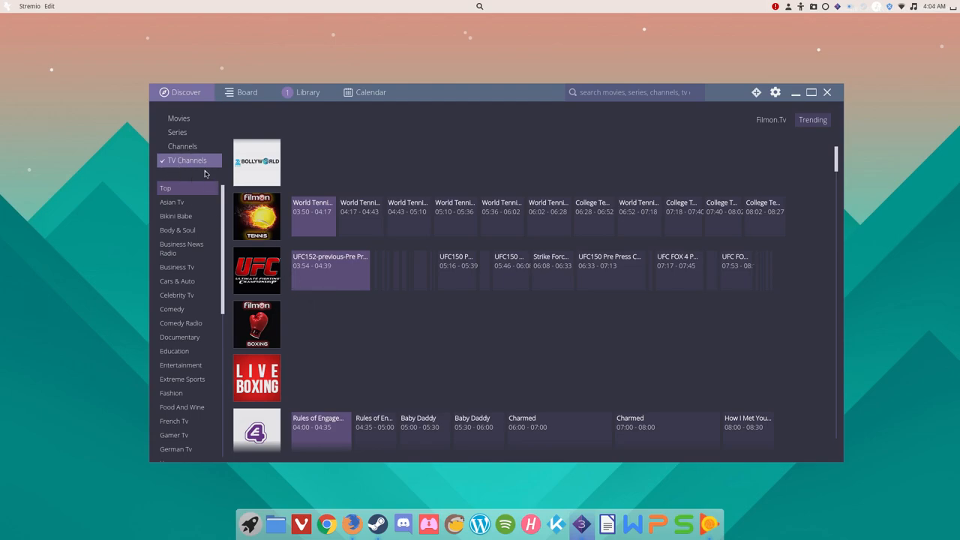
{"action": "mouse_move", "coordinate": [213, 161]}
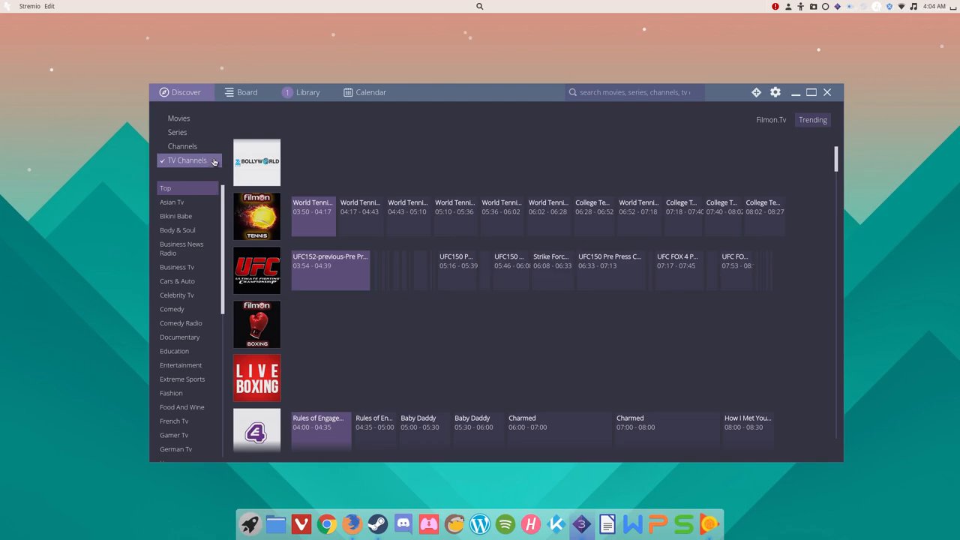
{"action": "mouse_move", "coordinate": [213, 160]}
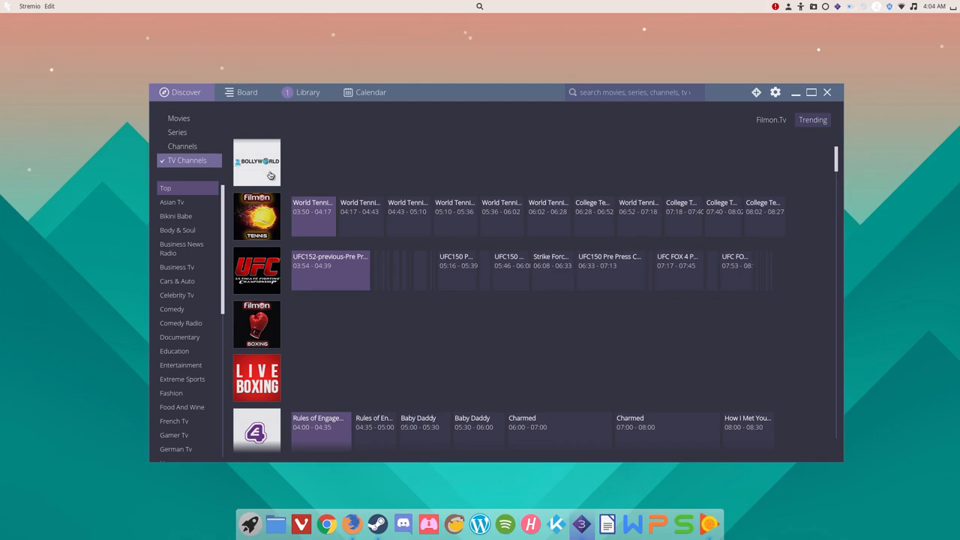
- Scroll through the Filmon.Tv channel schedules and start the UFC on FOX broadcast
{"action": "scroll", "scroll_direction": "down", "scroll_amount": 3}
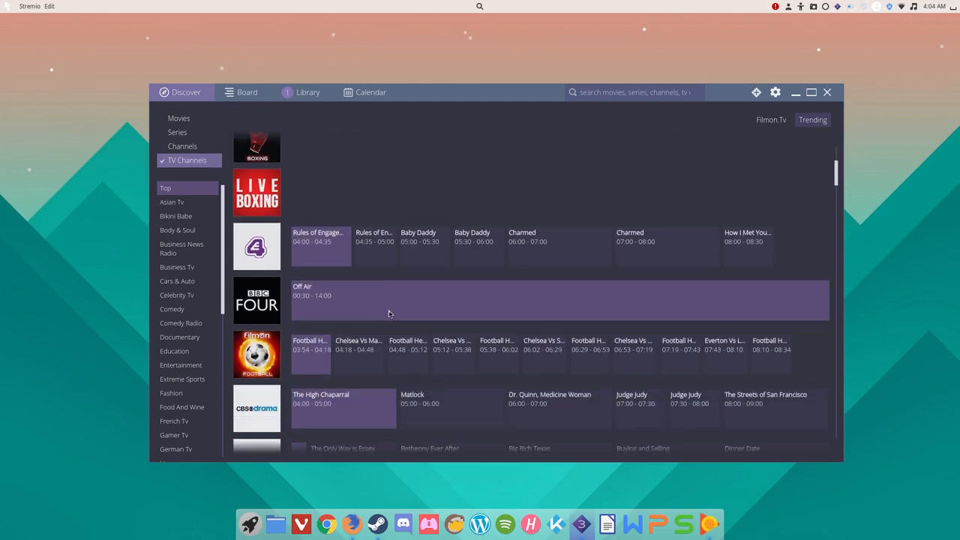
{"action": "scroll", "scroll_direction": "down", "scroll_amount": 3}
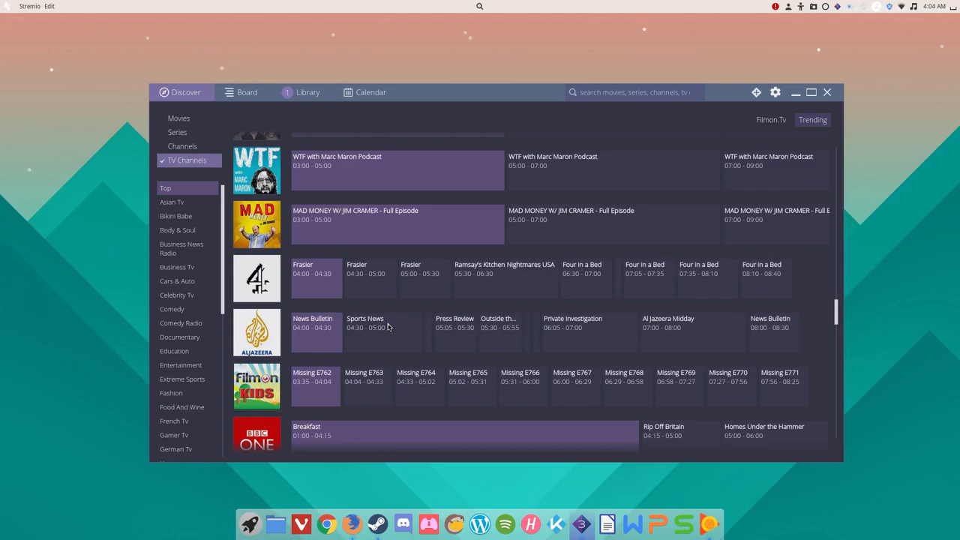
{"action": "scroll", "scroll_direction": "down", "scroll_amount": 3}
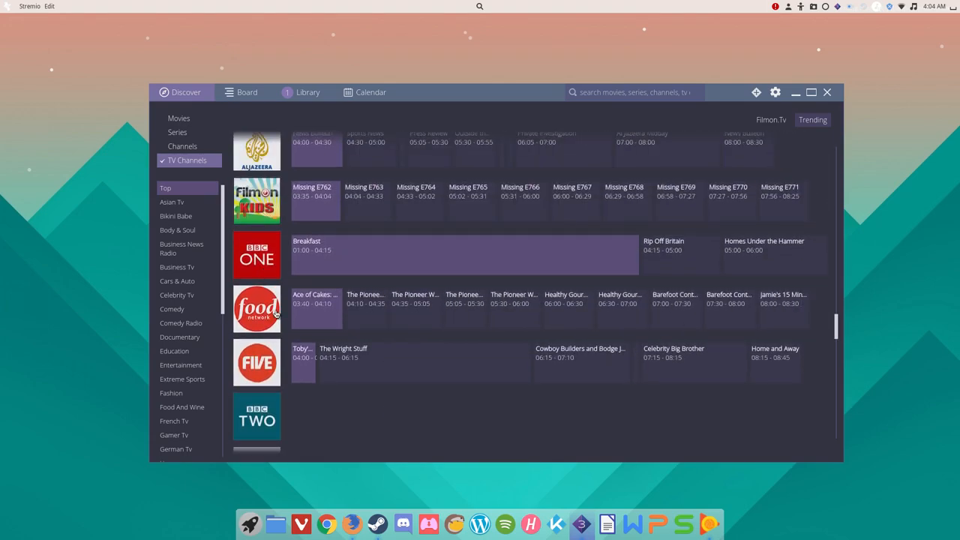
{"action": "scroll", "scroll_direction": "down", "scroll_amount": 3}
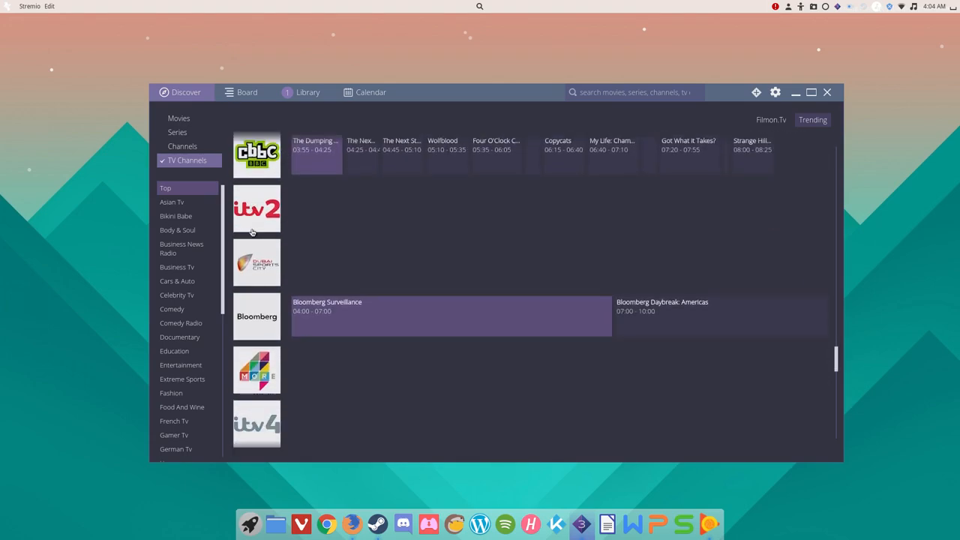
{"action": "scroll", "scroll_direction": "down", "scroll_amount": 3}
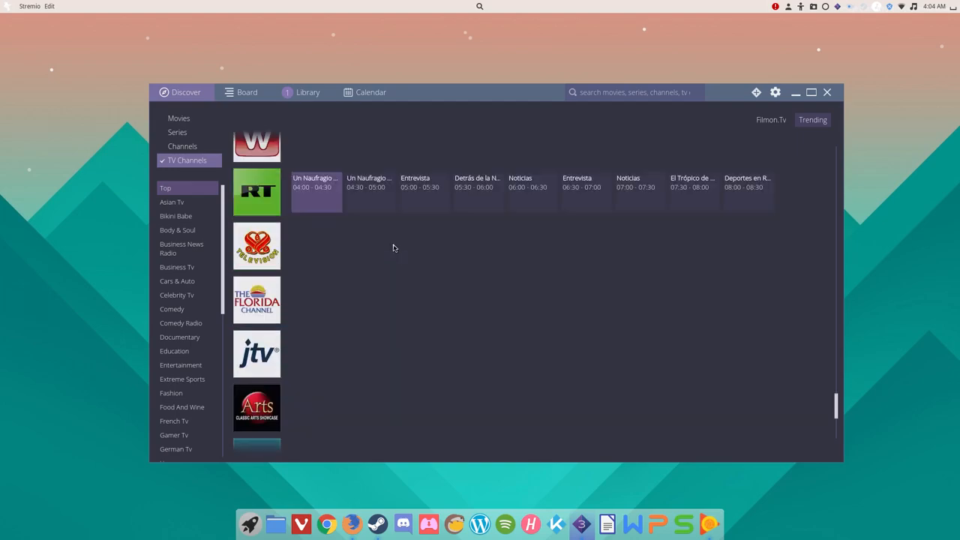
{"action": "scroll", "scroll_direction": "down", "scroll_amount": 3}
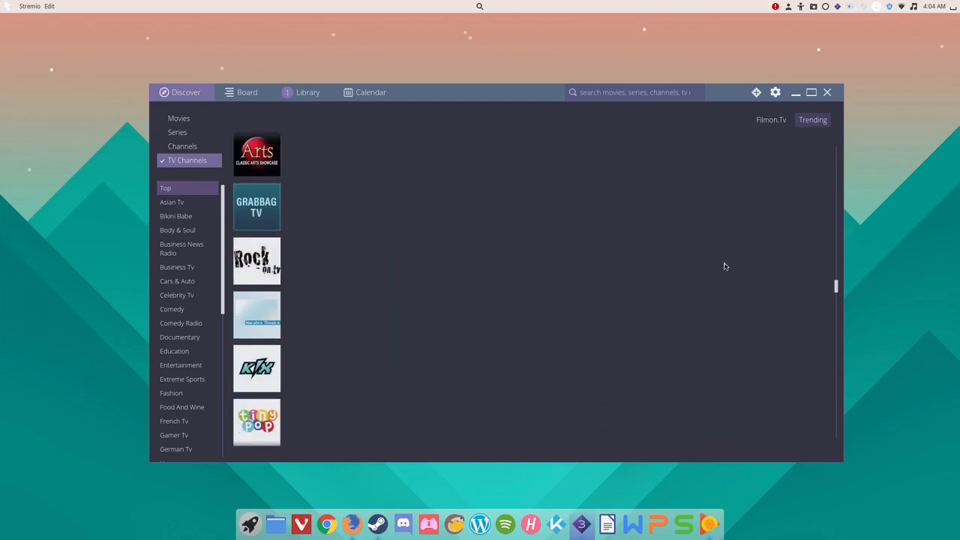
{"action": "scroll", "scroll_direction": "down", "scroll_amount": 3}
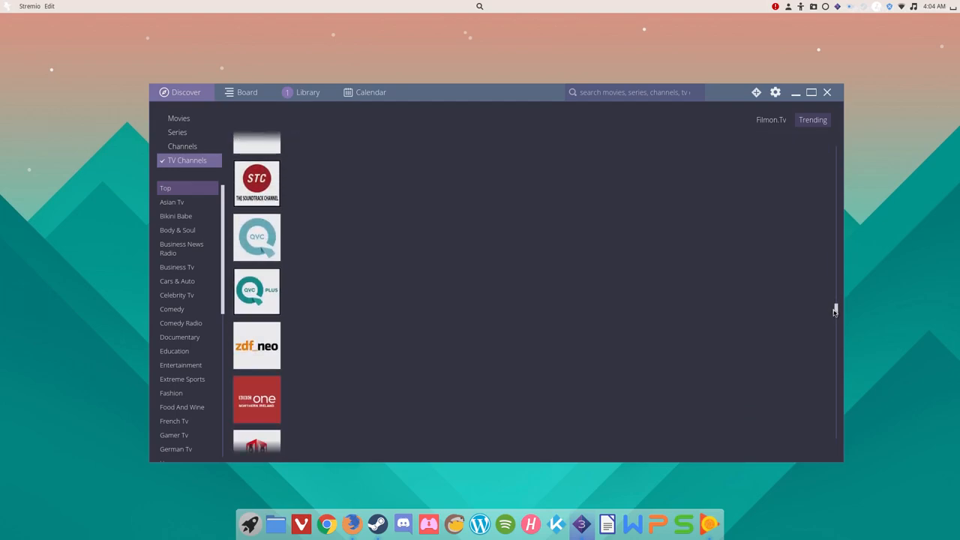
{"action": "scroll", "scroll_direction": "down", "scroll_amount": 3}
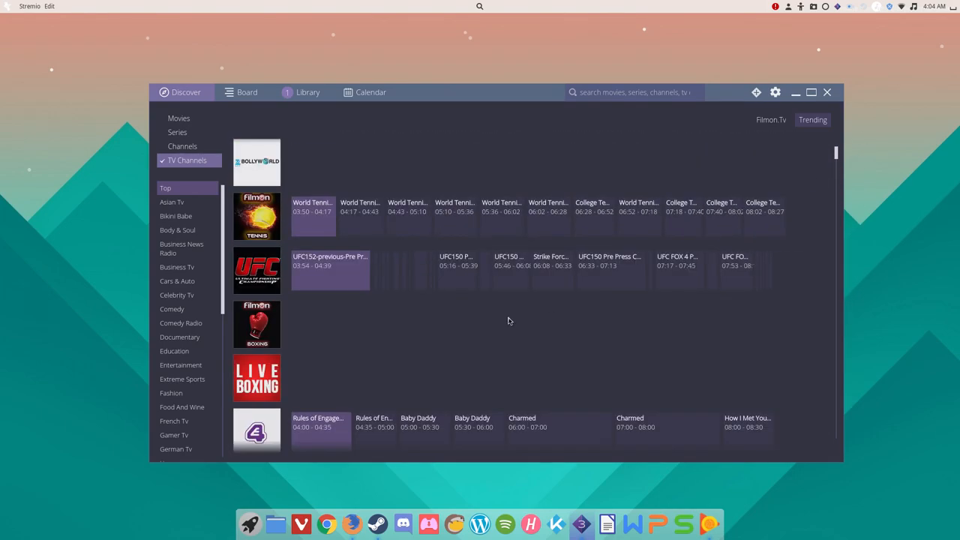
{"action": "left_click", "coordinate": [257, 378]}
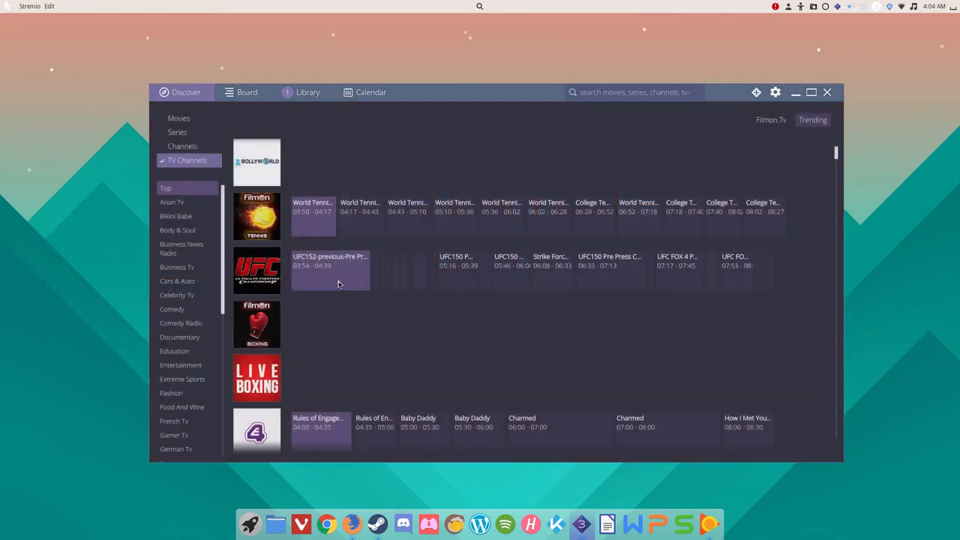
{"action": "left_click", "coordinate": [329, 270]}
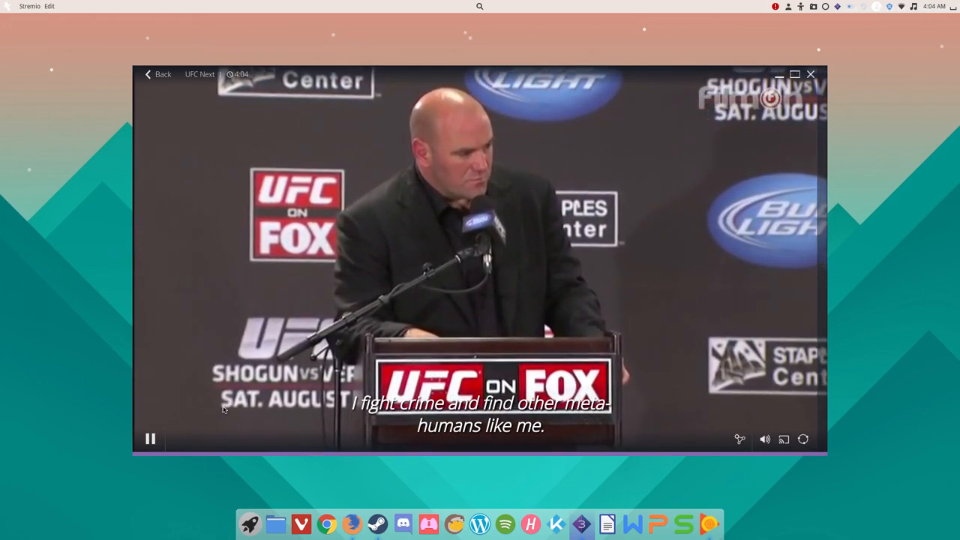
{"action": "left_click", "coordinate": [150, 439]}
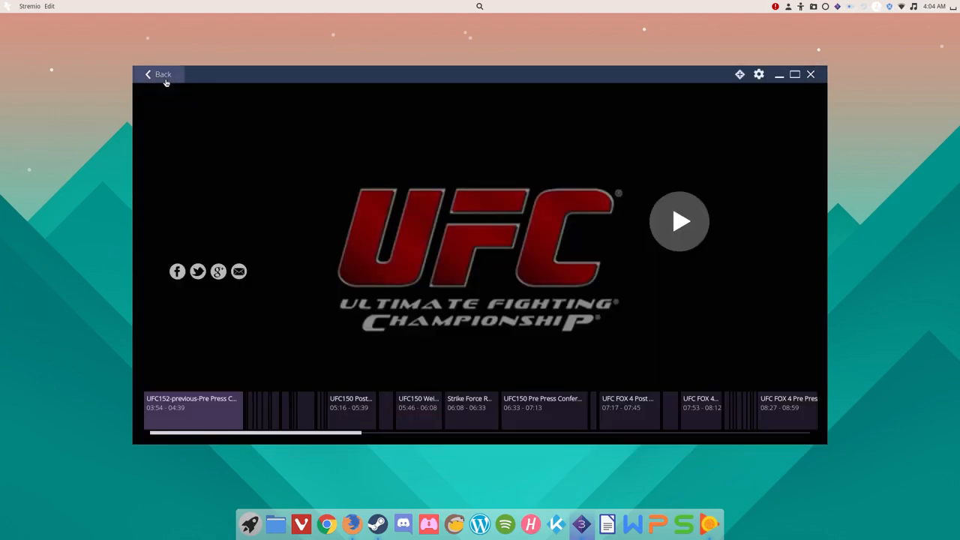
{"action": "left_click", "coordinate": [157, 75]}
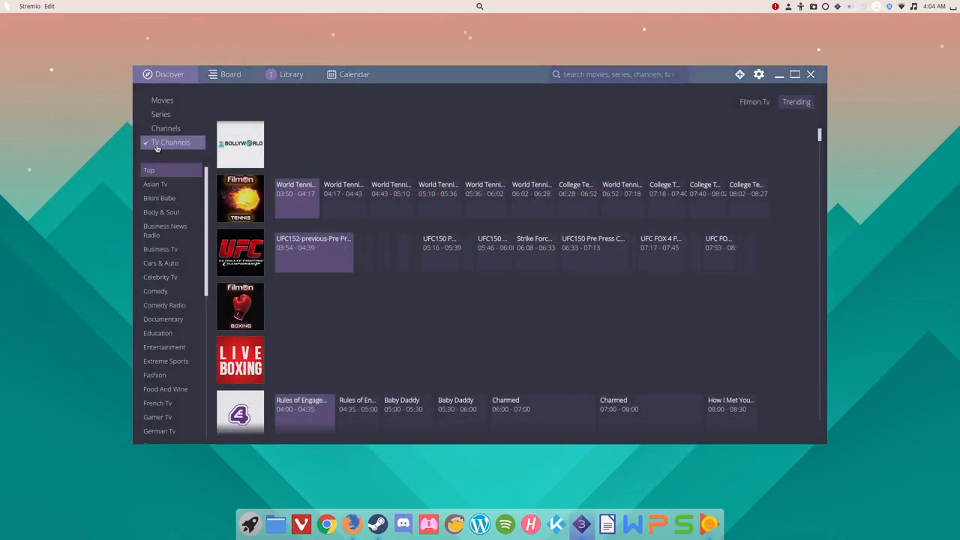
{"action": "mouse_move", "coordinate": [179, 290]}
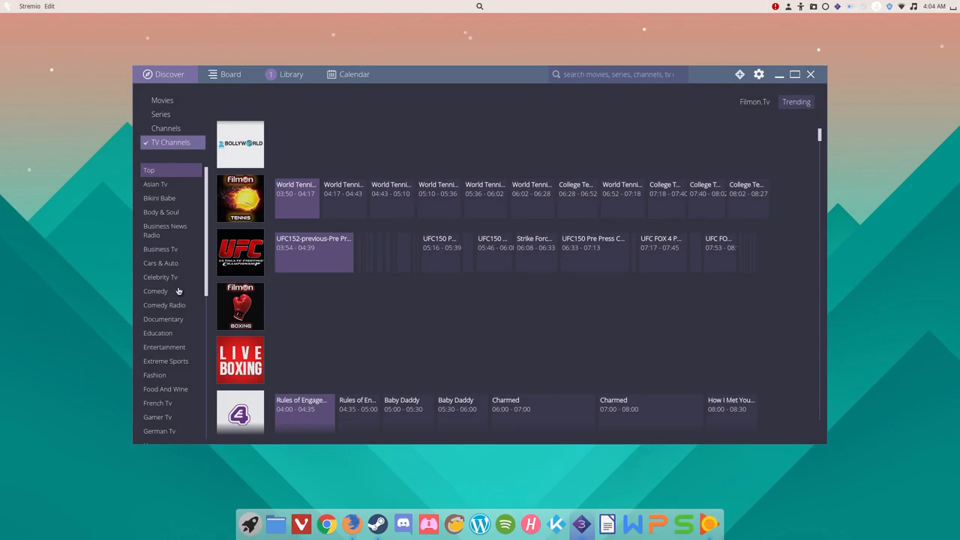
- Compare the Movies, Adventure, Channels and TV Channels catalogues, then open the Board
{"action": "left_click", "coordinate": [162, 99]}
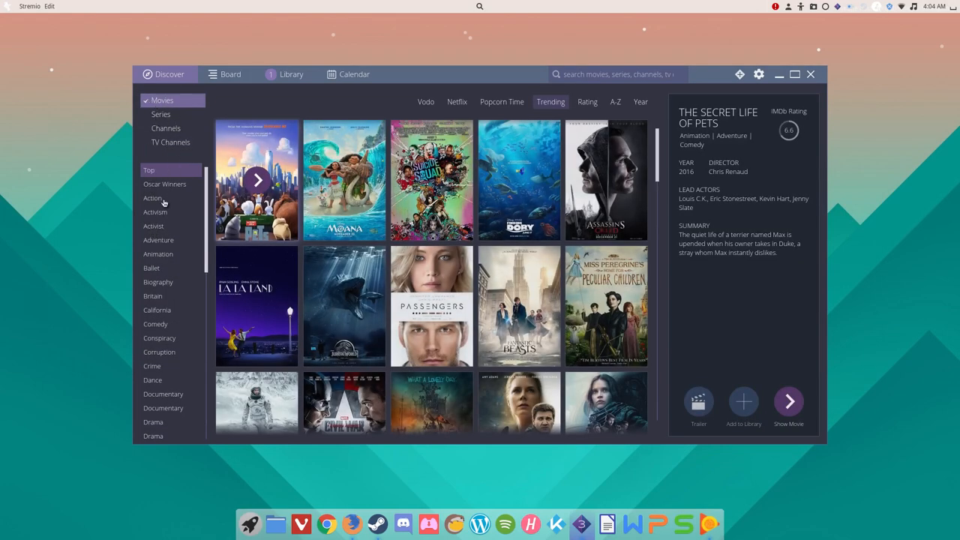
{"action": "left_click", "coordinate": [158, 240]}
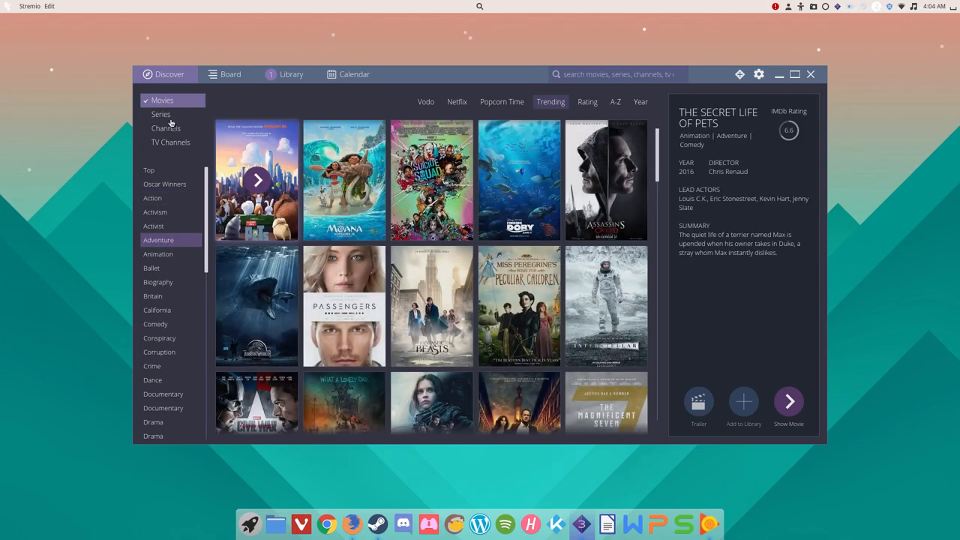
{"action": "left_click", "coordinate": [165, 127]}
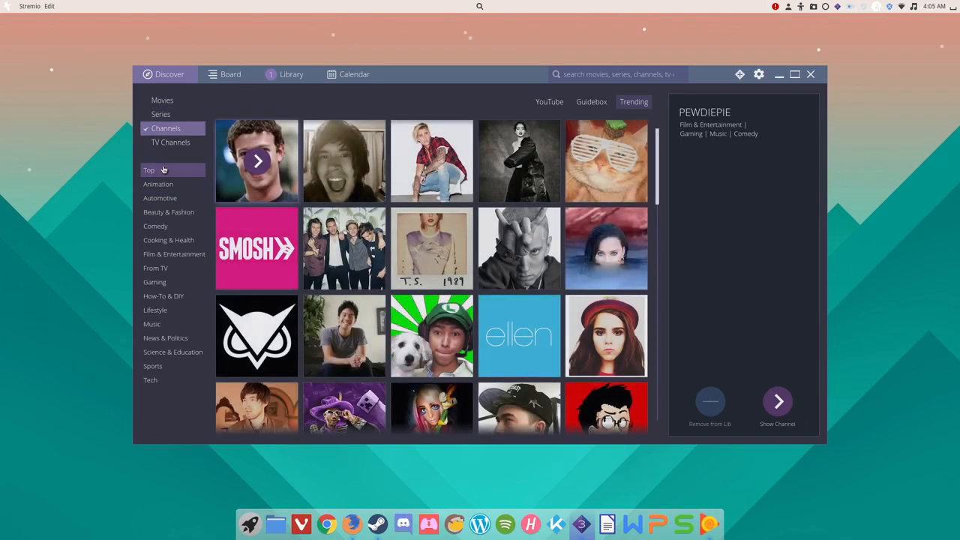
{"action": "left_click", "coordinate": [170, 143]}
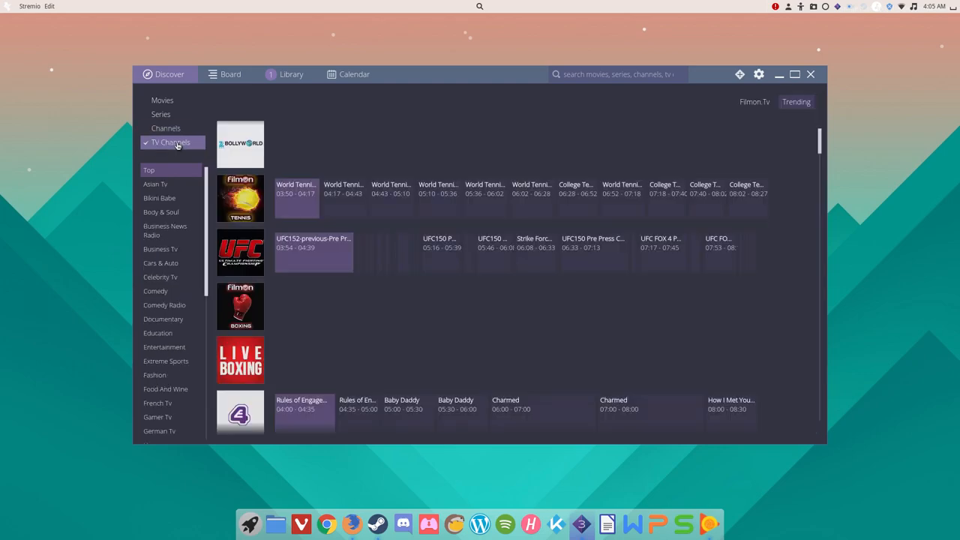
{"action": "left_click", "coordinate": [162, 99]}
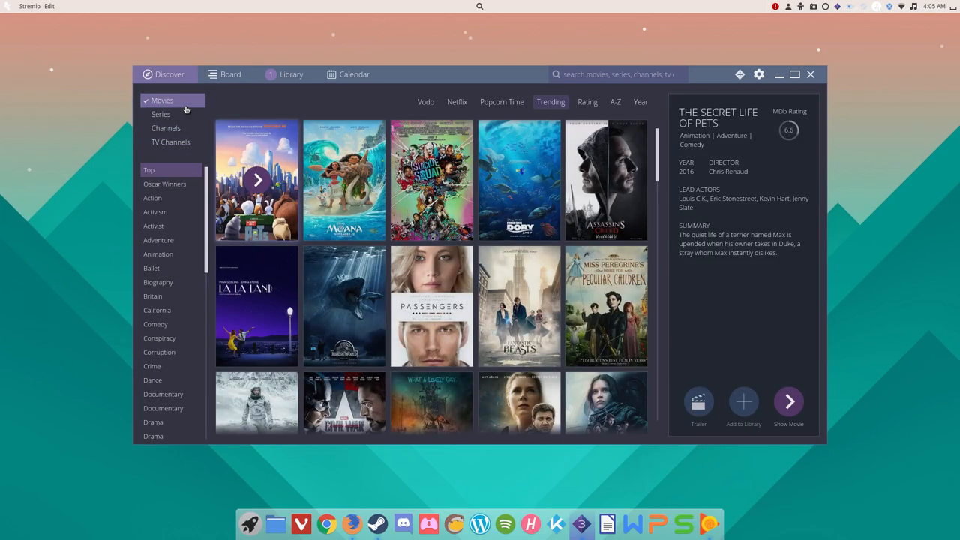
{"action": "mouse_move", "coordinate": [200, 86]}
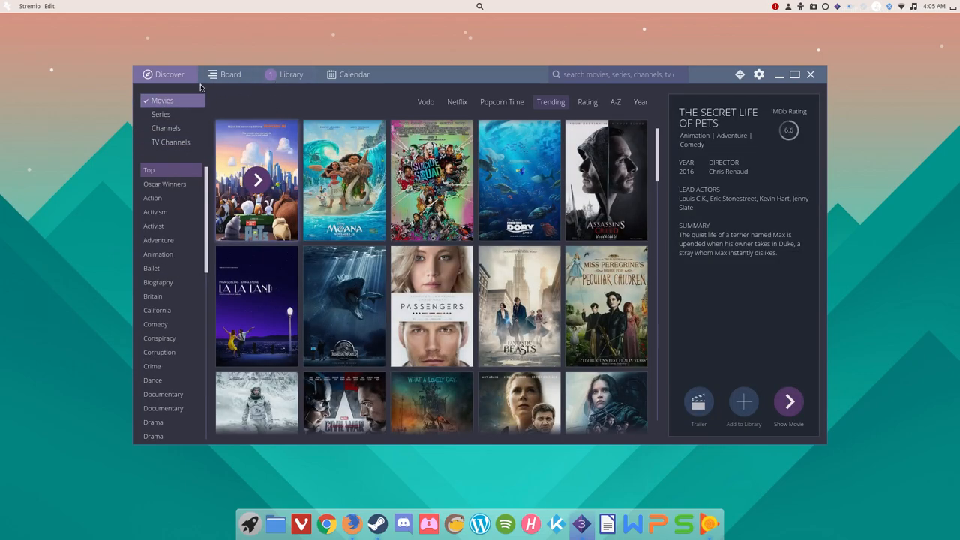
{"action": "left_click", "coordinate": [230, 73]}
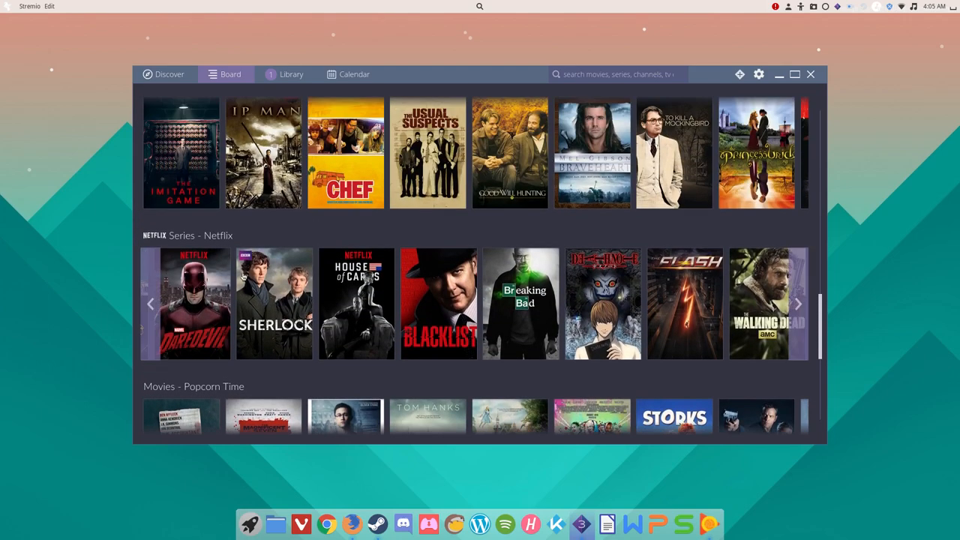
- Scroll through the Board's Continue watching, Movies, Series and Netflix rows
{"action": "scroll", "scroll_direction": "down", "scroll_amount": 3}
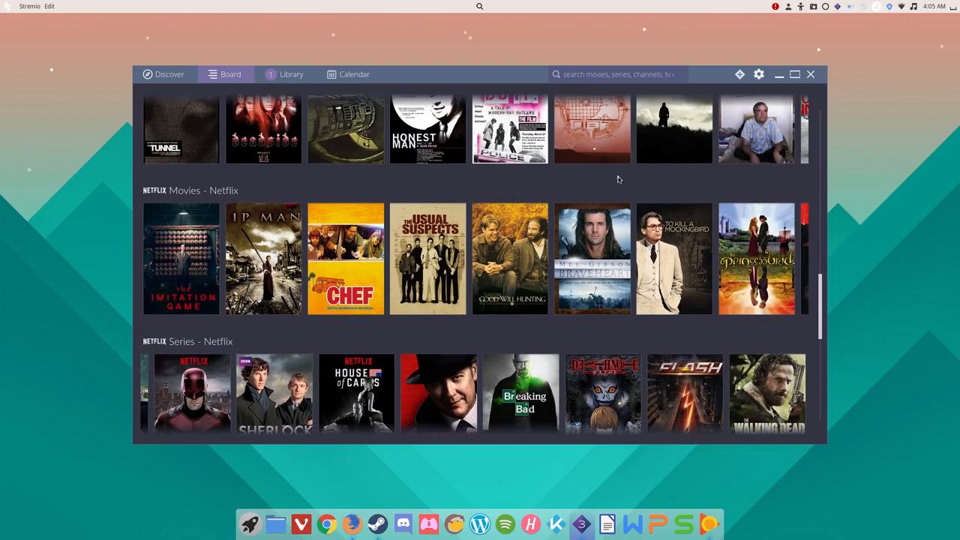
{"action": "scroll", "scroll_direction": "down", "scroll_amount": 3}
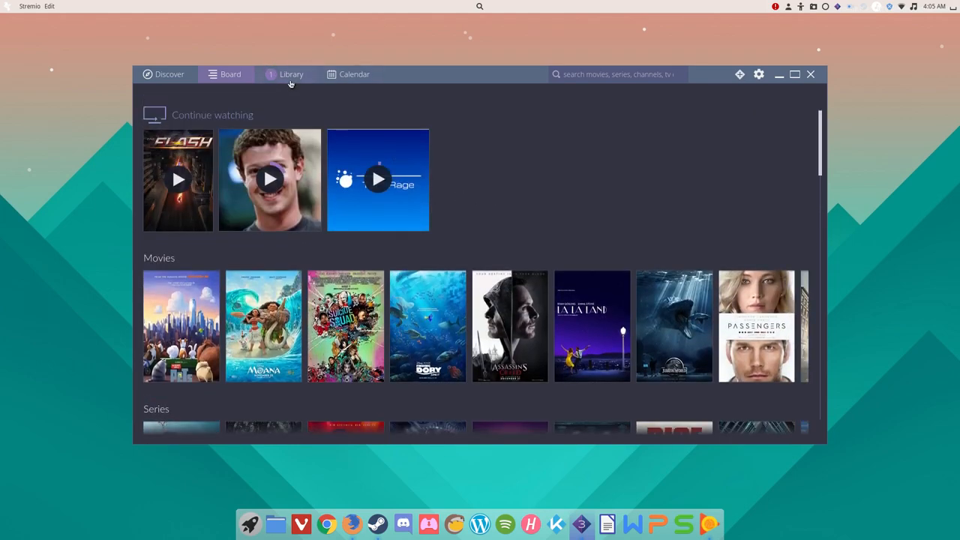
- Look through the Library's saved channels, movies and series, then open the Calendar
{"action": "left_click", "coordinate": [285, 73]}
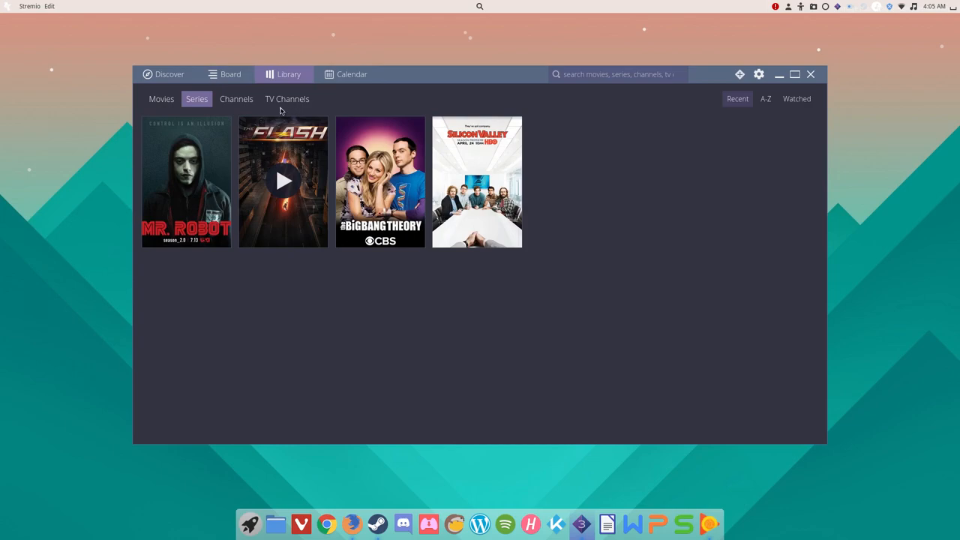
{"action": "left_click", "coordinate": [236, 99]}
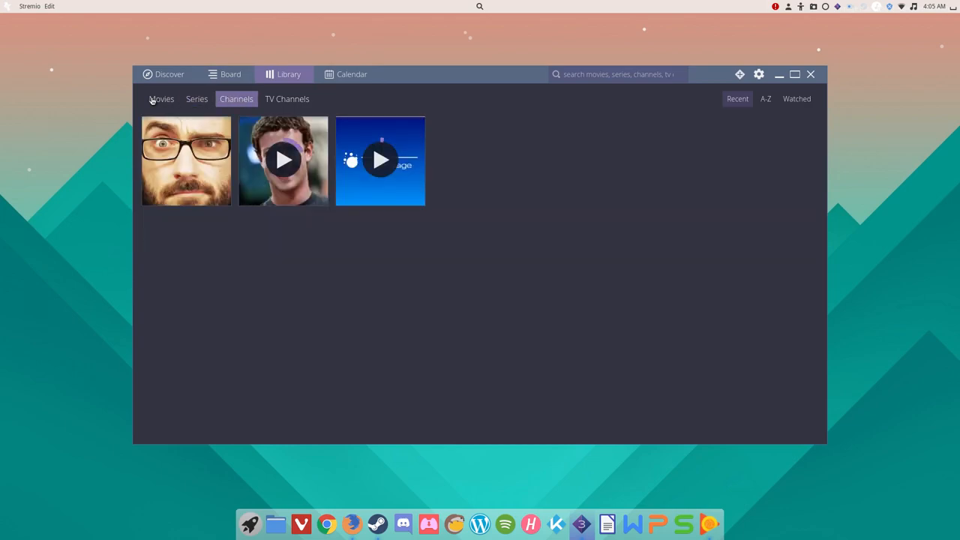
{"action": "left_click", "coordinate": [161, 98]}
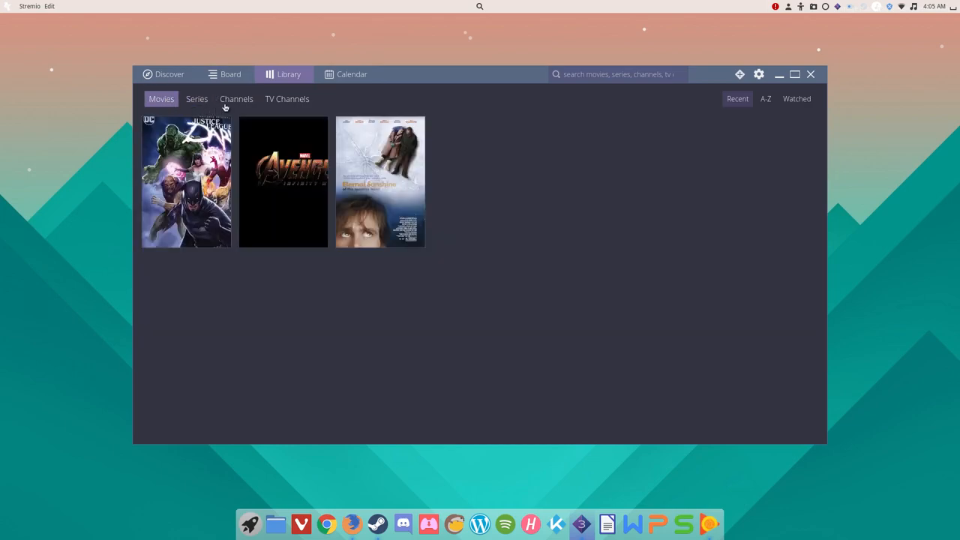
{"action": "left_click", "coordinate": [236, 98]}
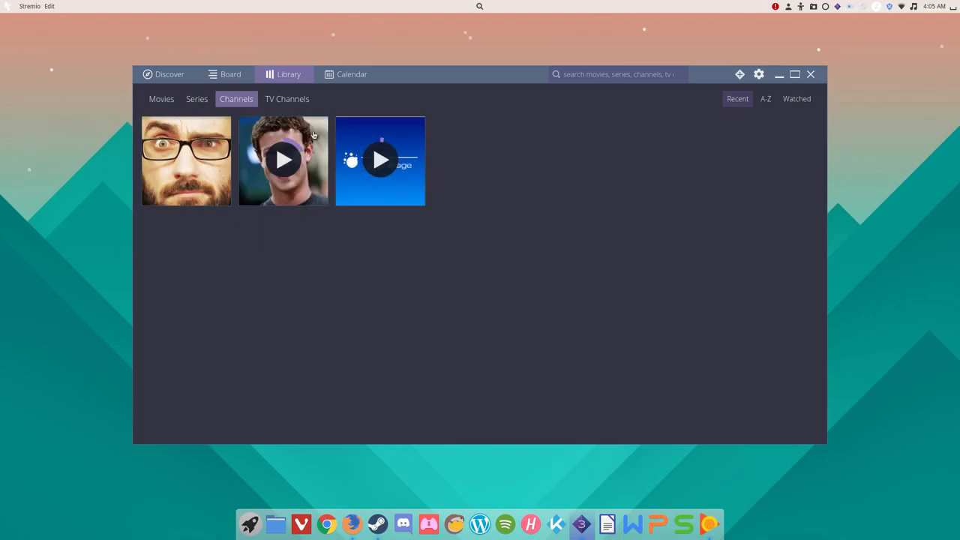
{"action": "left_click", "coordinate": [197, 98]}
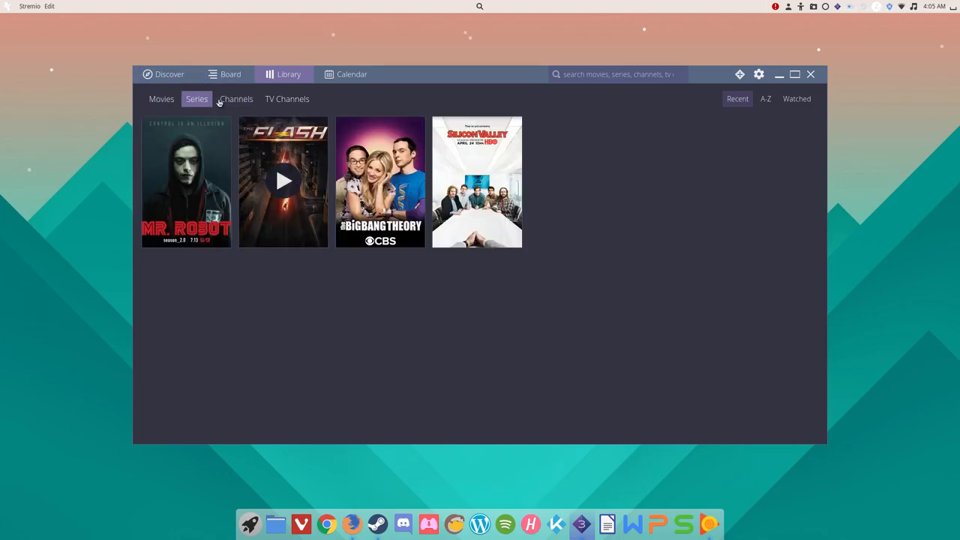
{"action": "mouse_move", "coordinate": [371, 312]}
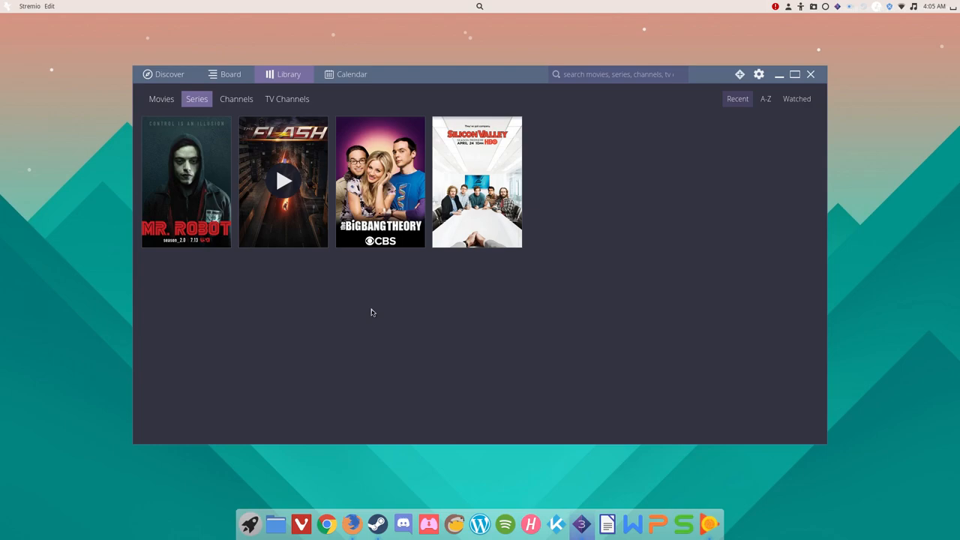
{"action": "mouse_move", "coordinate": [360, 316]}
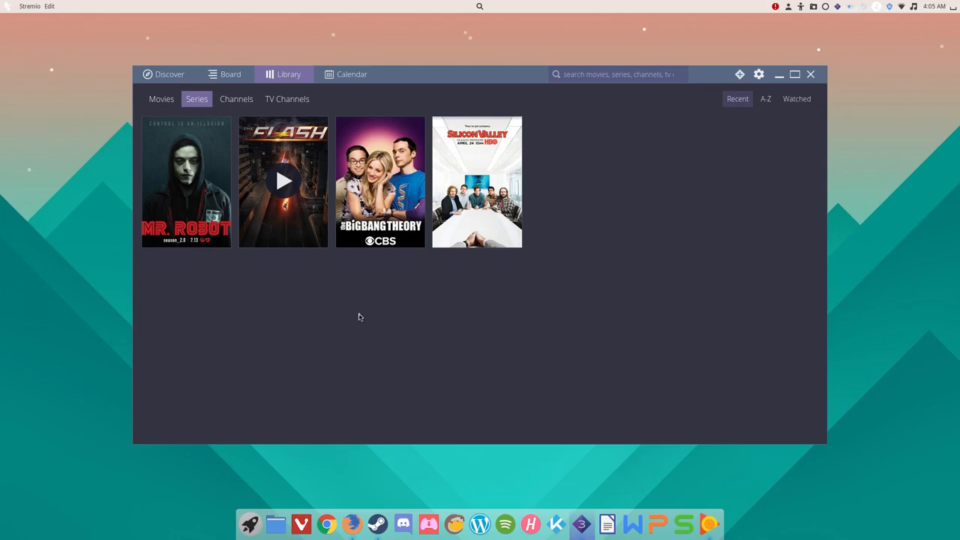
{"action": "mouse_move", "coordinate": [363, 304]}
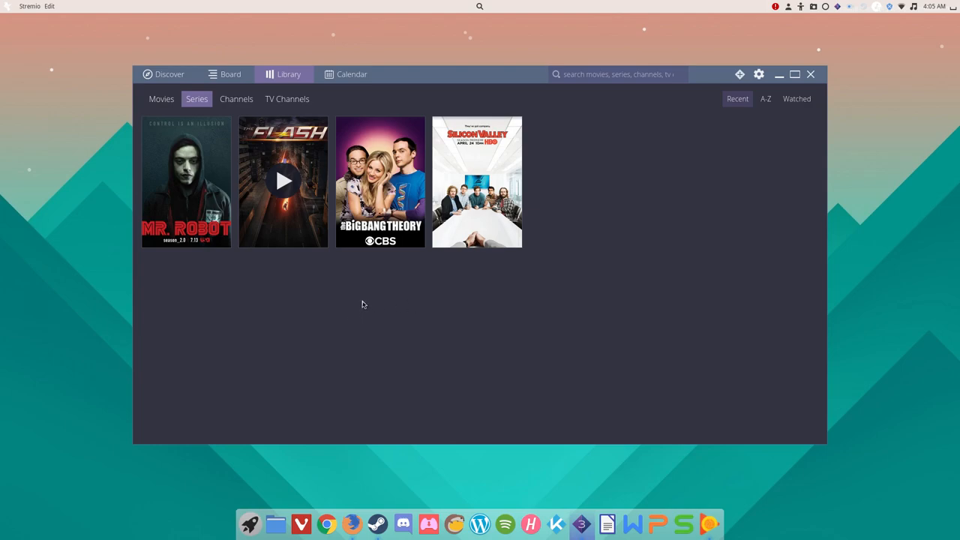
{"action": "left_click", "coordinate": [282, 181]}
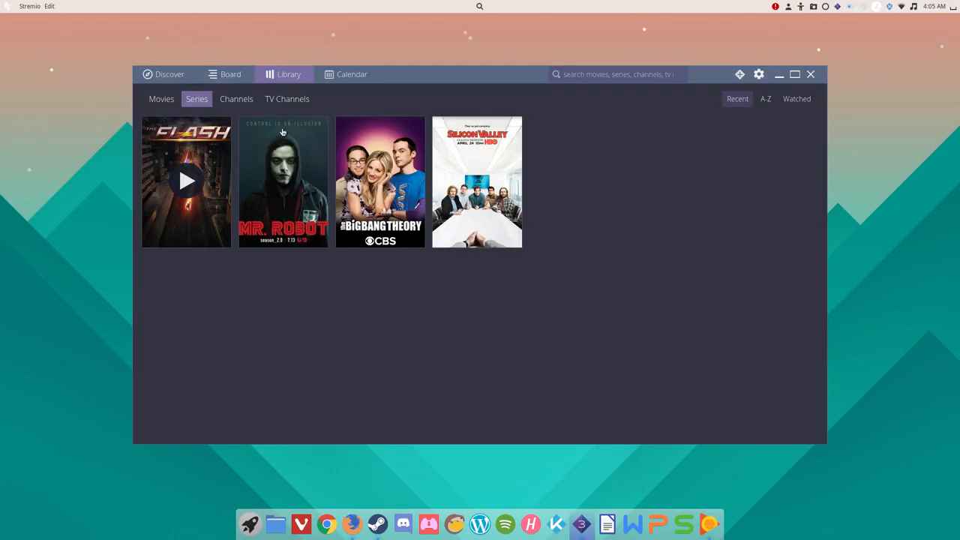
{"action": "mouse_move", "coordinate": [194, 173]}
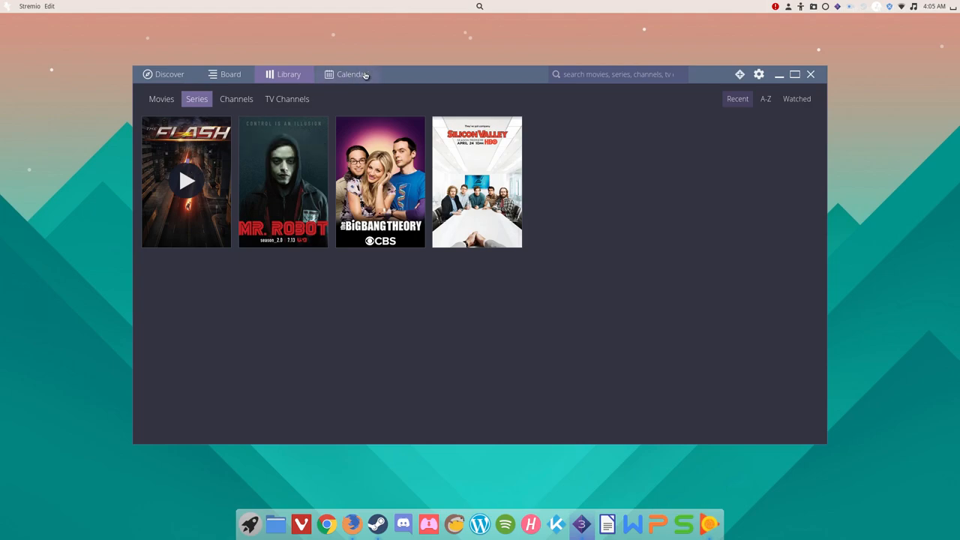
{"action": "left_click", "coordinate": [346, 73]}
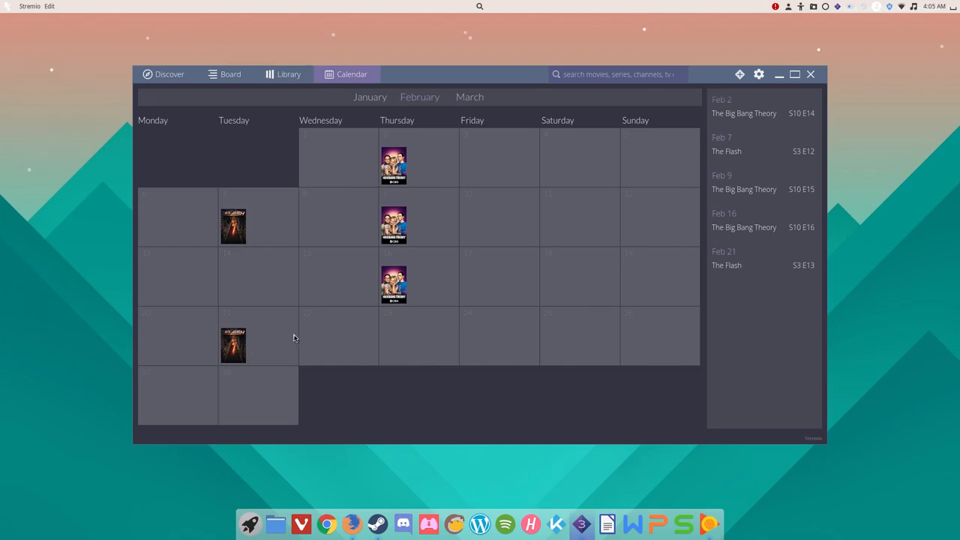
{"action": "mouse_move", "coordinate": [169, 231]}
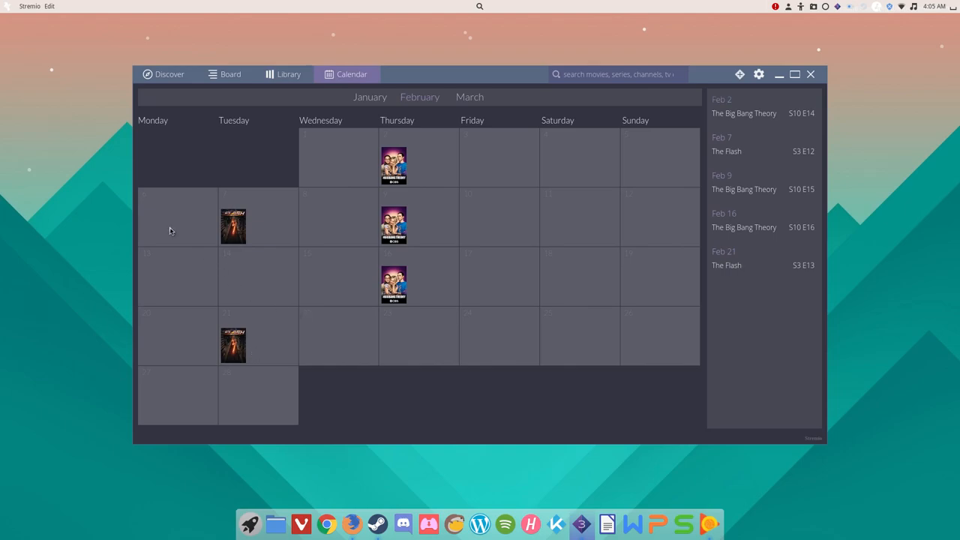
{"action": "mouse_move", "coordinate": [273, 346]}
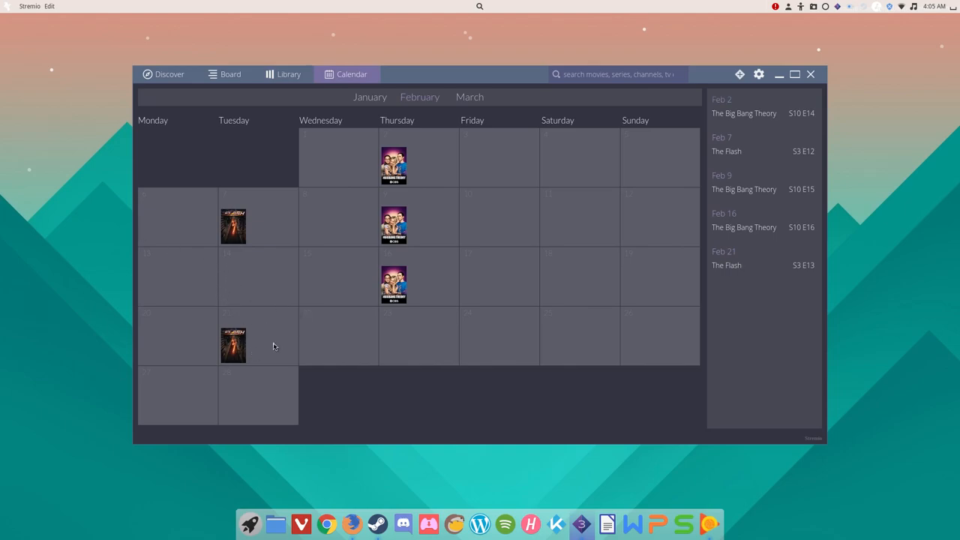
{"action": "mouse_move", "coordinate": [172, 296]}
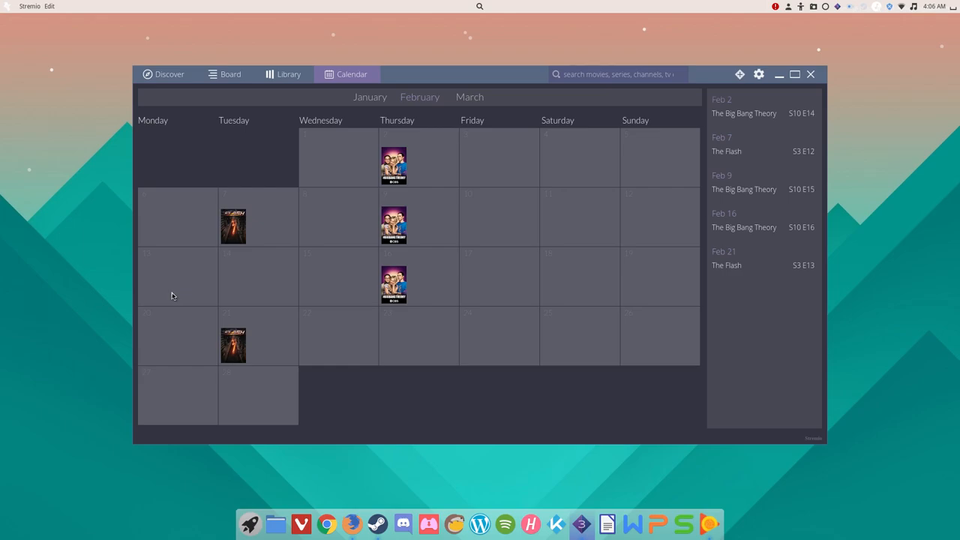
{"action": "mouse_move", "coordinate": [424, 122]}
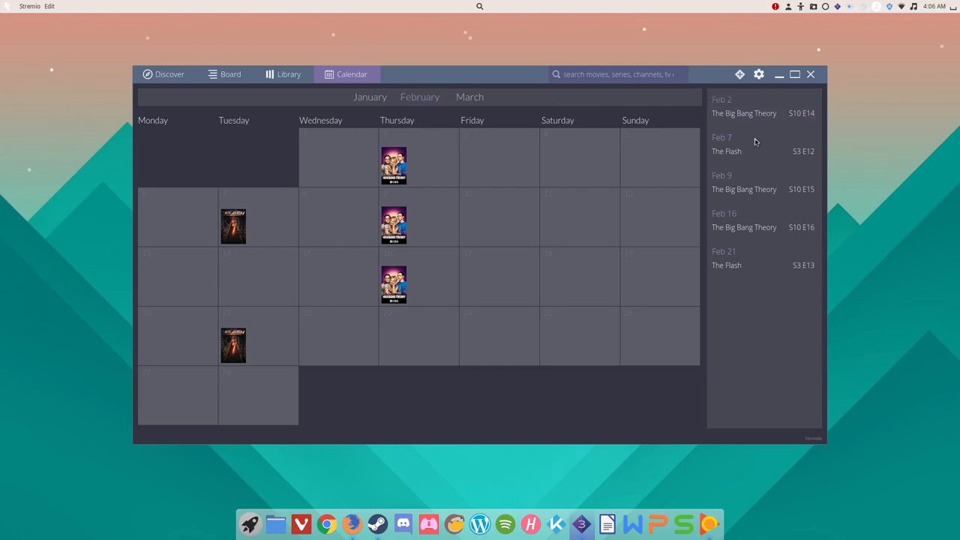
{"action": "mouse_move", "coordinate": [753, 114]}
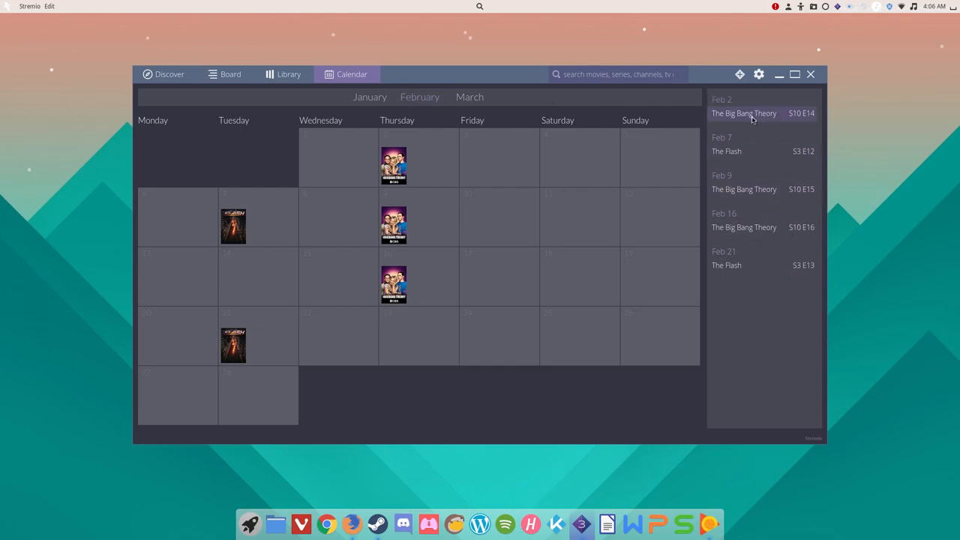
{"action": "mouse_move", "coordinate": [788, 131]}
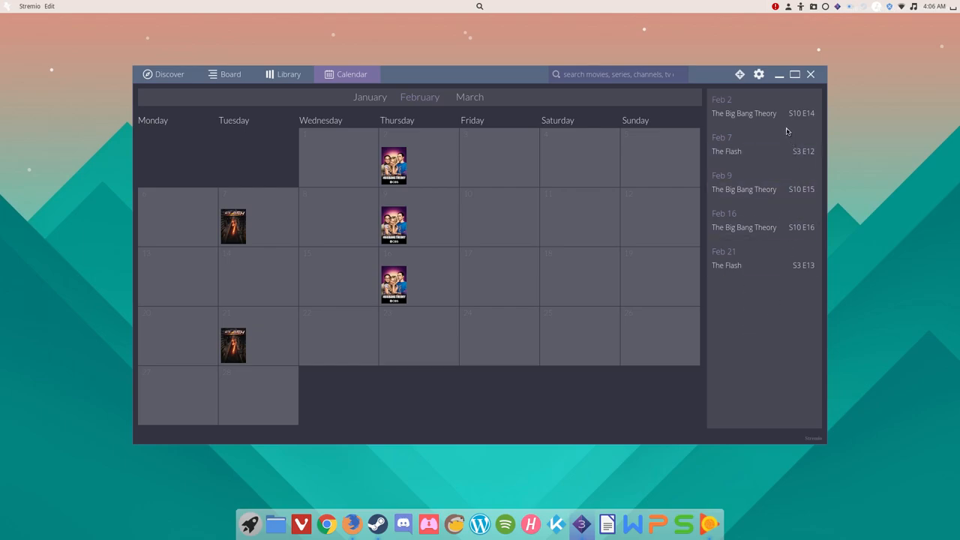
{"action": "mouse_move", "coordinate": [745, 227]}
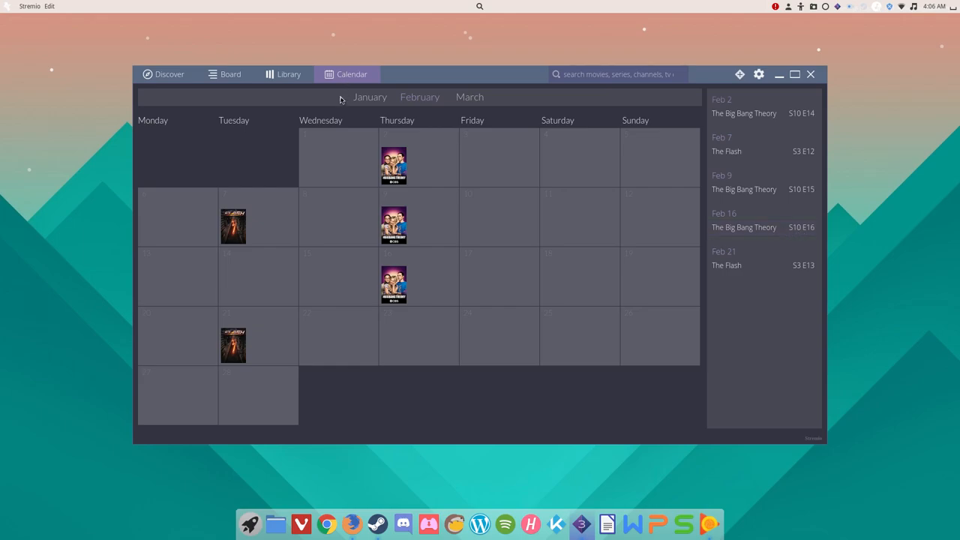
- Show the Library's saved series: The Flash, Mr. Robot, The Big Bang Theory, Silicon Valley
{"action": "left_click", "coordinate": [289, 73]}
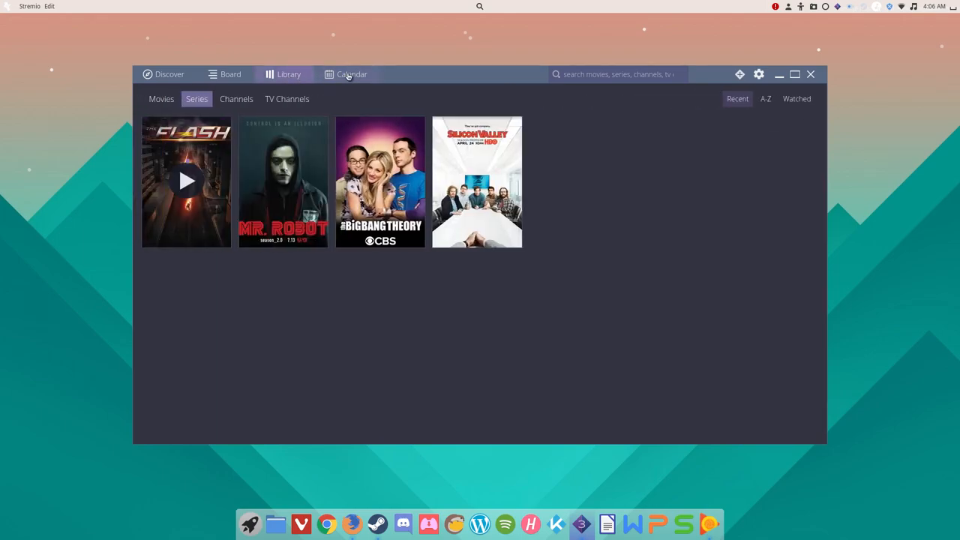
- Pass through Calendar and Board to Discover's Series catalogue and open The Flash
{"action": "left_click", "coordinate": [347, 74]}
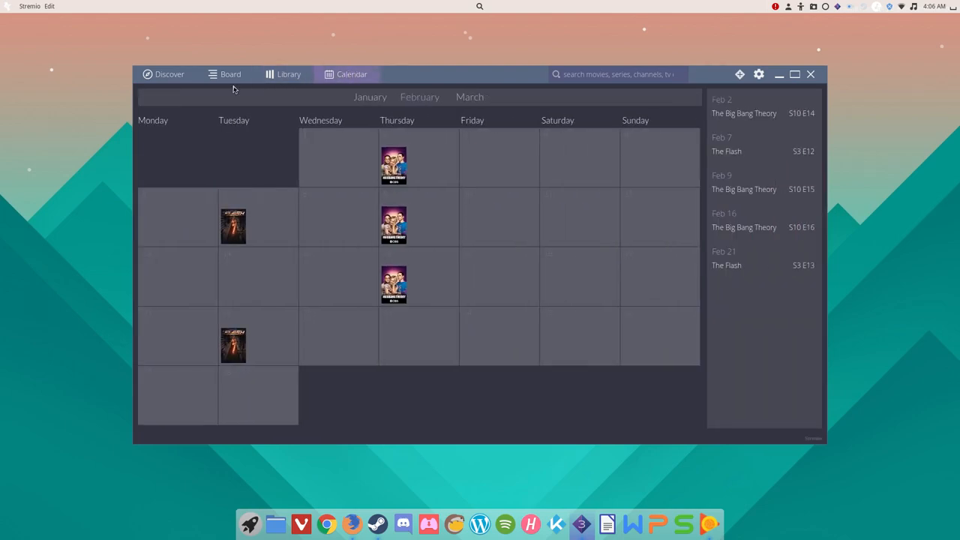
{"action": "left_click", "coordinate": [170, 74]}
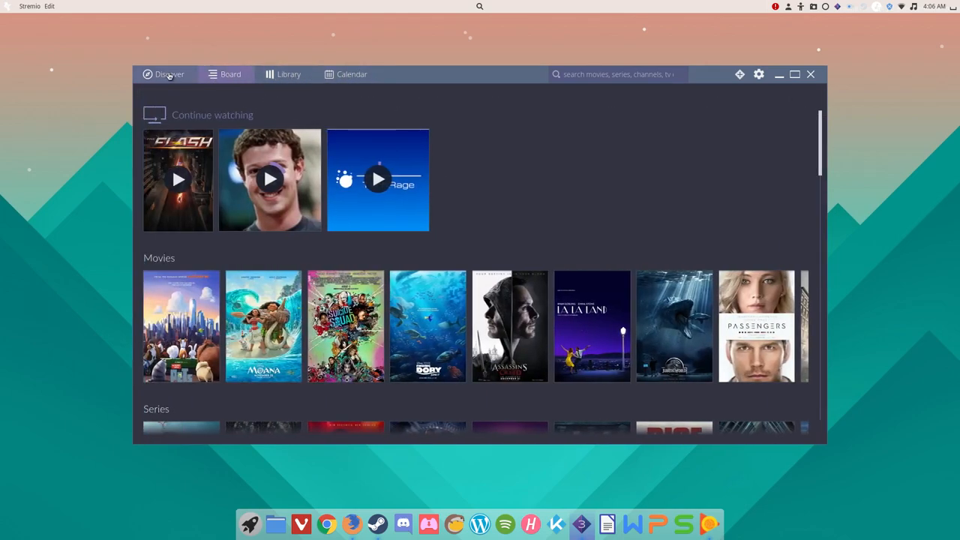
{"action": "left_click", "coordinate": [170, 74]}
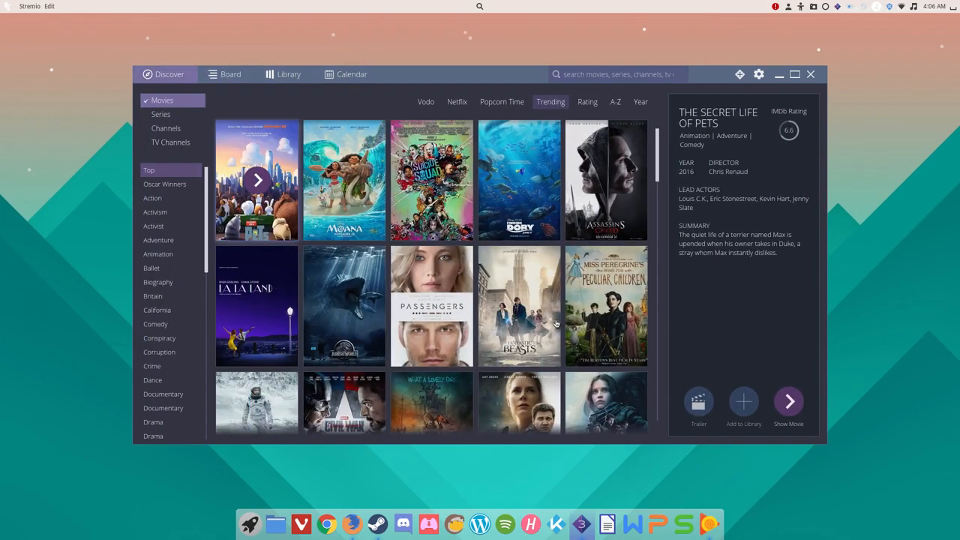
{"action": "left_click", "coordinate": [160, 114]}
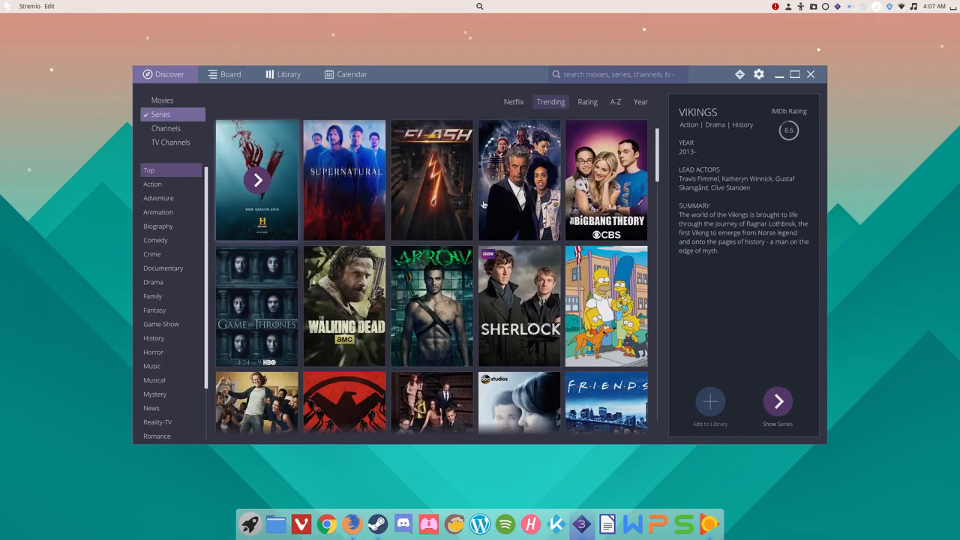
{"action": "left_click", "coordinate": [431, 180]}
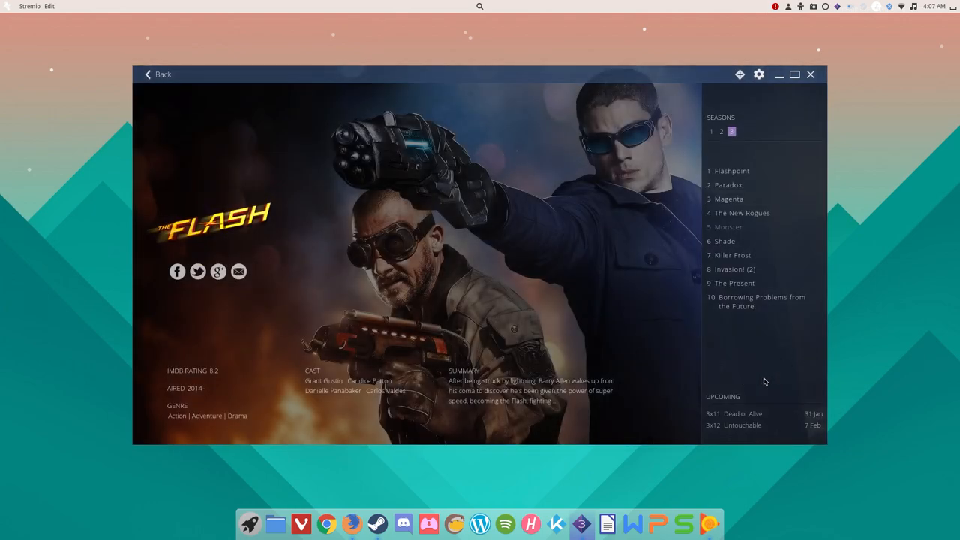
{"action": "mouse_move", "coordinate": [770, 418]}
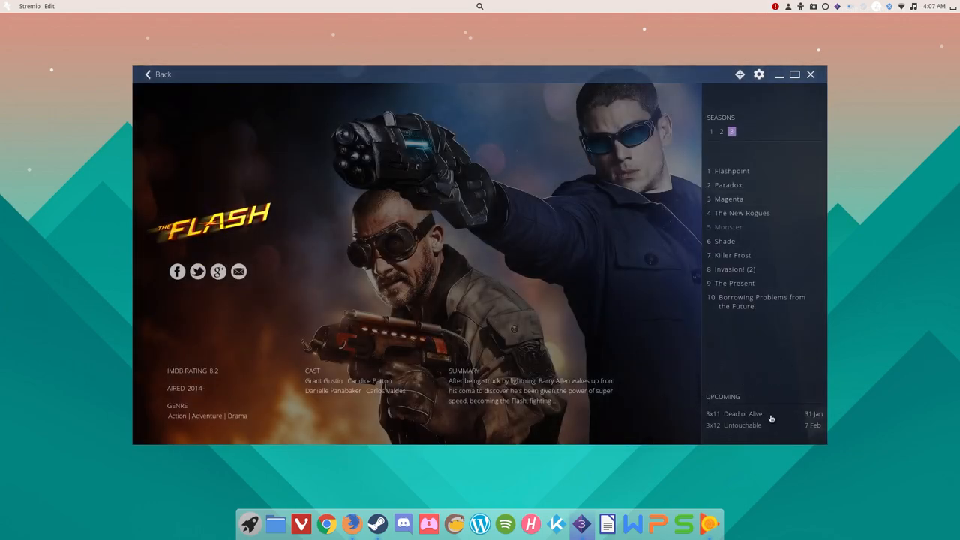
{"action": "mouse_move", "coordinate": [702, 443]}
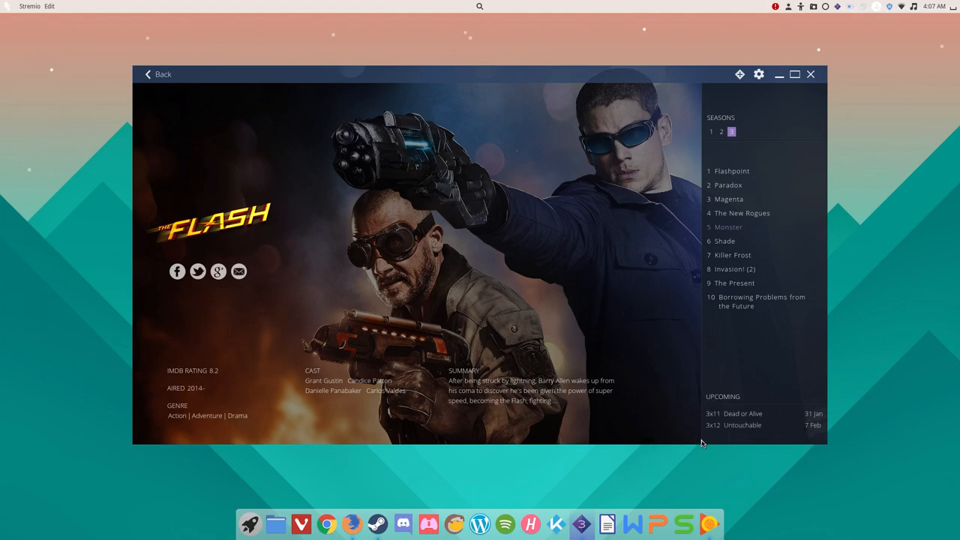
{"action": "mouse_move", "coordinate": [270, 334]}
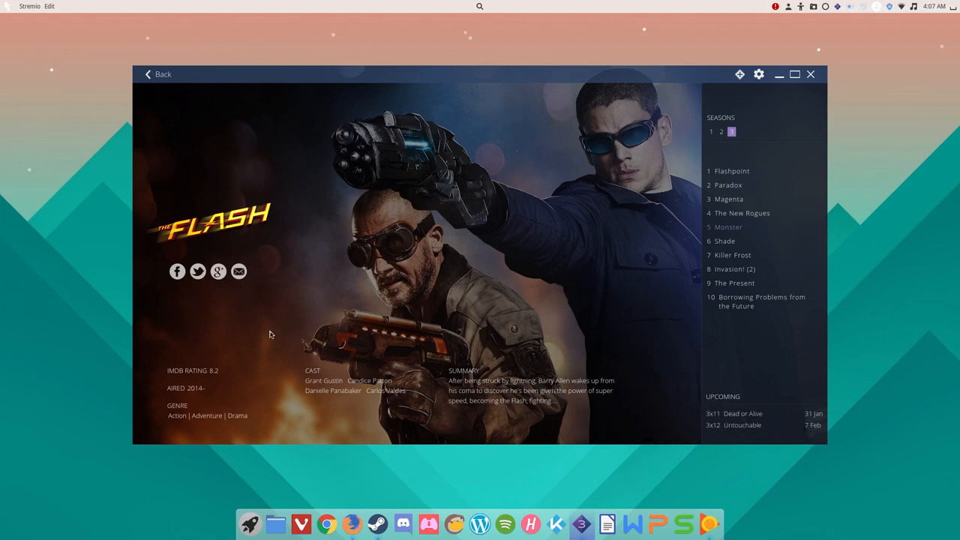
{"action": "mouse_move", "coordinate": [491, 345]}
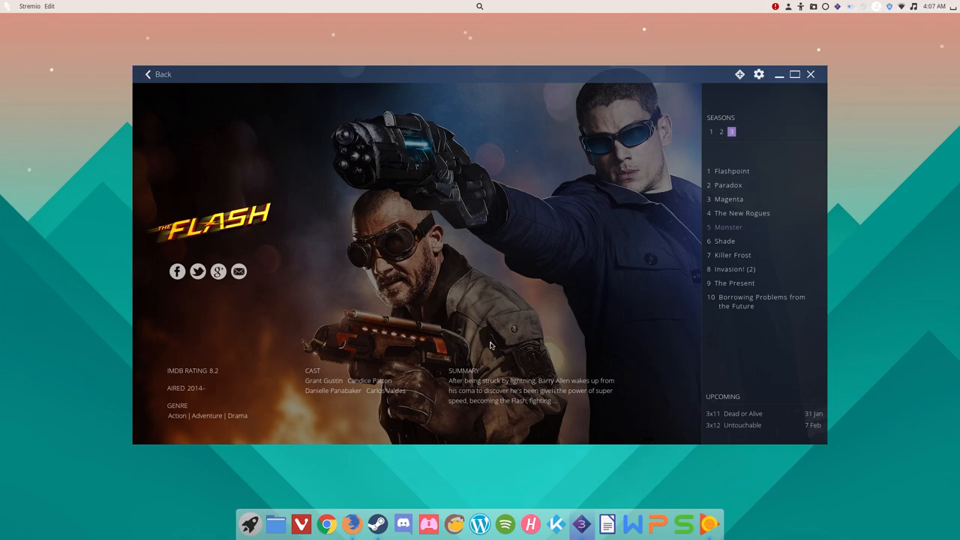
{"action": "mouse_move", "coordinate": [105, 215]}
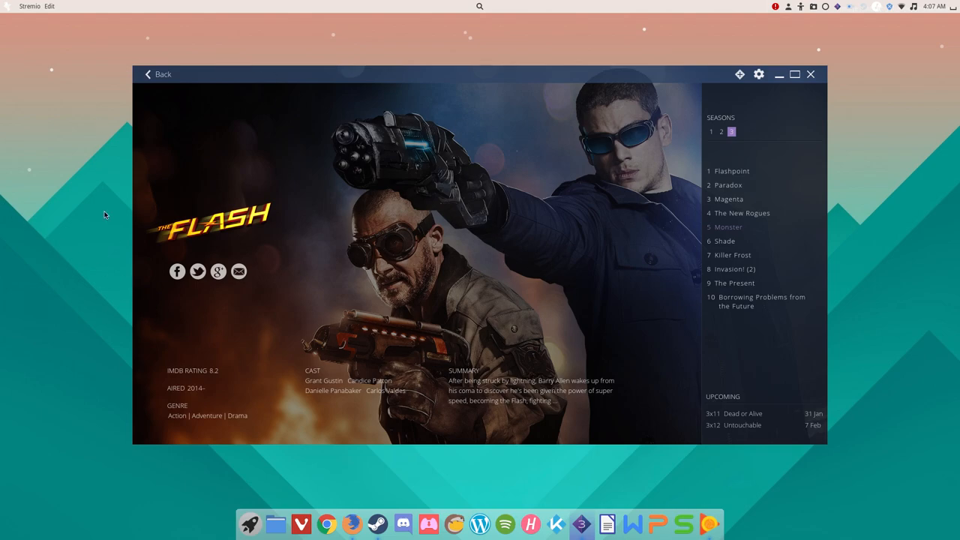
{"action": "mouse_move", "coordinate": [440, 226]}
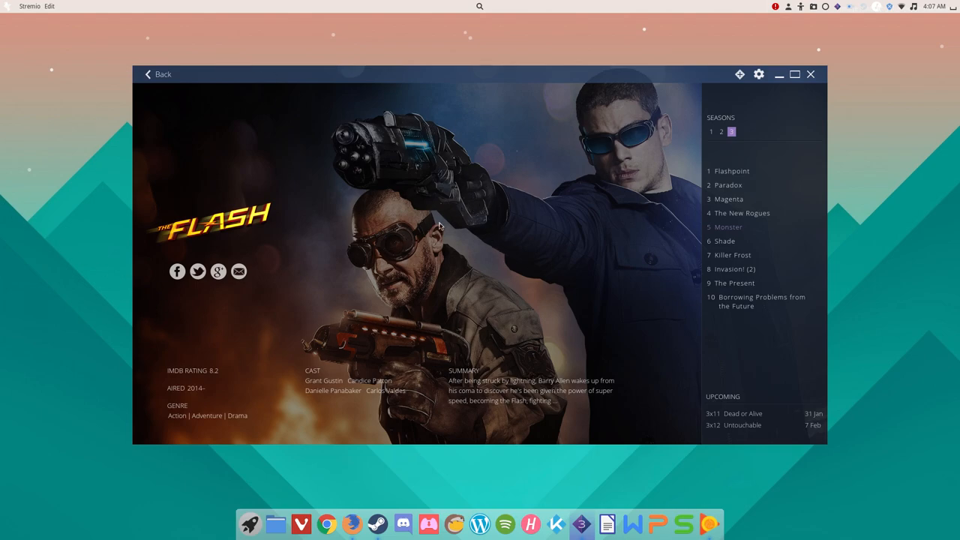
{"action": "mouse_move", "coordinate": [423, 354]}
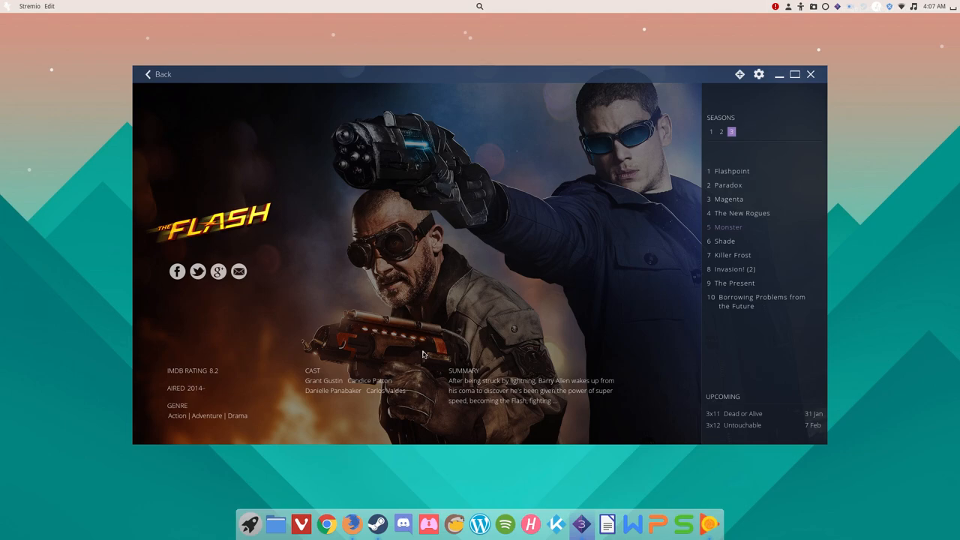
{"action": "mouse_move", "coordinate": [315, 373]}
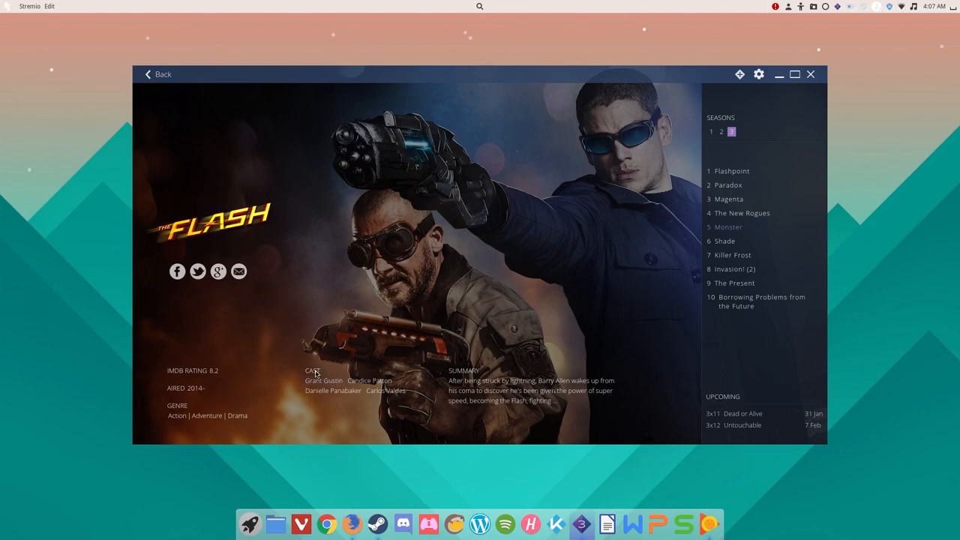
{"action": "mouse_move", "coordinate": [169, 381]}
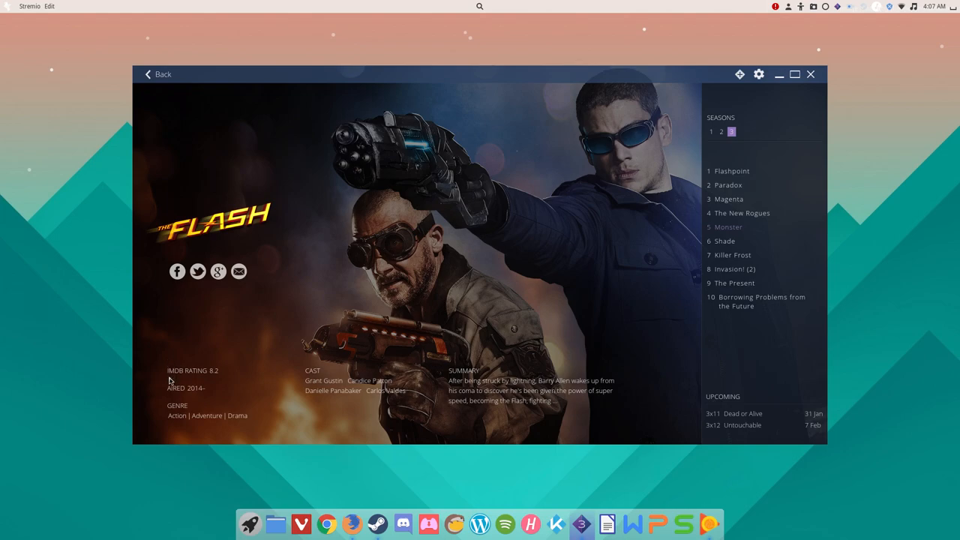
{"action": "mouse_move", "coordinate": [213, 376]}
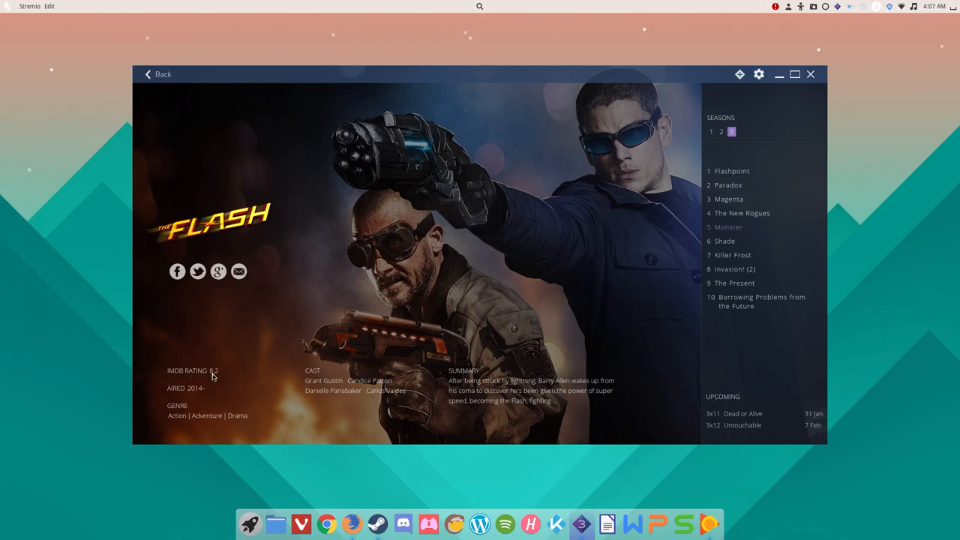
{"action": "mouse_move", "coordinate": [209, 386]}
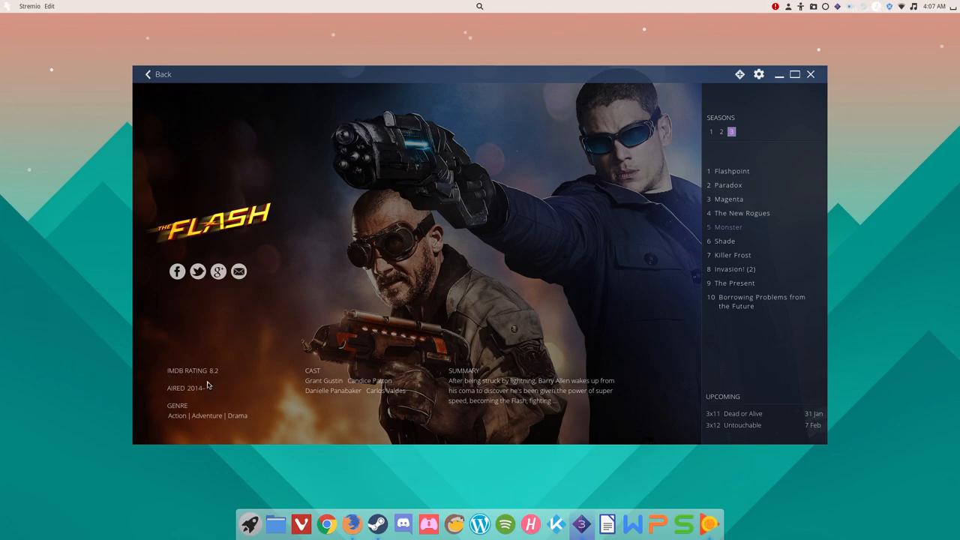
{"action": "mouse_move", "coordinate": [420, 293]}
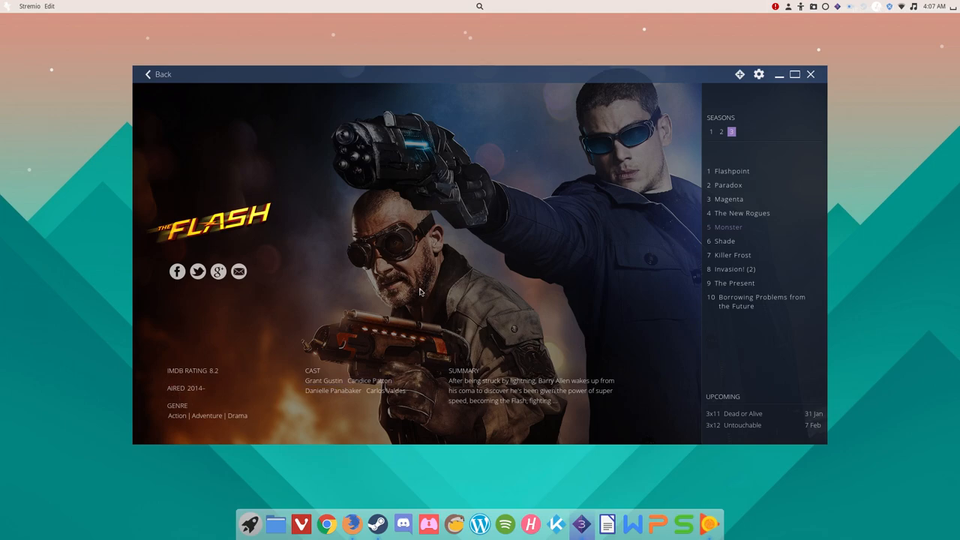
{"action": "mouse_move", "coordinate": [343, 349]}
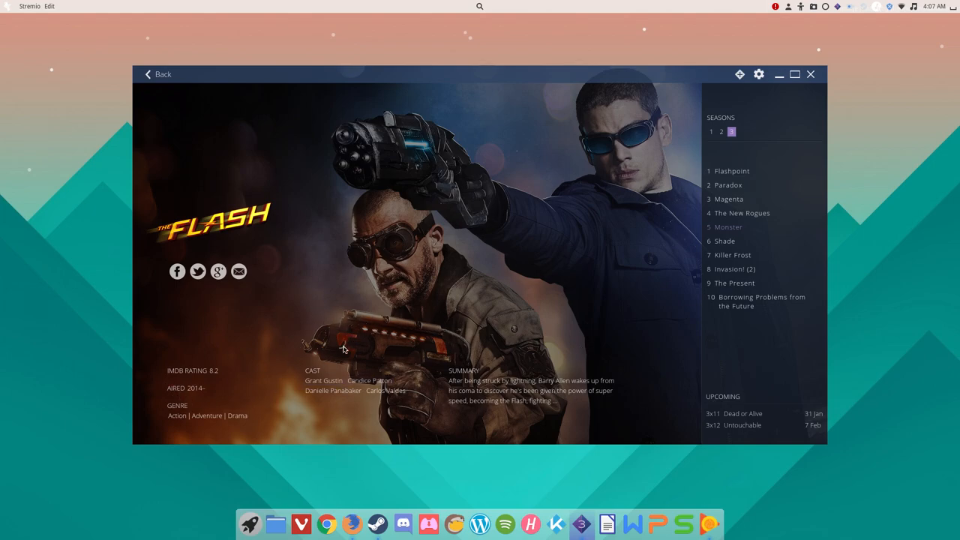
{"action": "mouse_move", "coordinate": [641, 249]}
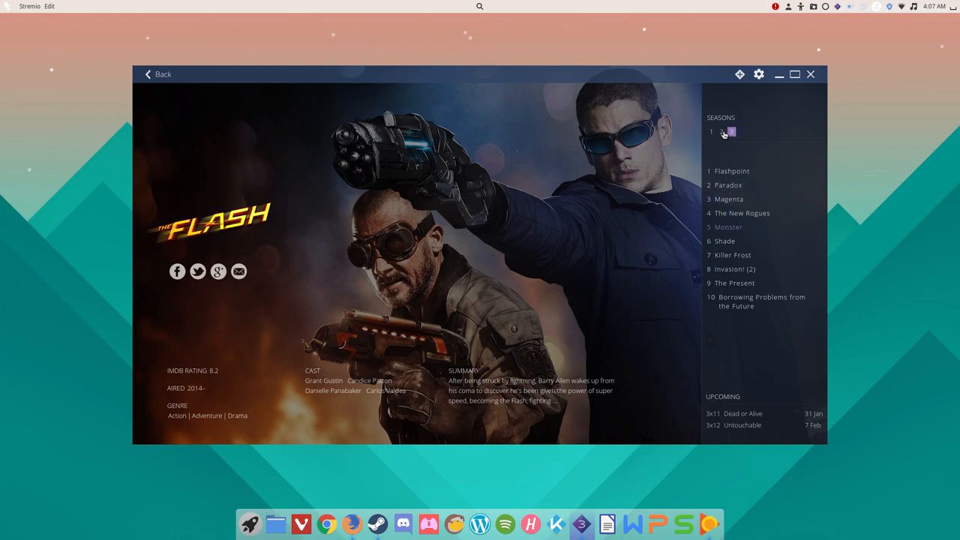
- Switch between seasons 2 and 3, then show streams for episode 3x7 Killer Frost
{"action": "left_click", "coordinate": [721, 132]}
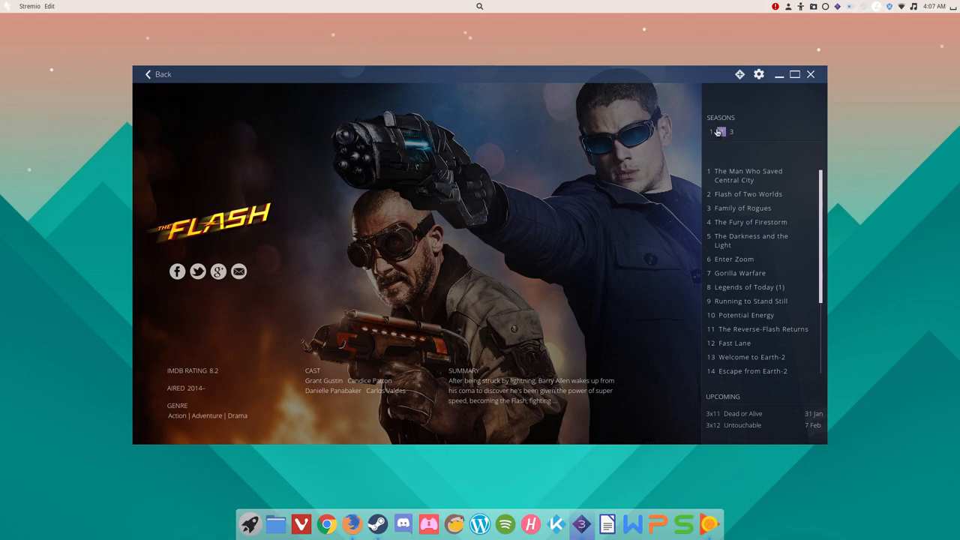
{"action": "left_click", "coordinate": [730, 132]}
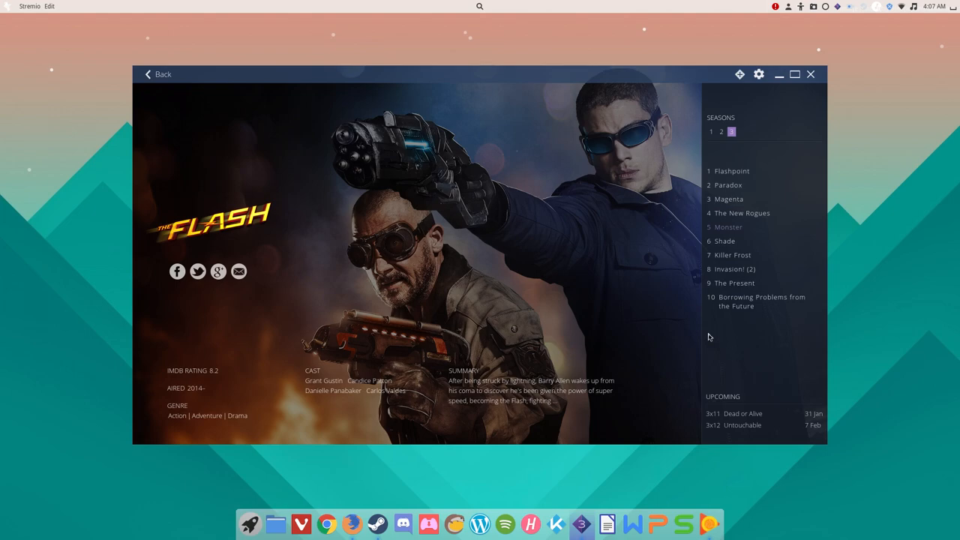
{"action": "mouse_move", "coordinate": [724, 241]}
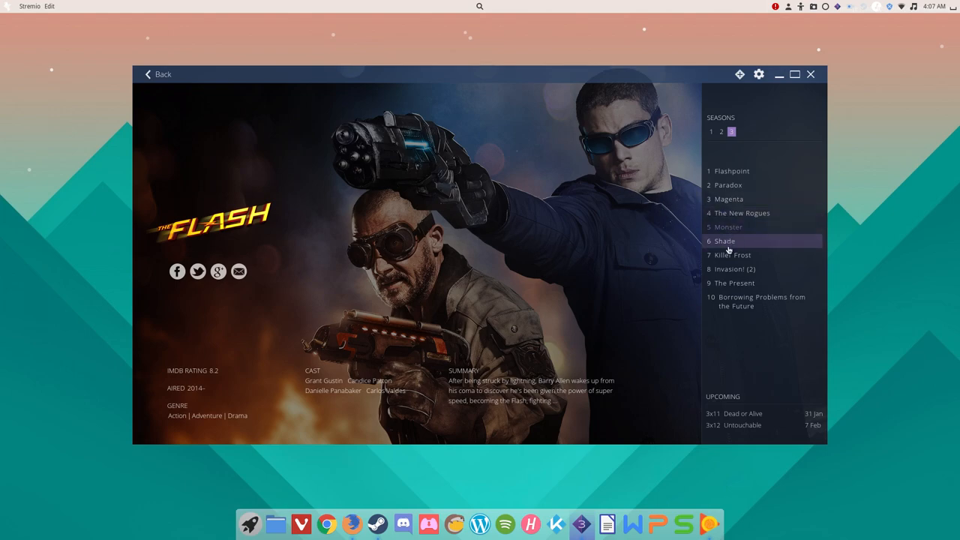
{"action": "left_click", "coordinate": [733, 255]}
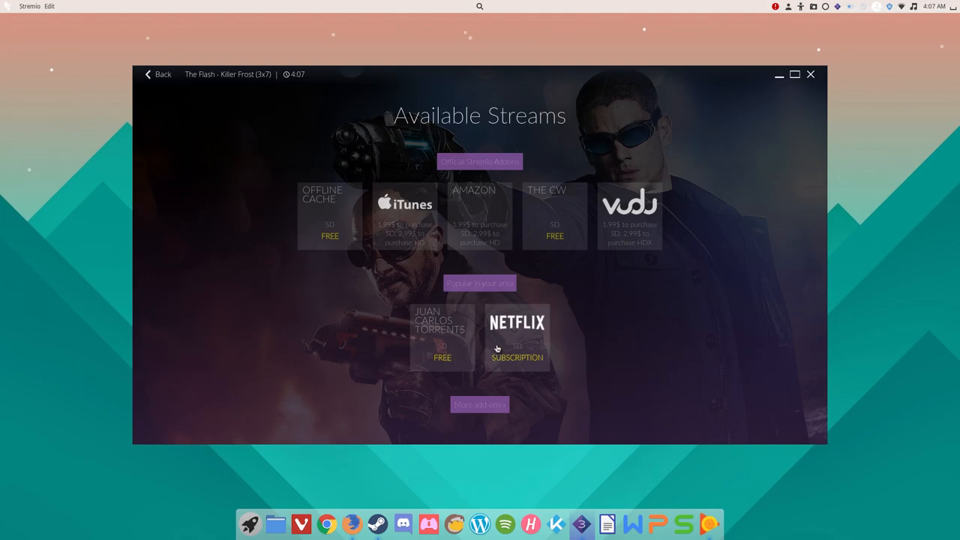
{"action": "mouse_move", "coordinate": [261, 282]}
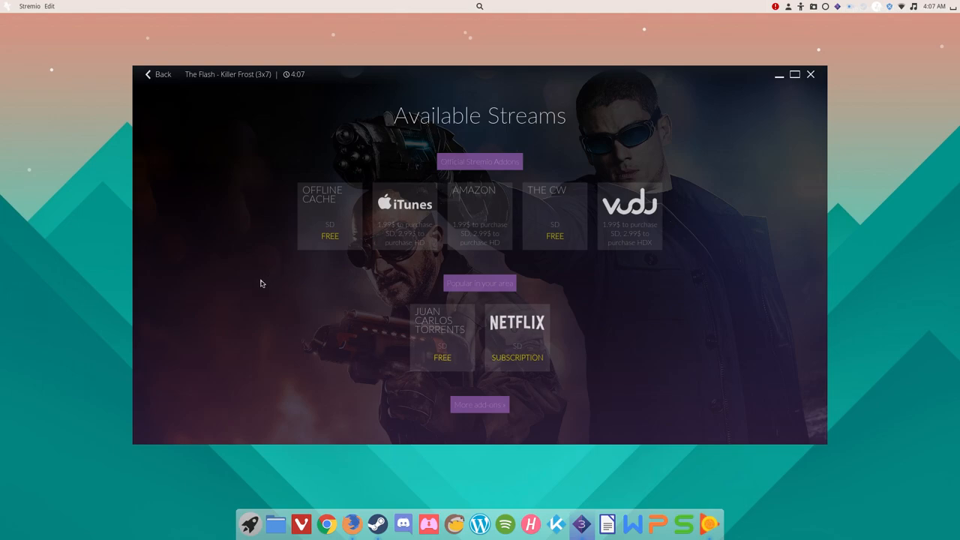
{"action": "mouse_move", "coordinate": [186, 320]}
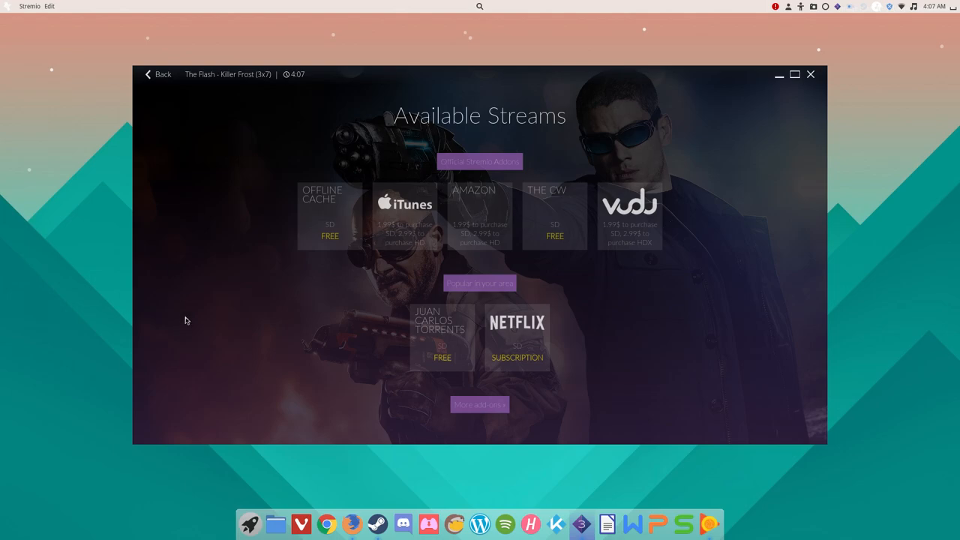
{"action": "mouse_move", "coordinate": [522, 444]}
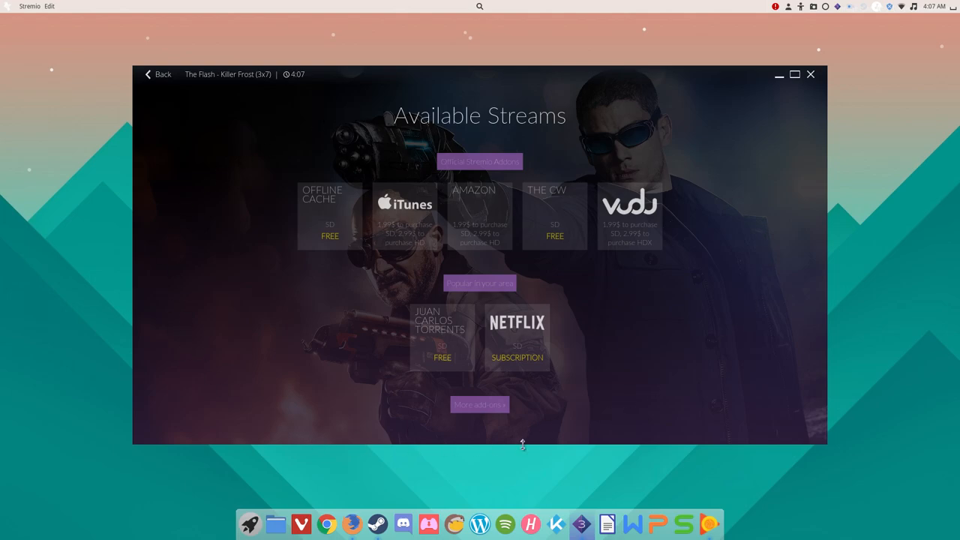
{"action": "mouse_move", "coordinate": [432, 4]}
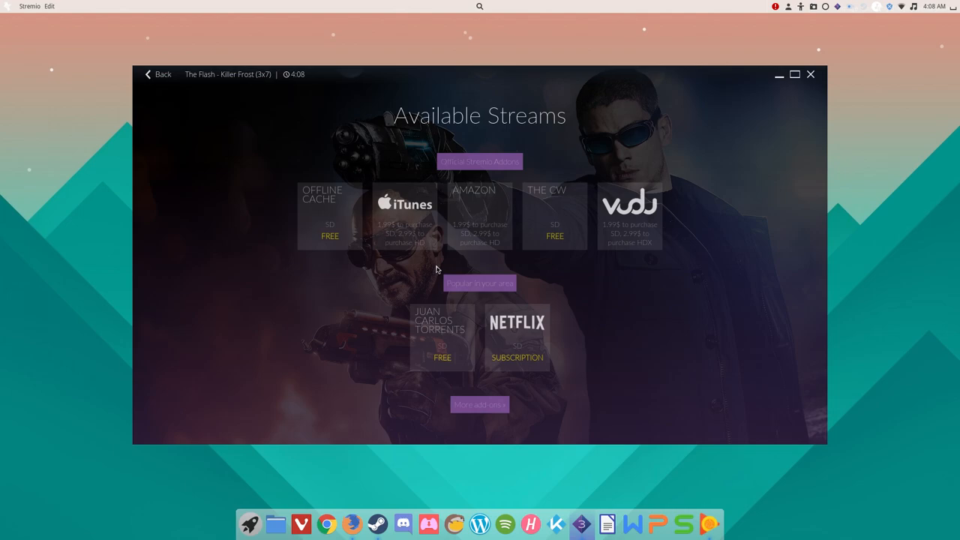
{"action": "mouse_move", "coordinate": [412, 260]}
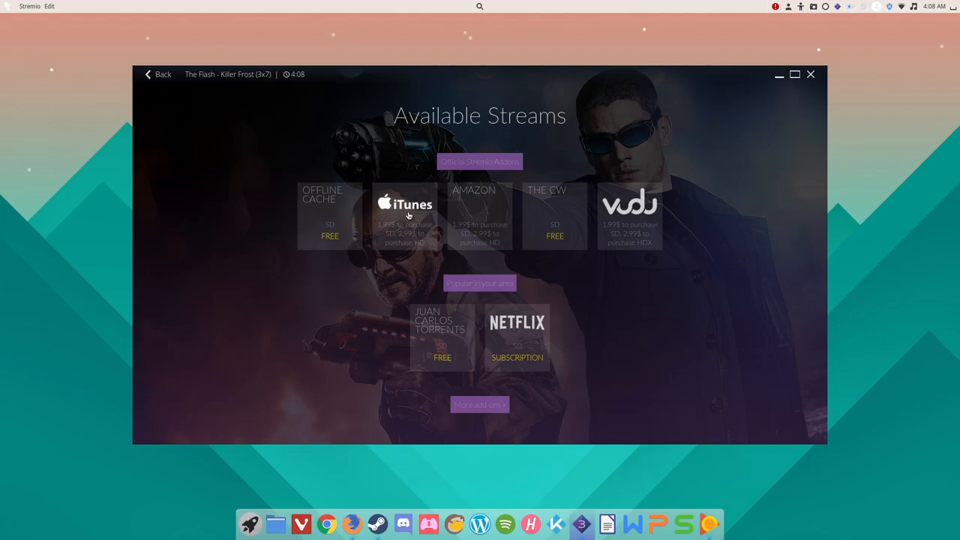
{"action": "mouse_move", "coordinate": [501, 211]}
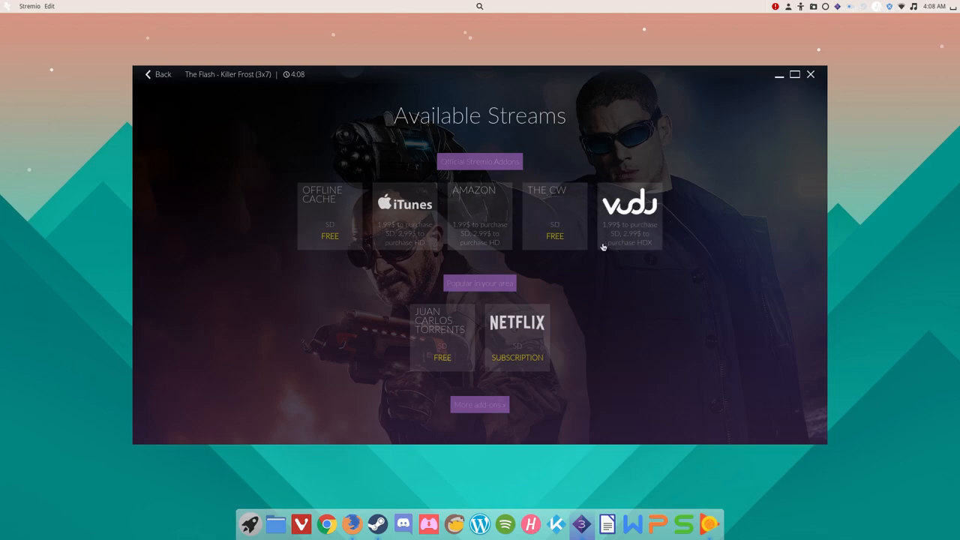
{"action": "mouse_move", "coordinate": [323, 195]}
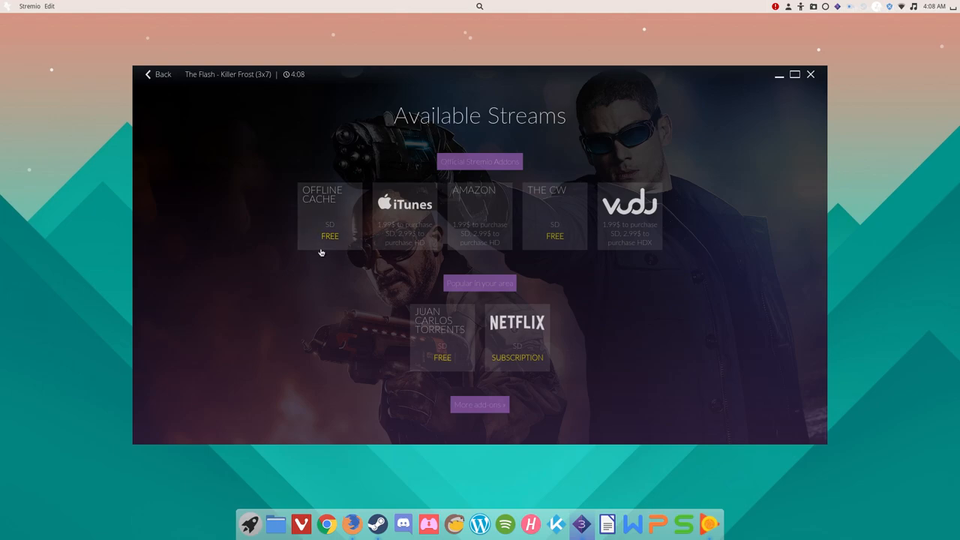
{"action": "left_click", "coordinate": [330, 218]}
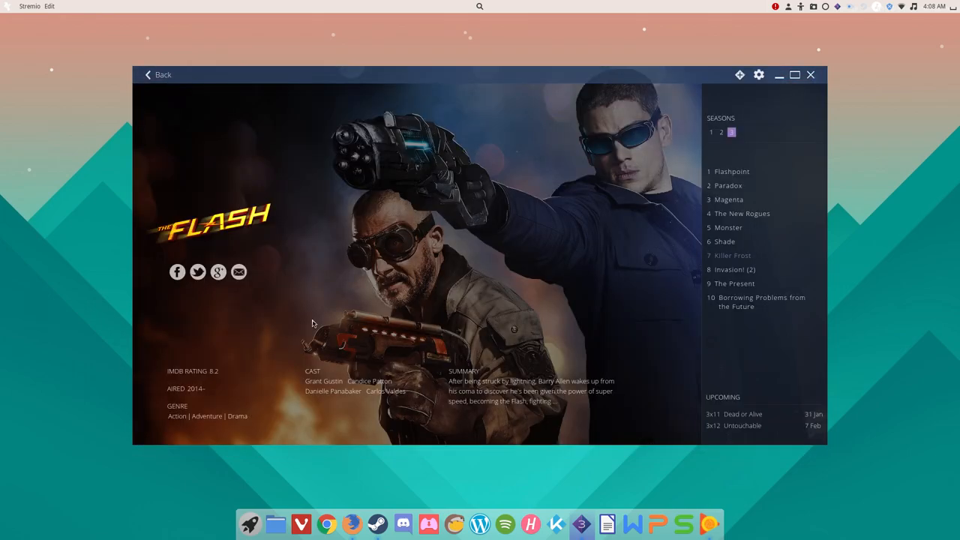
{"action": "left_click", "coordinate": [732, 255]}
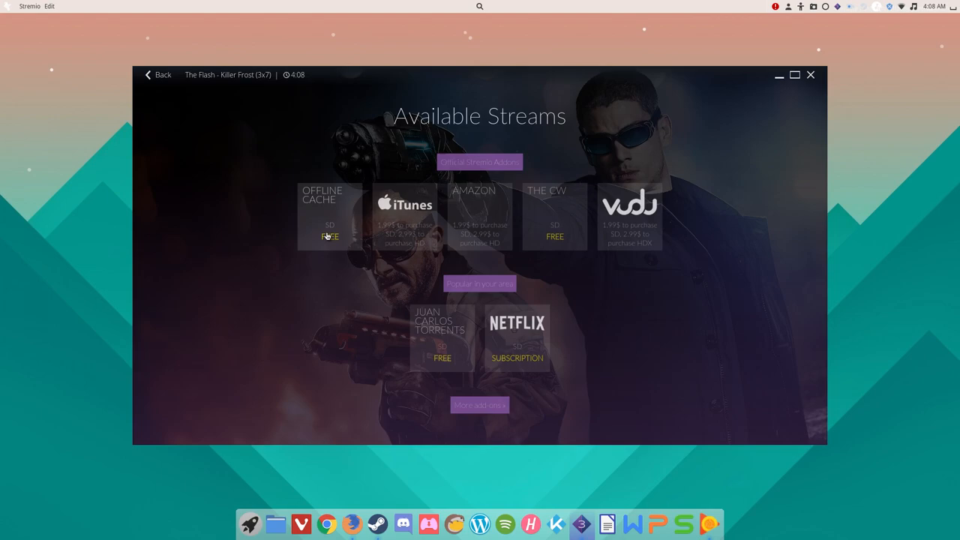
{"action": "mouse_move", "coordinate": [313, 237]}
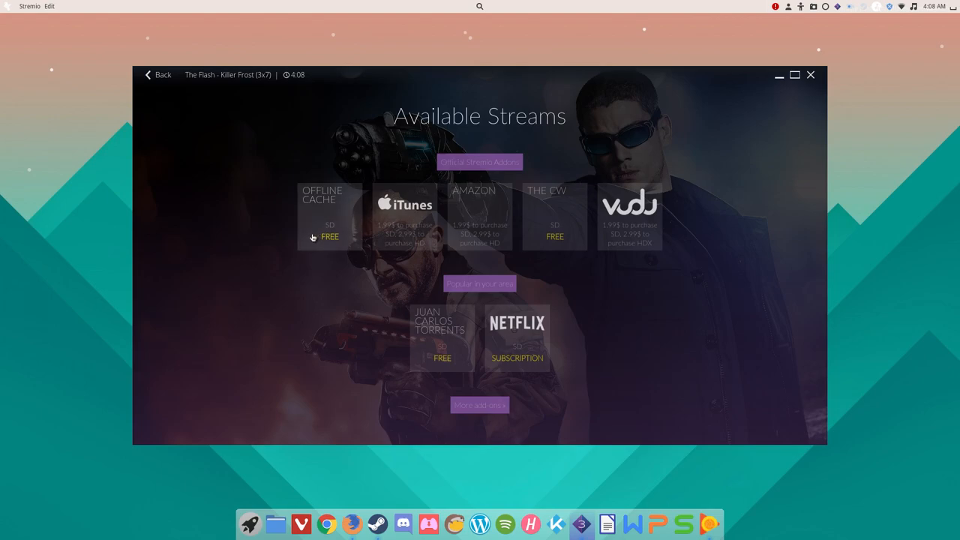
{"action": "mouse_move", "coordinate": [307, 244]}
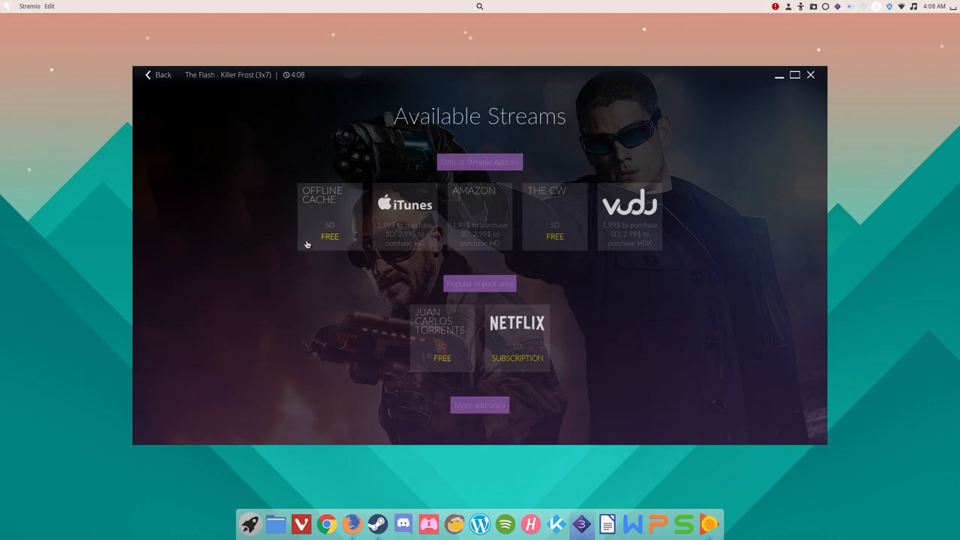
{"action": "mouse_move", "coordinate": [254, 290]}
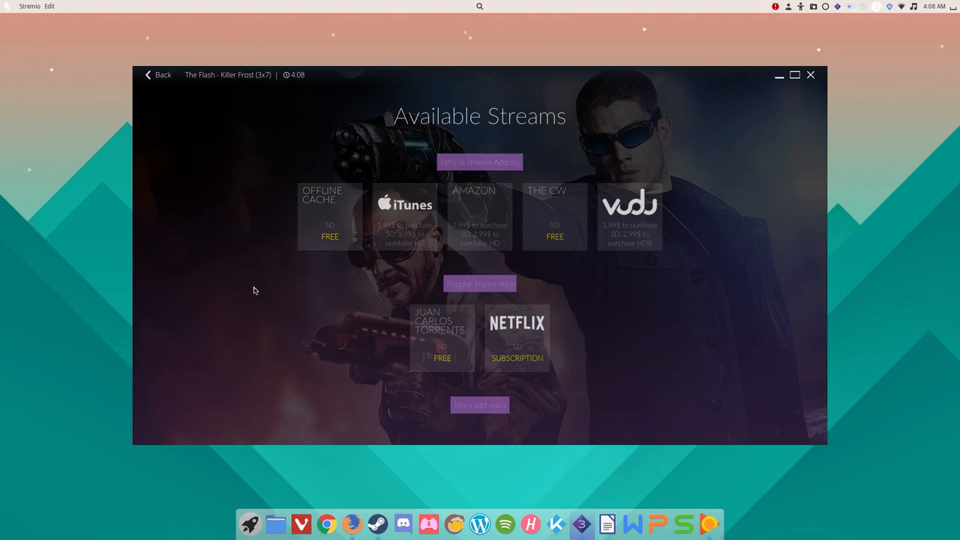
{"action": "mouse_move", "coordinate": [334, 219]}
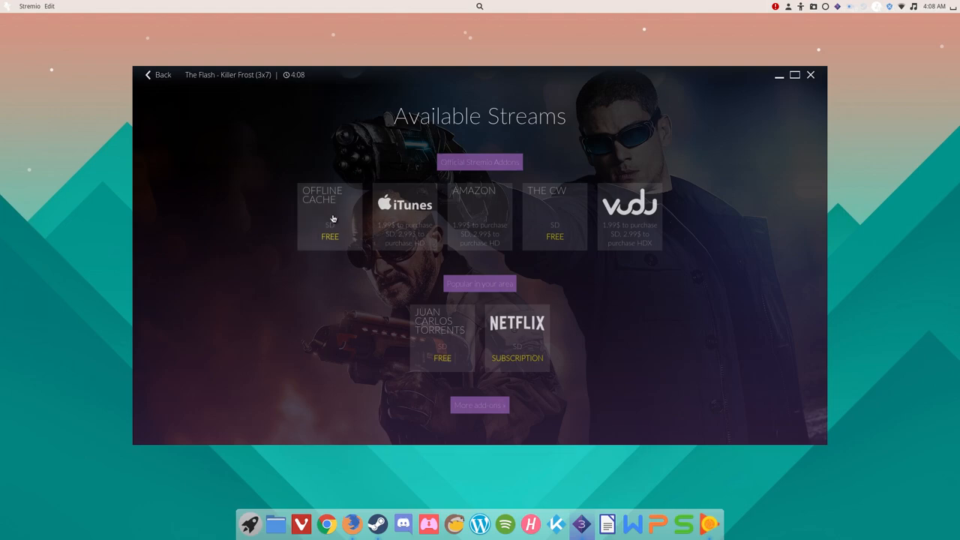
{"action": "mouse_move", "coordinate": [368, 358]}
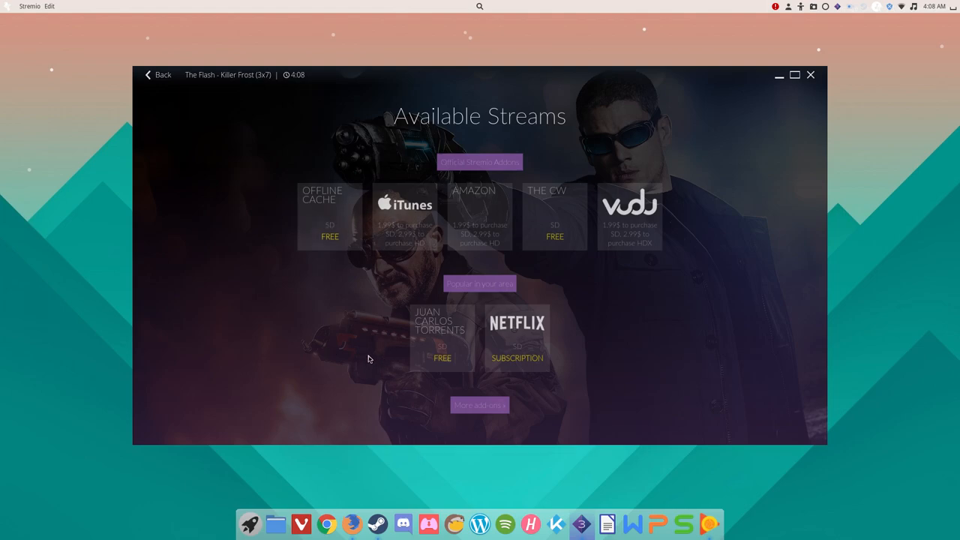
{"action": "mouse_move", "coordinate": [327, 183]}
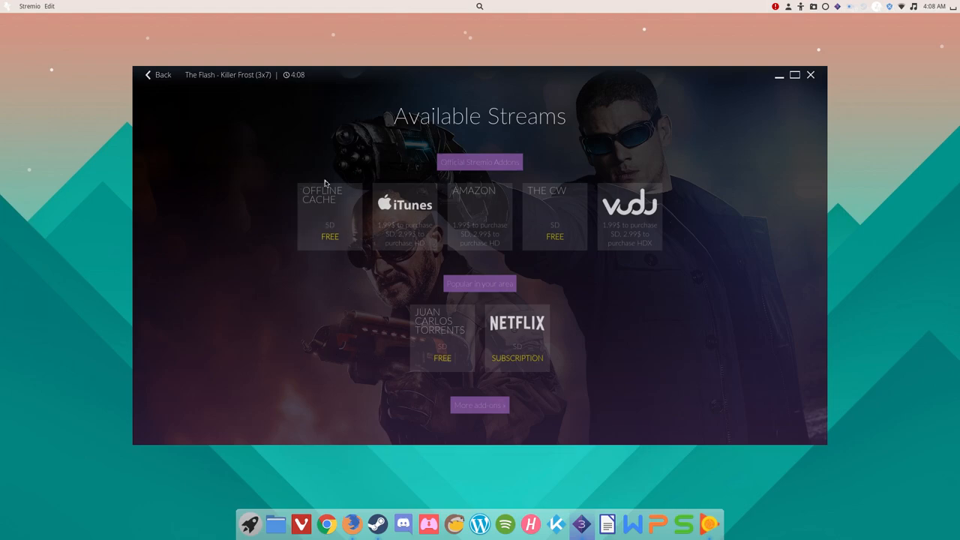
{"action": "mouse_move", "coordinate": [349, 287]}
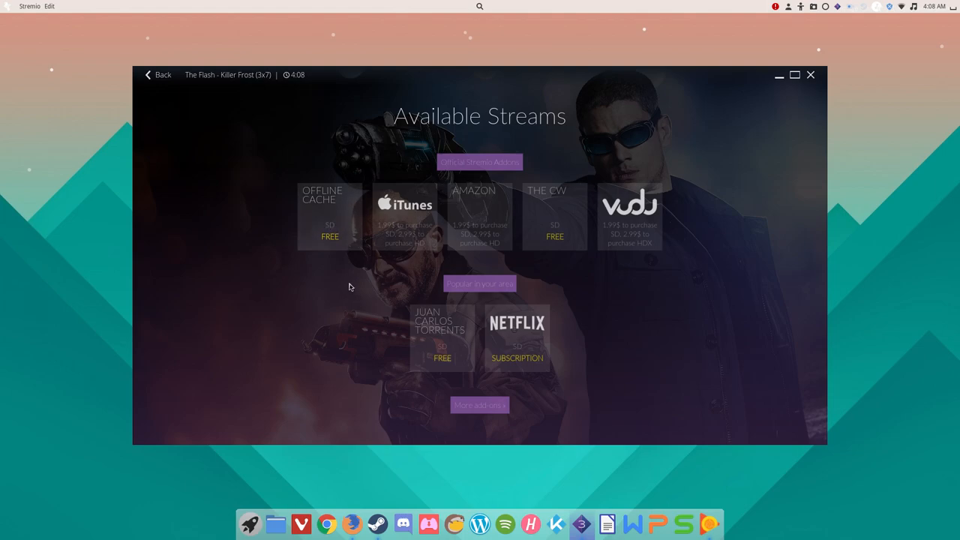
{"action": "mouse_move", "coordinate": [345, 300]}
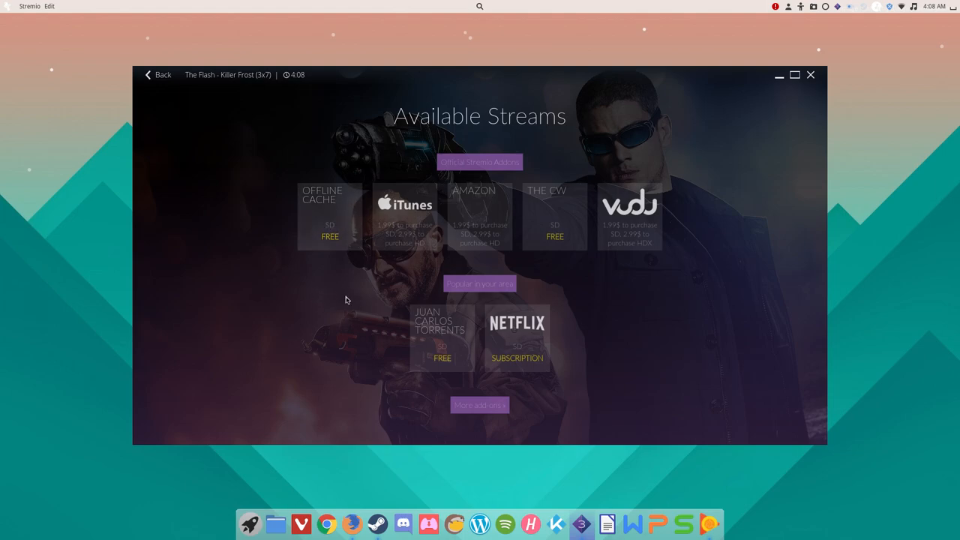
{"action": "mouse_move", "coordinate": [348, 305]}
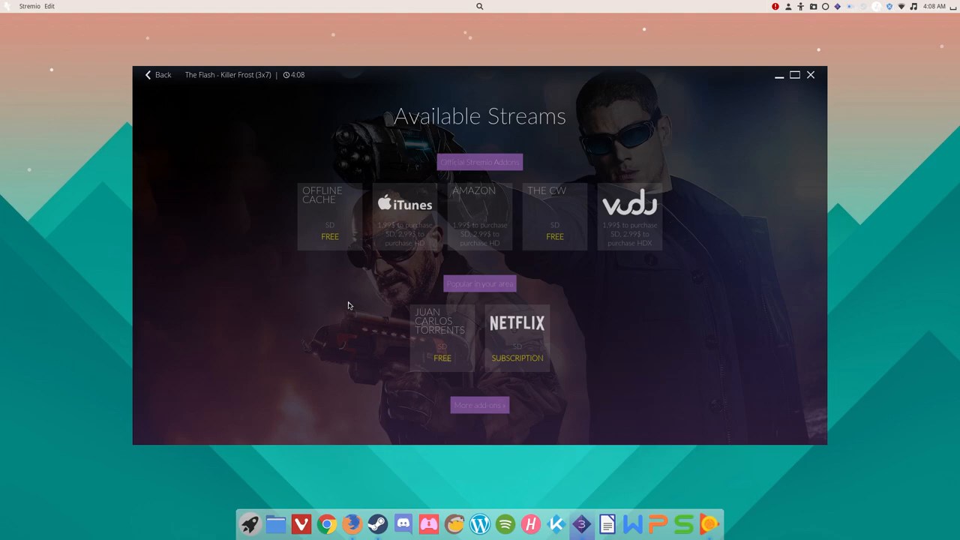
{"action": "mouse_move", "coordinate": [294, 294]}
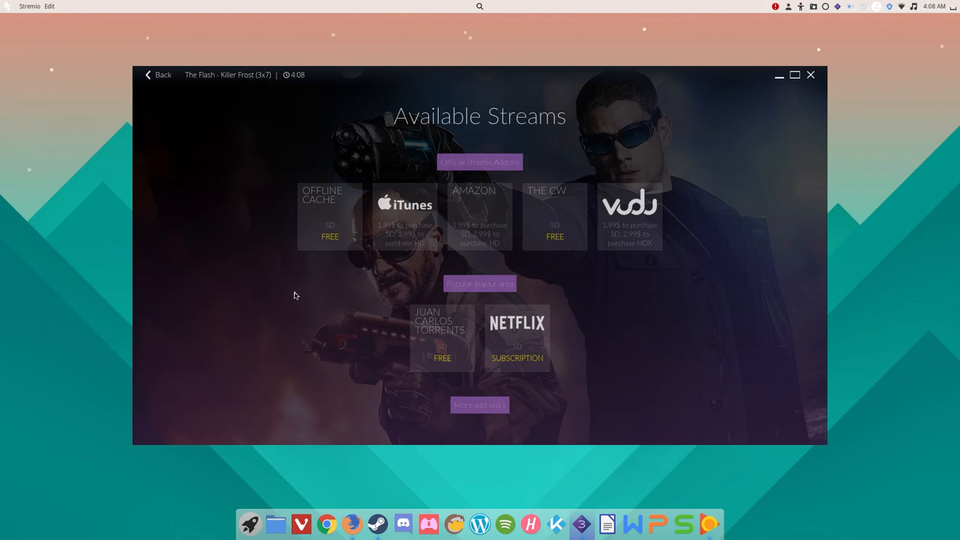
{"action": "mouse_move", "coordinate": [405, 266]}
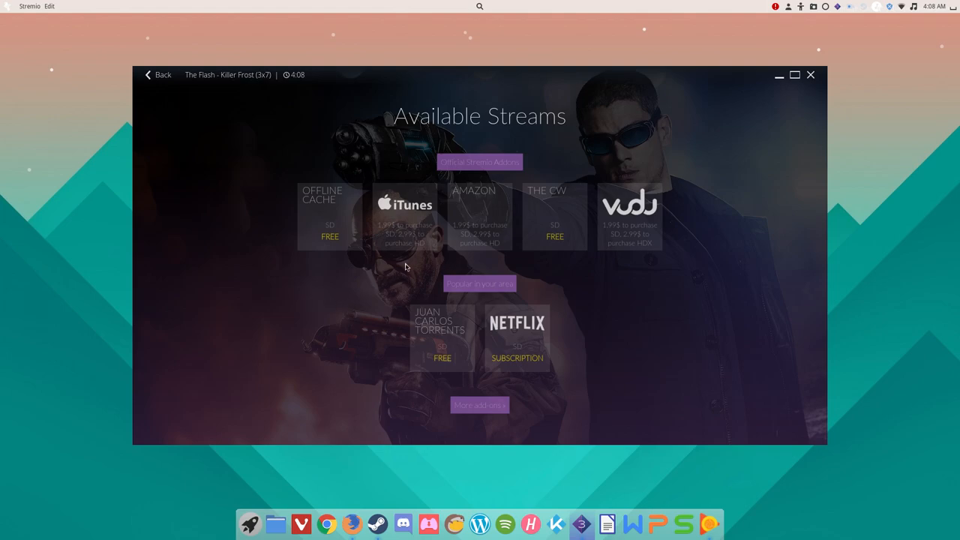
{"action": "mouse_move", "coordinate": [598, 259]}
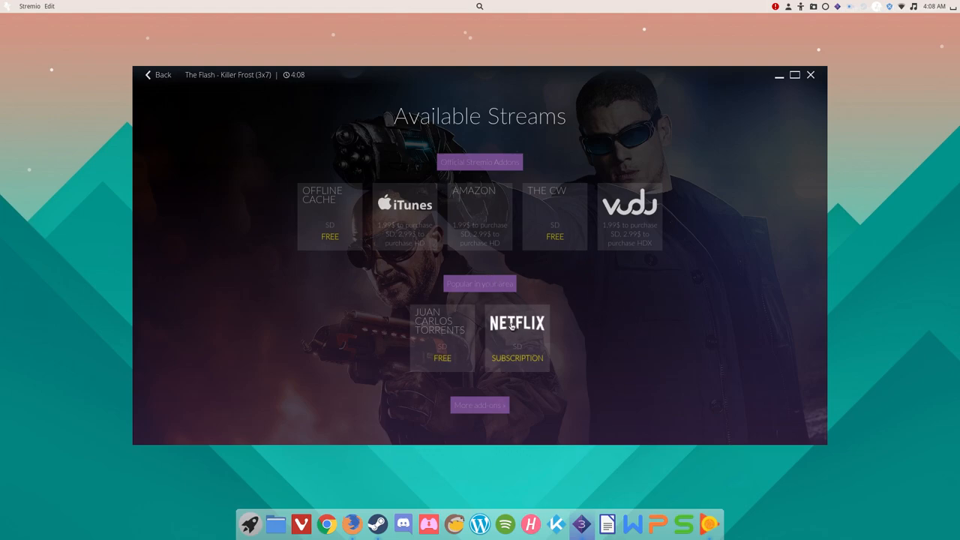
{"action": "mouse_move", "coordinate": [524, 354]}
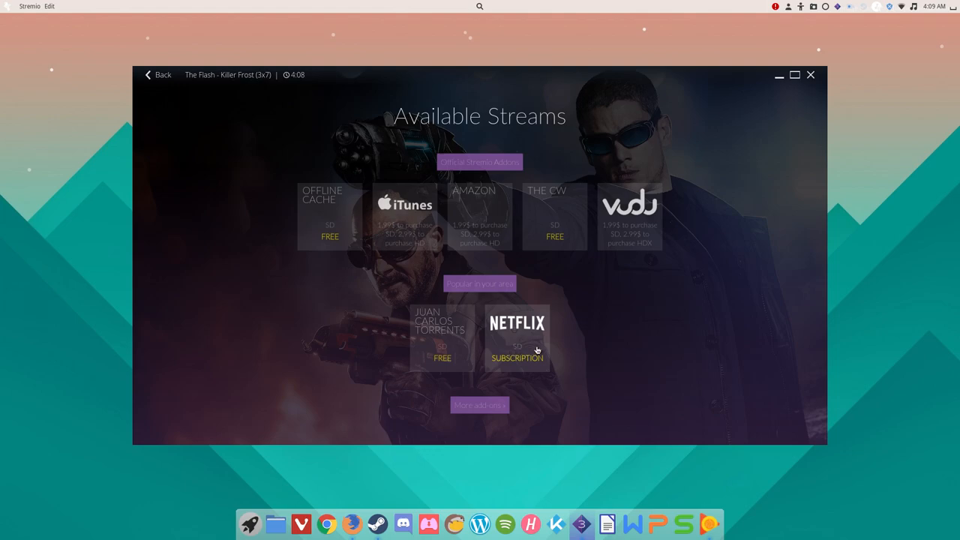
{"action": "mouse_move", "coordinate": [517, 330]}
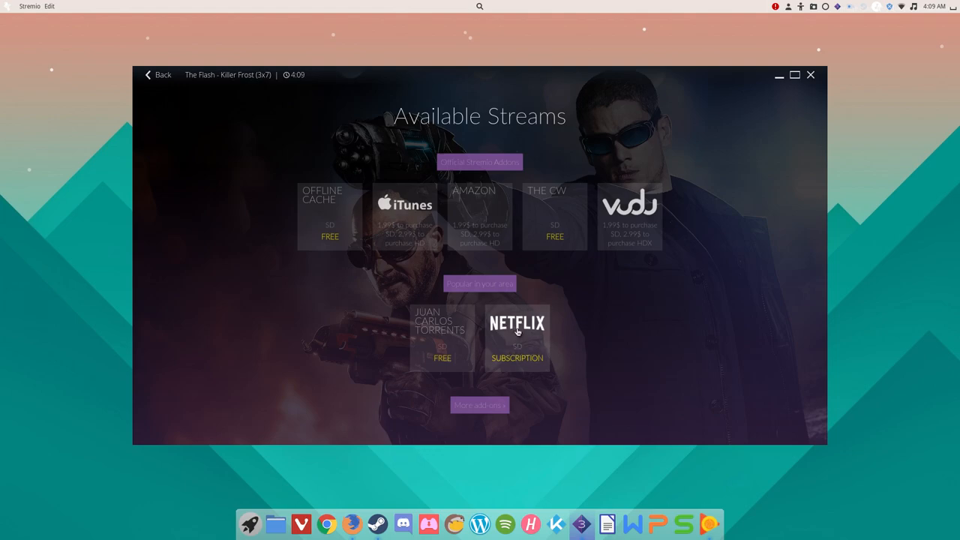
{"action": "mouse_move", "coordinate": [657, 263]}
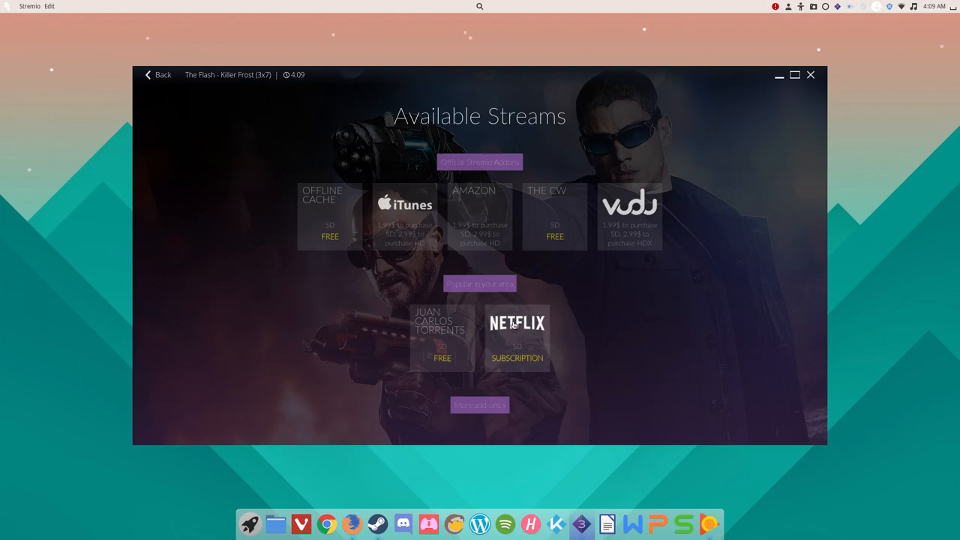
{"action": "mouse_move", "coordinate": [650, 297]}
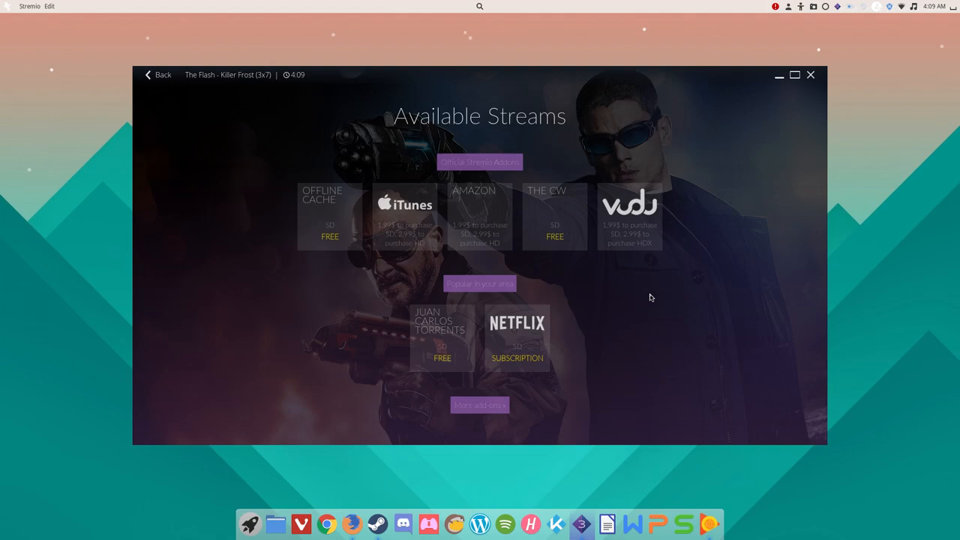
{"action": "mouse_move", "coordinate": [455, 305]}
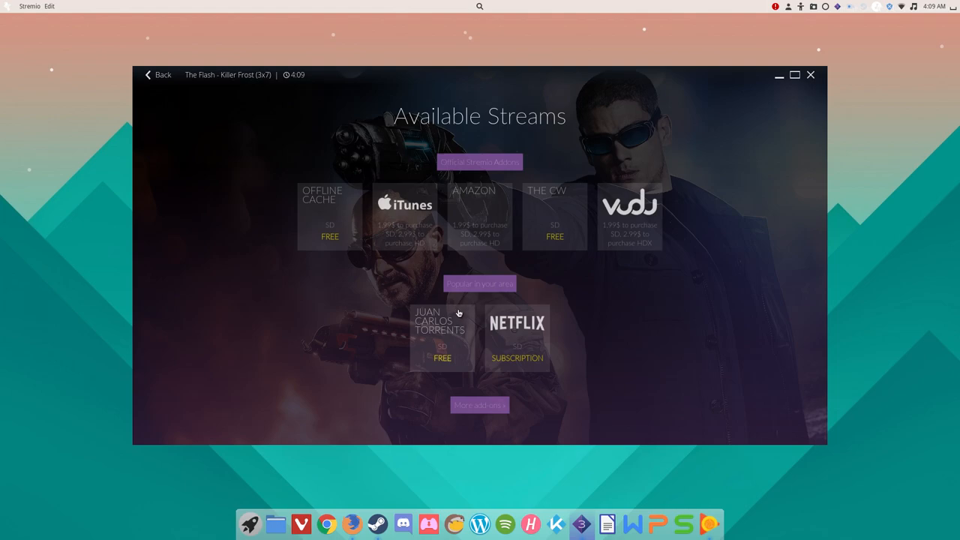
{"action": "mouse_move", "coordinate": [440, 353]}
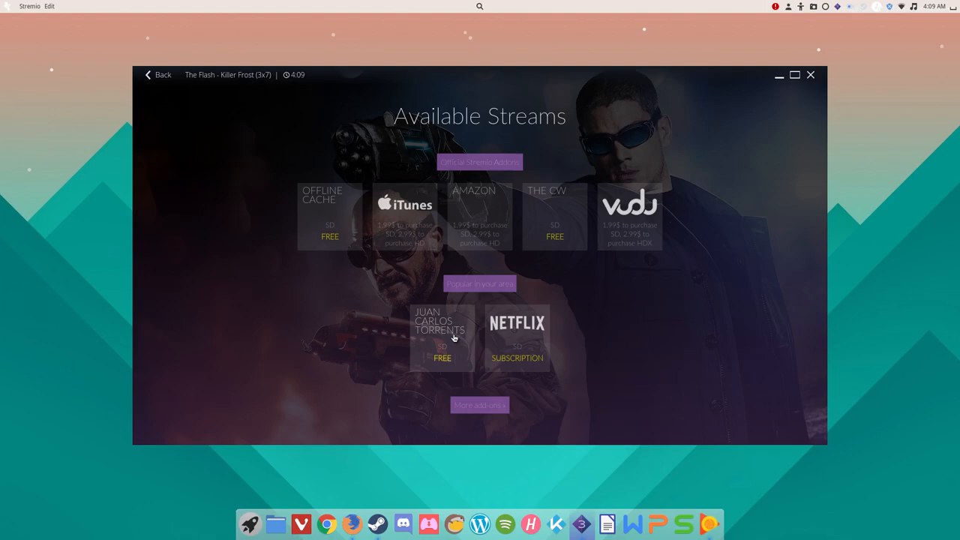
{"action": "mouse_move", "coordinate": [442, 328]}
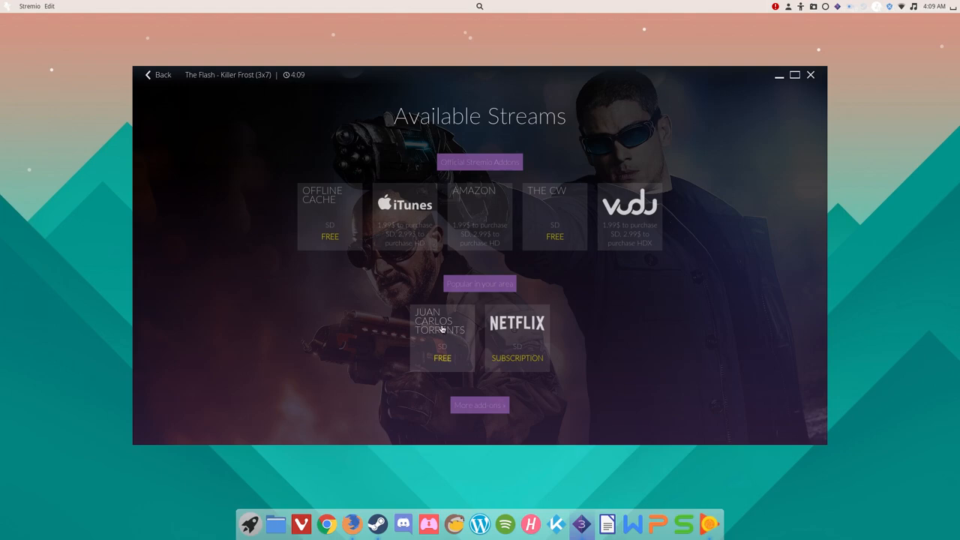
{"action": "mouse_move", "coordinate": [435, 334]}
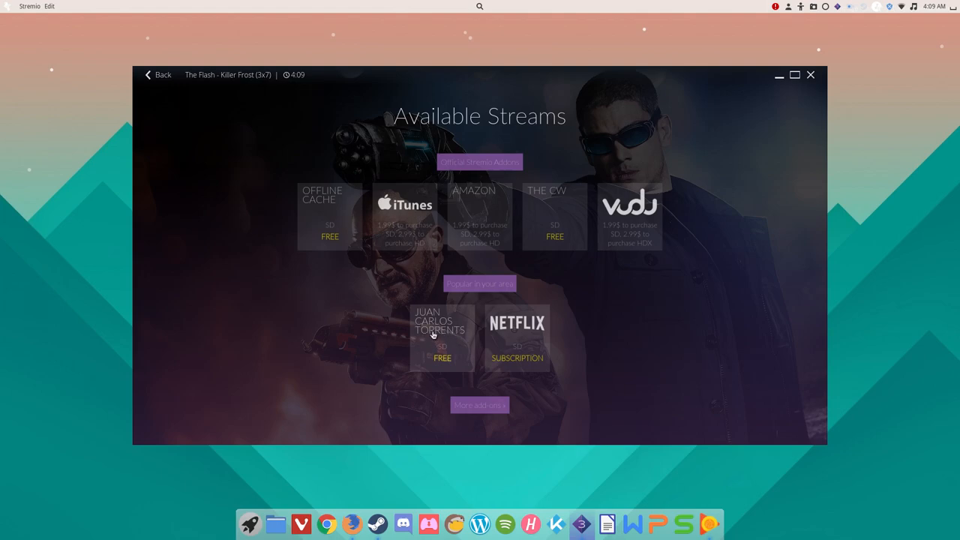
{"action": "mouse_move", "coordinate": [328, 307]}
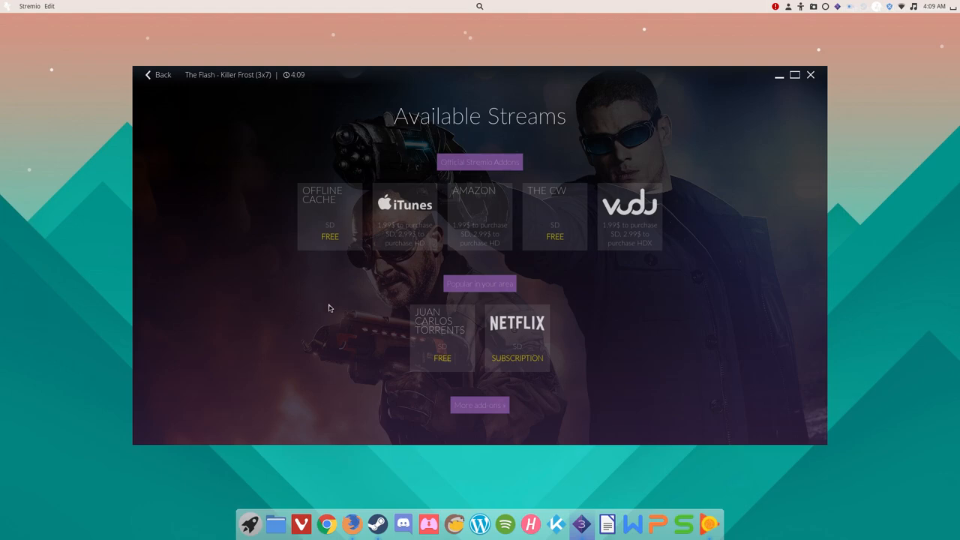
{"action": "mouse_move", "coordinate": [368, 387]}
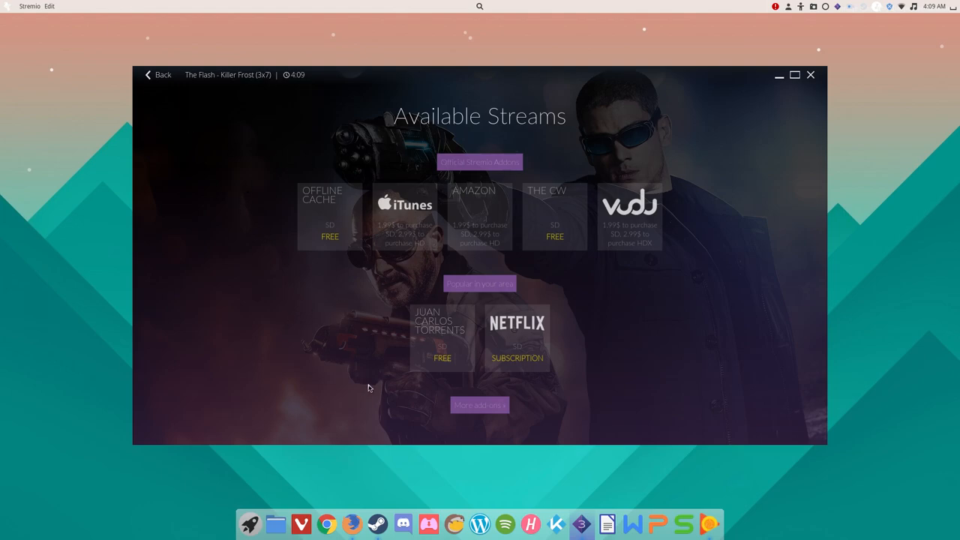
{"action": "mouse_move", "coordinate": [366, 392]}
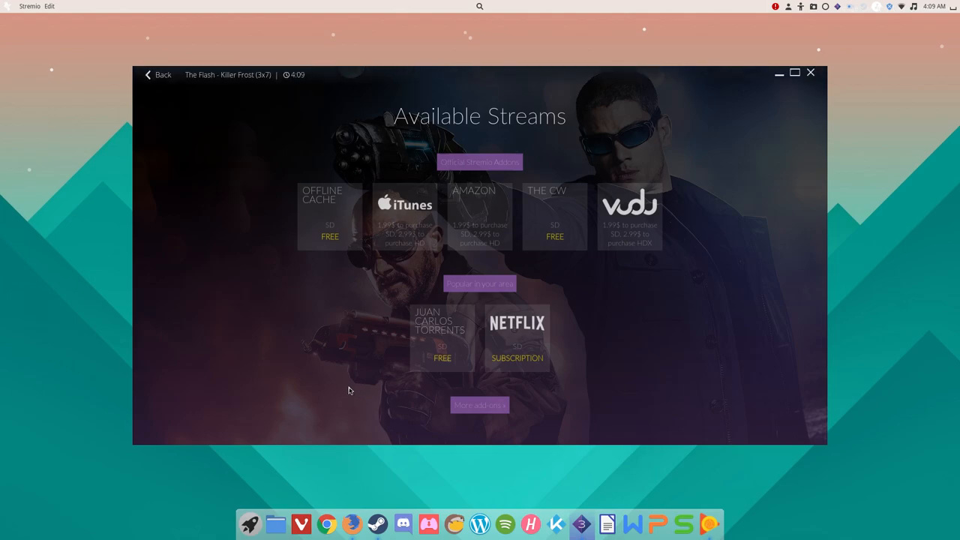
- Return to The Flash show page, then bring up the Add-on Catalogue
{"action": "left_click", "coordinate": [442, 338]}
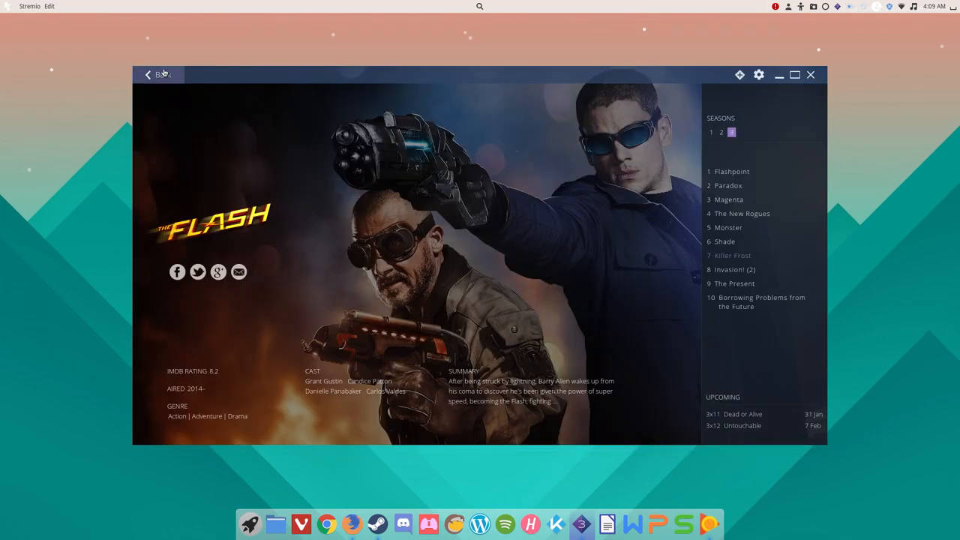
{"action": "left_click", "coordinate": [158, 74]}
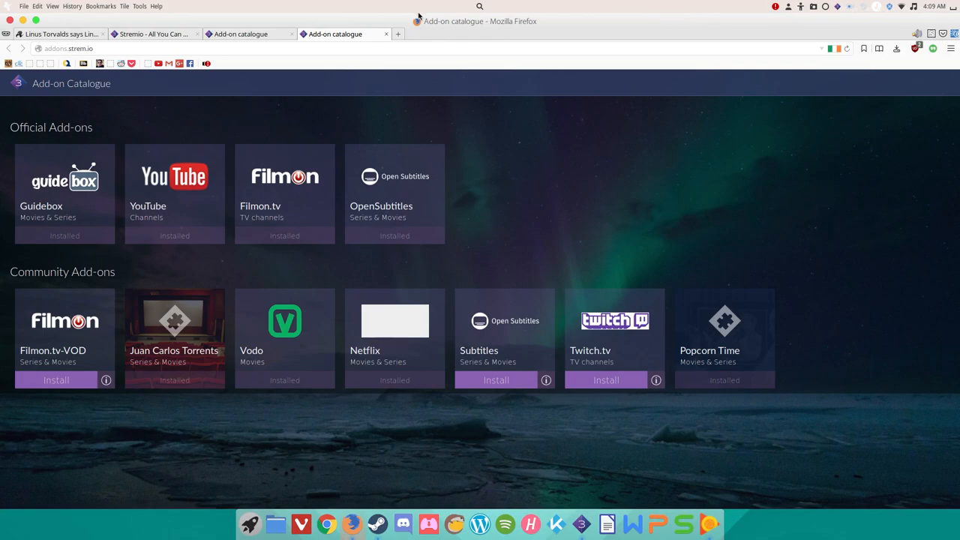
{"action": "mouse_move", "coordinate": [698, 256]}
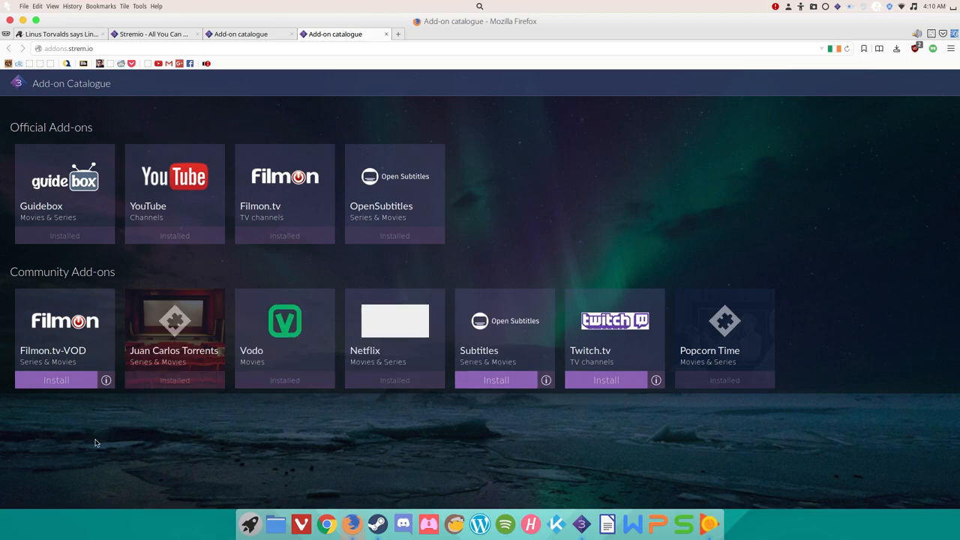
{"action": "mouse_move", "coordinate": [109, 420]}
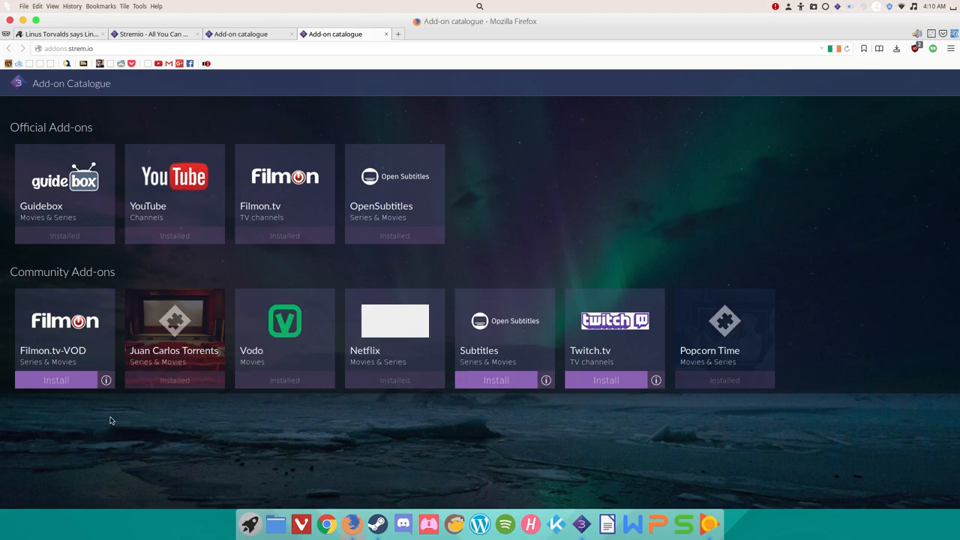
{"action": "mouse_move", "coordinate": [283, 432]}
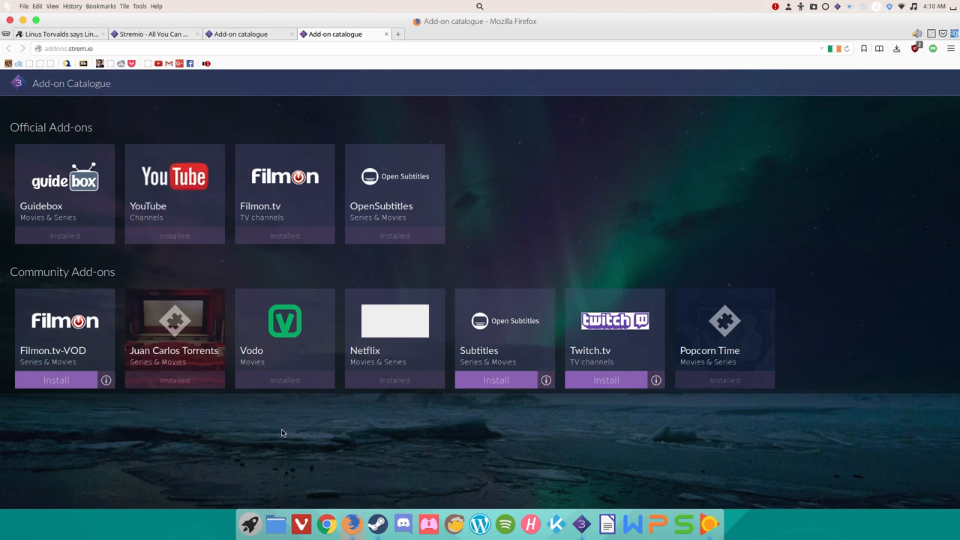
{"action": "mouse_move", "coordinate": [285, 437]}
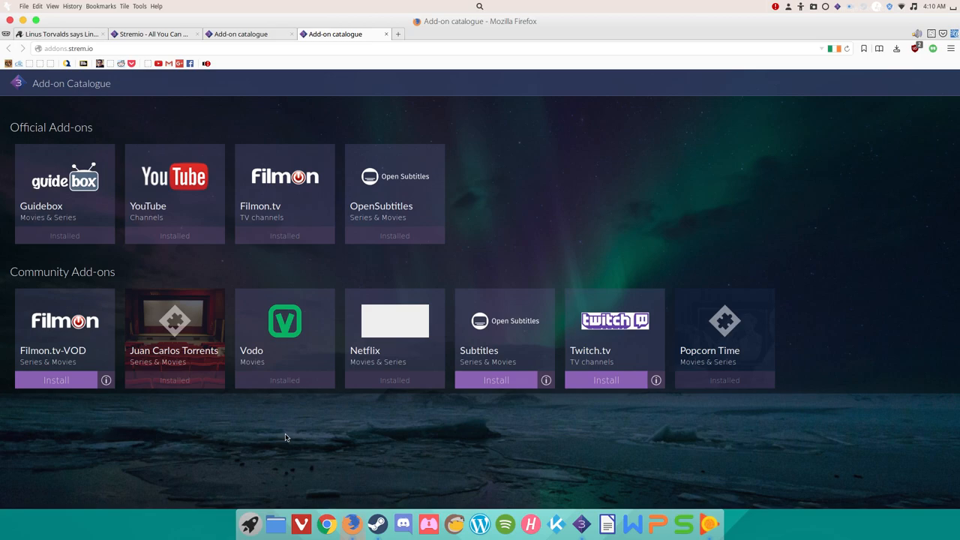
{"action": "mouse_move", "coordinate": [333, 409]}
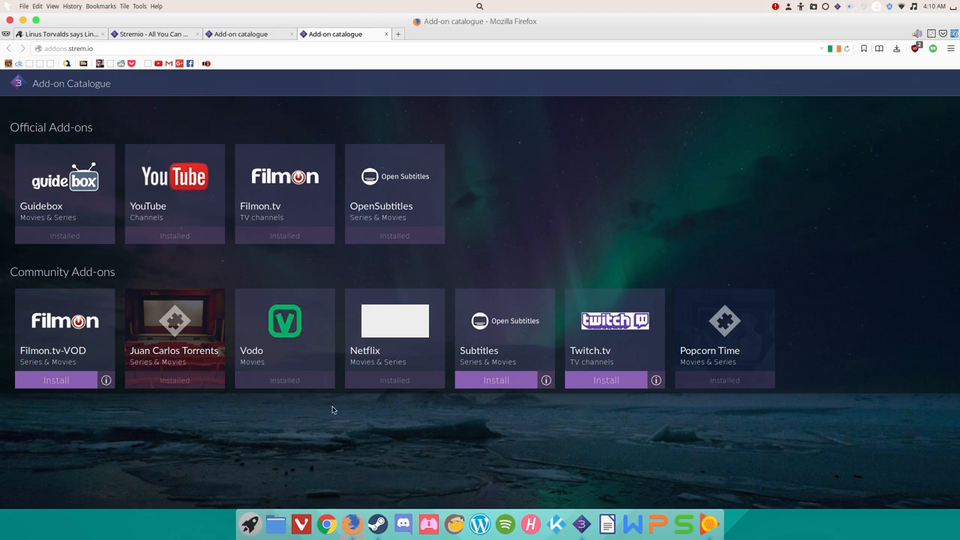
{"action": "mouse_move", "coordinate": [441, 409]}
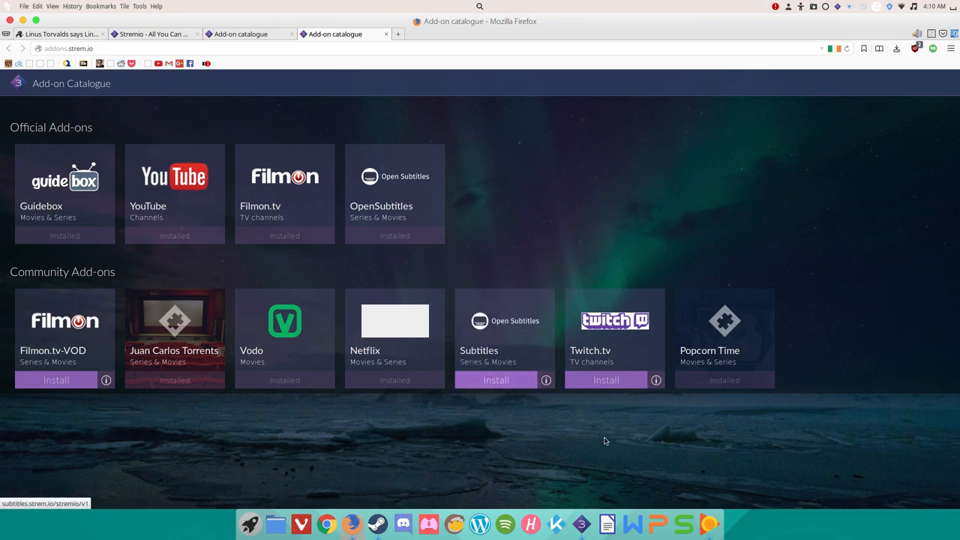
{"action": "mouse_move", "coordinate": [614, 307]}
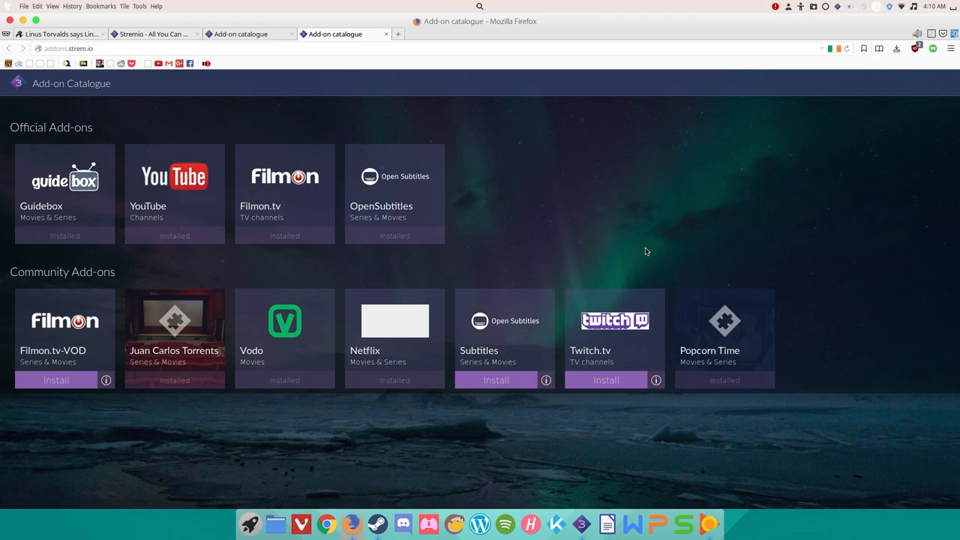
{"action": "mouse_move", "coordinate": [575, 186]}
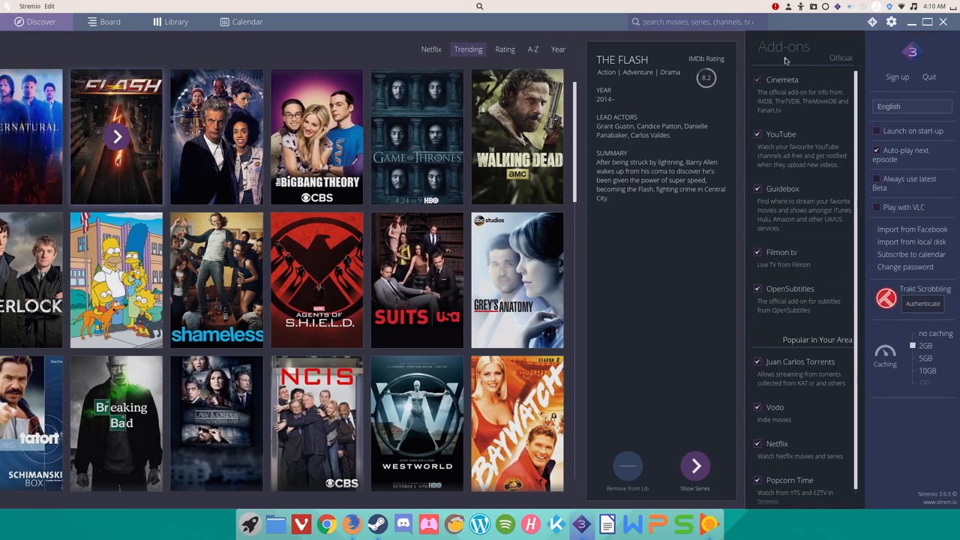
{"action": "mouse_move", "coordinate": [776, 45]}
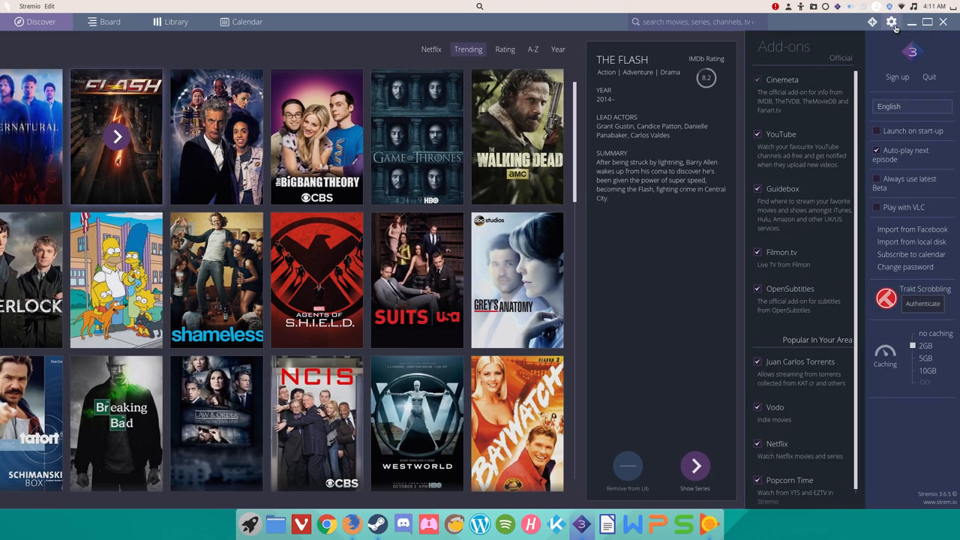
{"action": "mouse_move", "coordinate": [884, 40]}
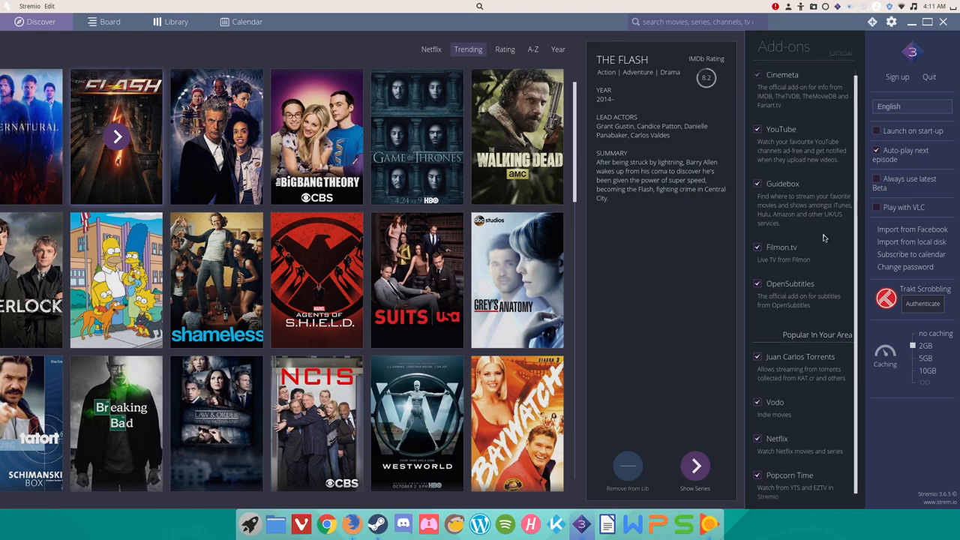
- Scroll the add-ons list and uncheck the YouTube add-on
{"action": "scroll", "scroll_direction": "down", "scroll_amount": 3}
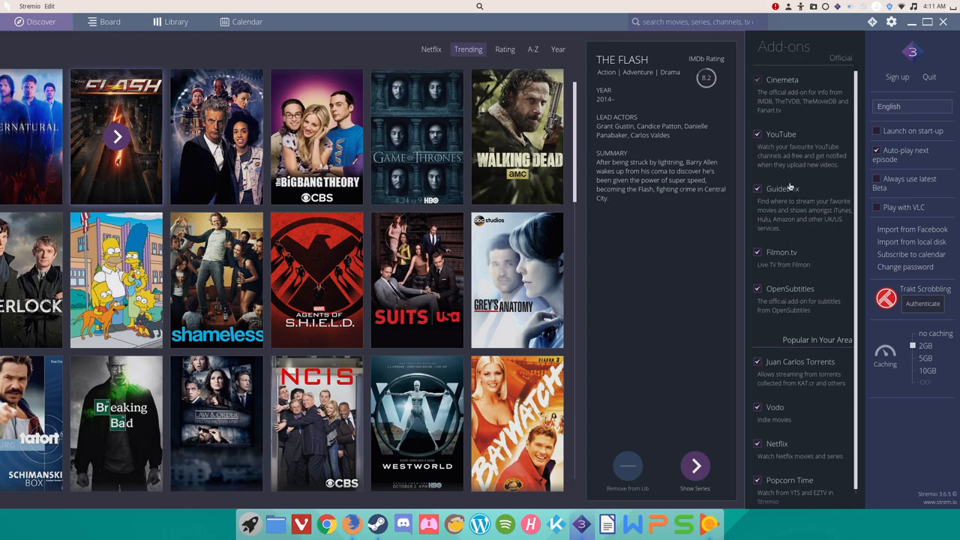
{"action": "mouse_move", "coordinate": [771, 142]}
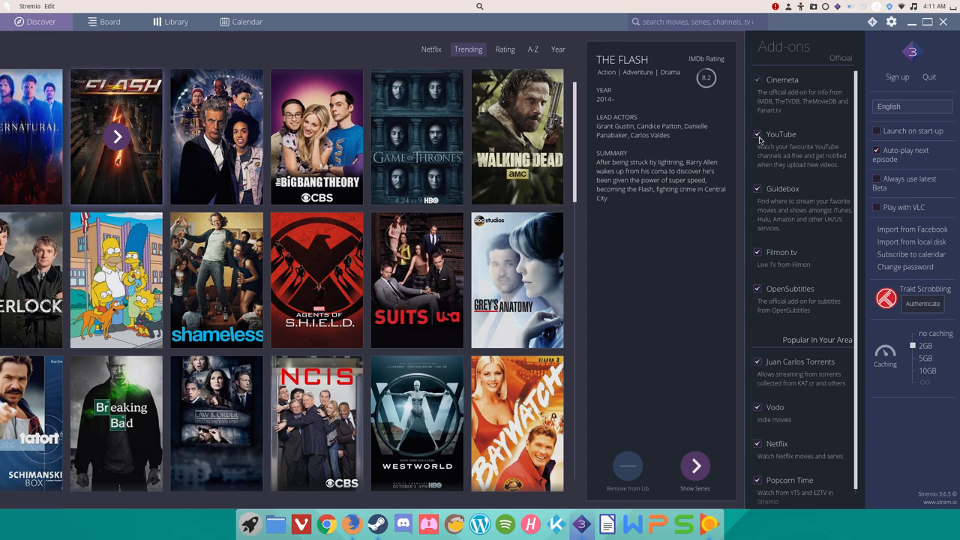
{"action": "left_click", "coordinate": [758, 134]}
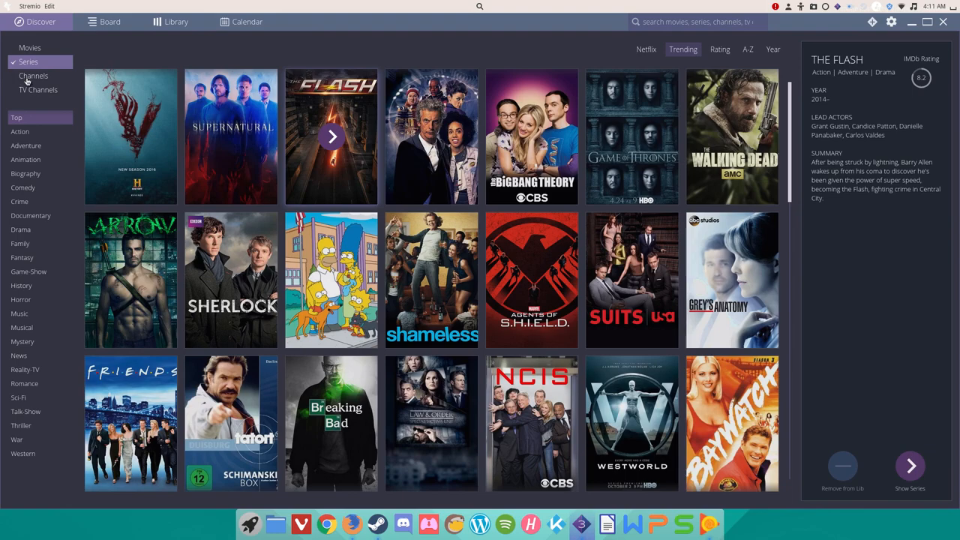
- Show Discover's Channels catalogue and re-check YouTube in the settings panel
{"action": "left_click", "coordinate": [33, 76]}
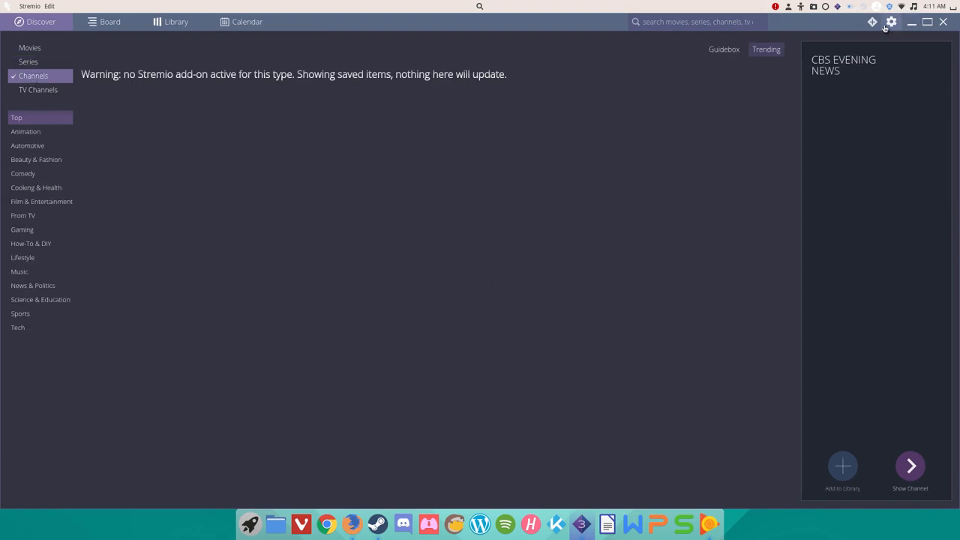
{"action": "left_click", "coordinate": [891, 22]}
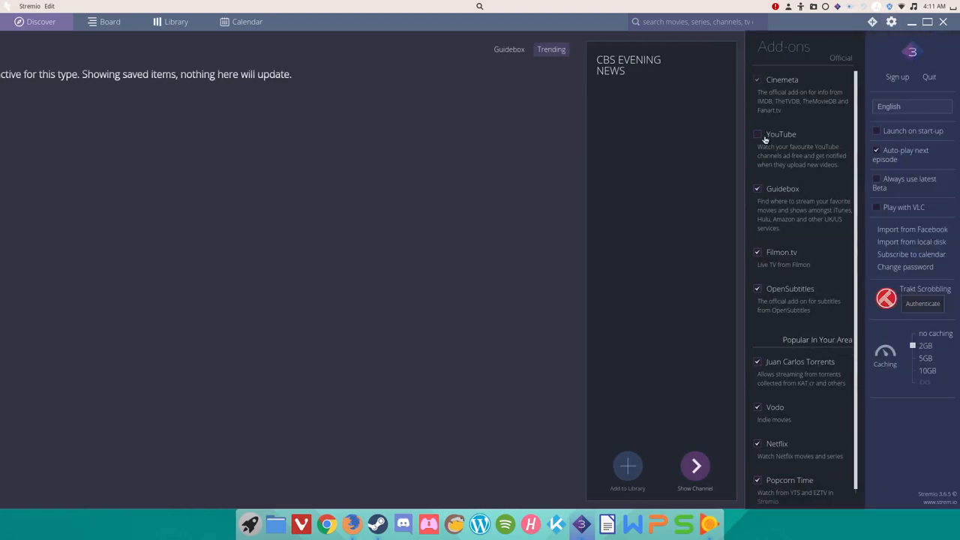
{"action": "left_click", "coordinate": [757, 133]}
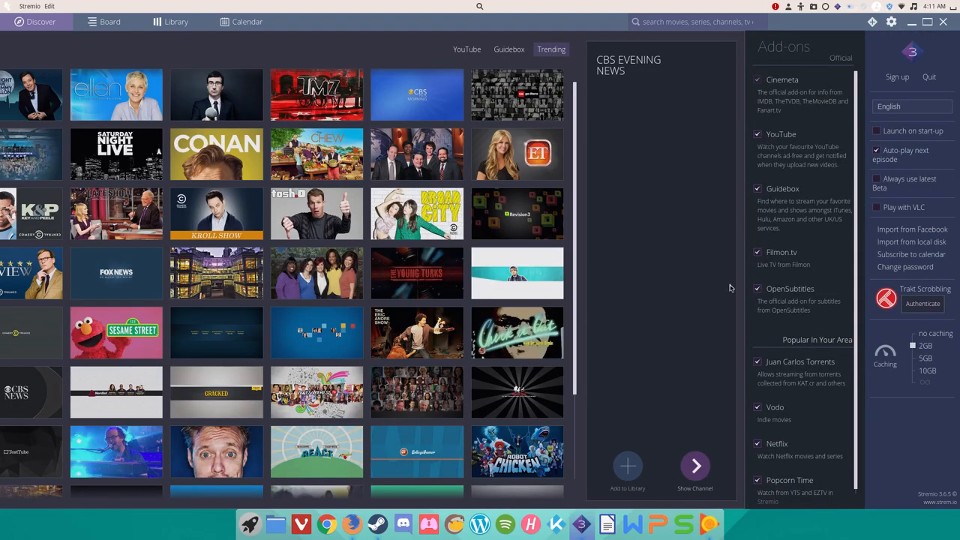
{"action": "mouse_move", "coordinate": [647, 254]}
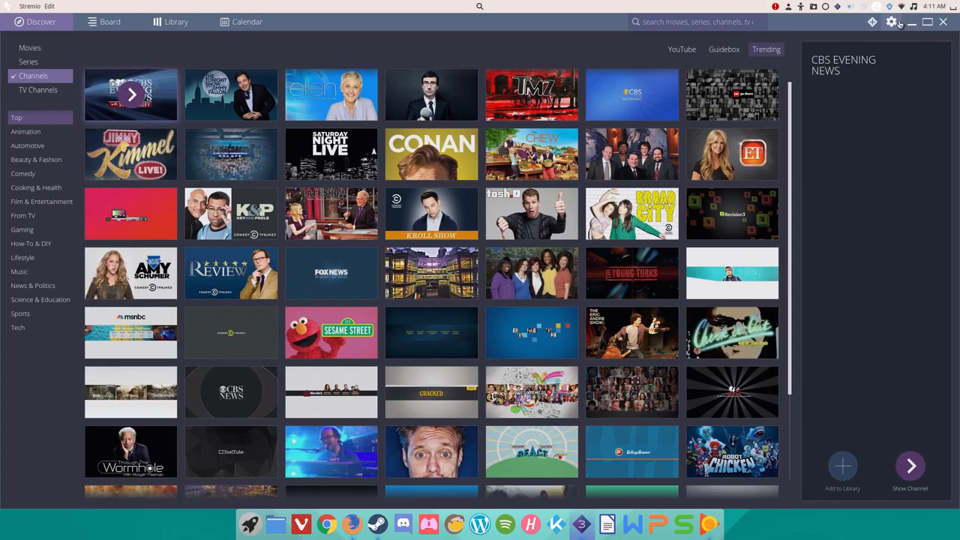
- Reopen the gear add-ons panel over the YouTube Channels catalogue
{"action": "left_click", "coordinate": [891, 22]}
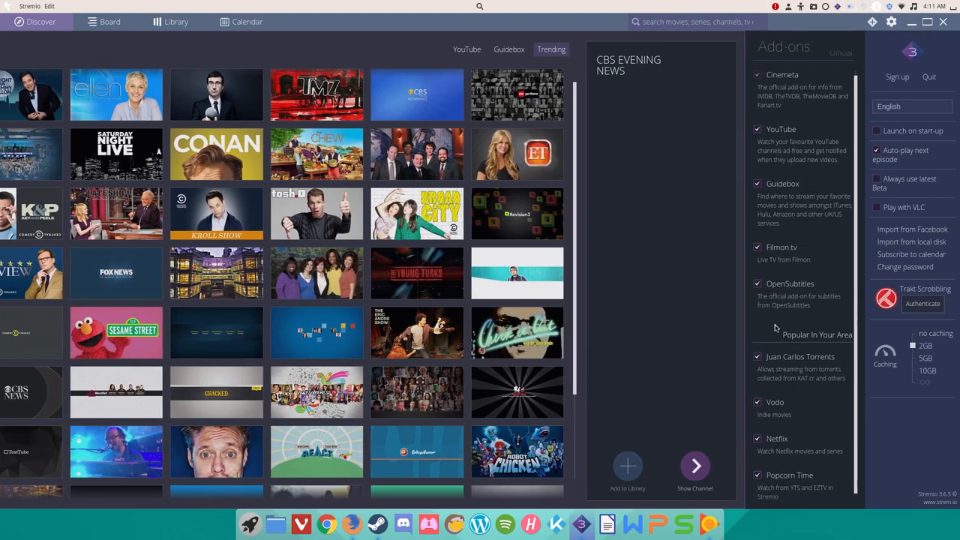
{"action": "mouse_move", "coordinate": [851, 197]}
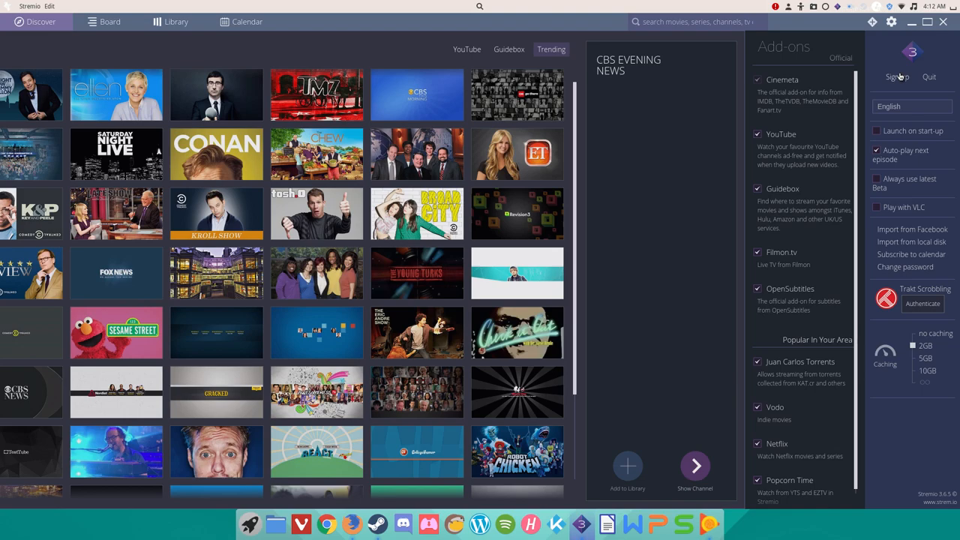
{"action": "mouse_move", "coordinate": [918, 249]}
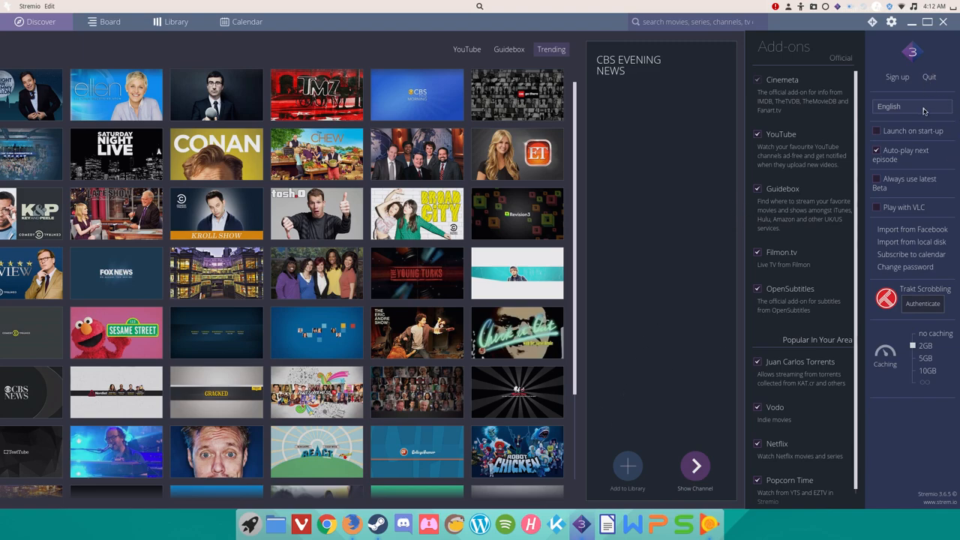
{"action": "left_click", "coordinate": [910, 106]}
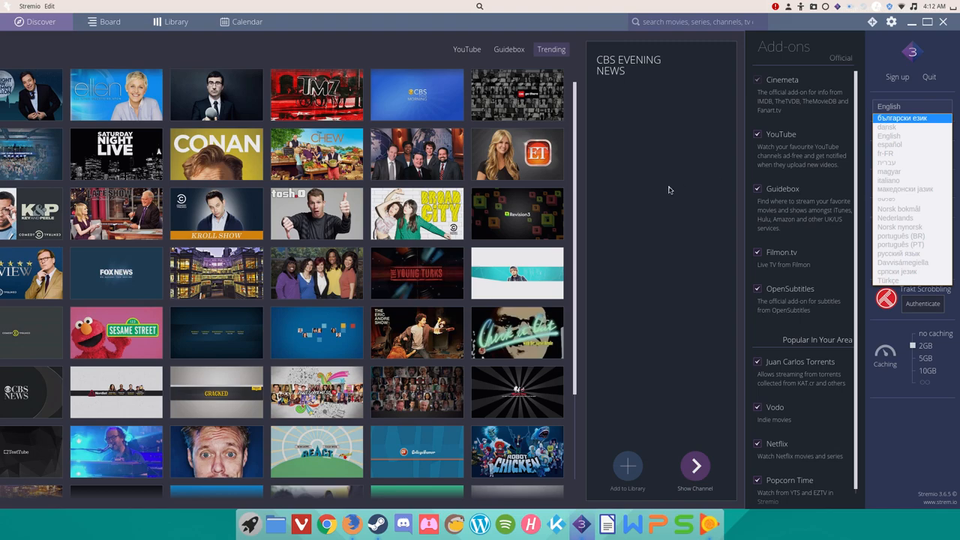
{"action": "left_click", "coordinate": [911, 105]}
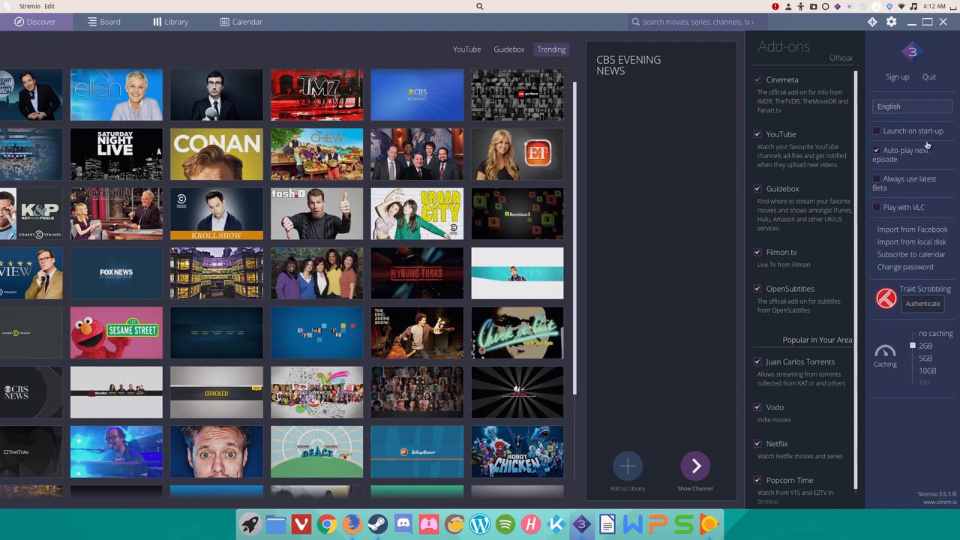
{"action": "mouse_move", "coordinate": [930, 143]}
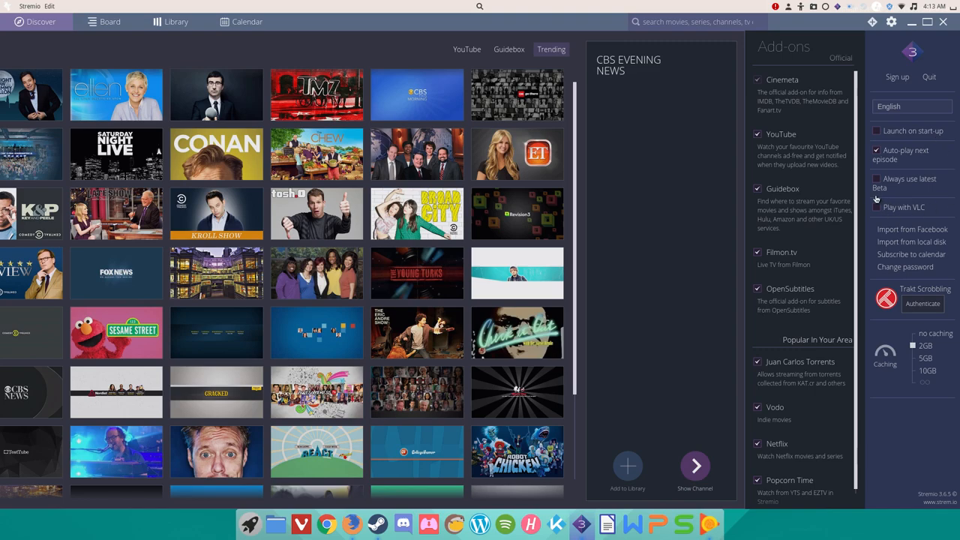
{"action": "mouse_move", "coordinate": [862, 198]}
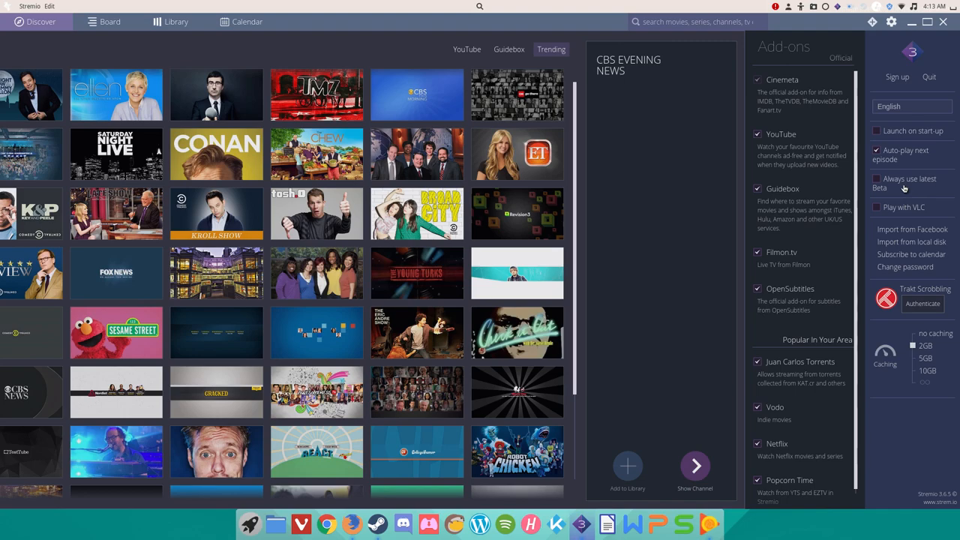
{"action": "mouse_move", "coordinate": [881, 205]}
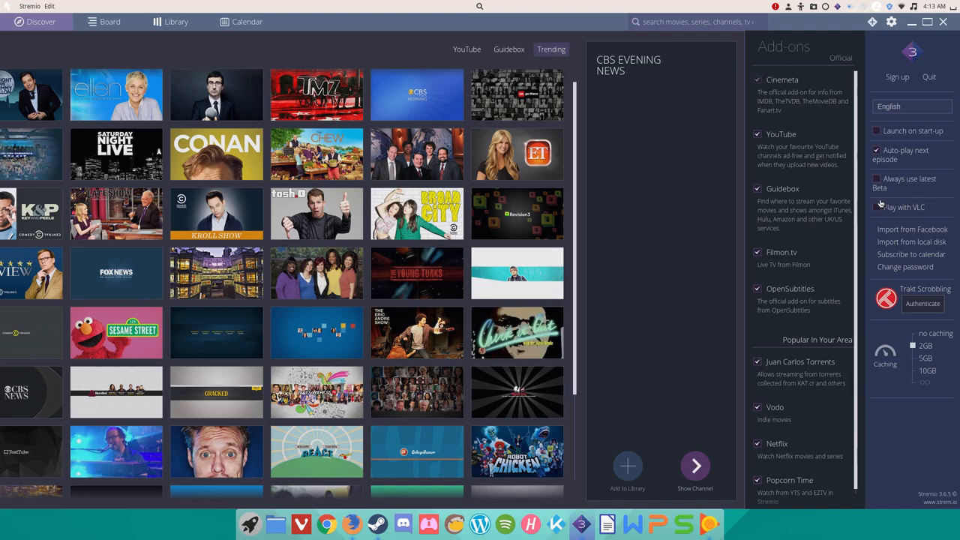
{"action": "mouse_move", "coordinate": [880, 204]}
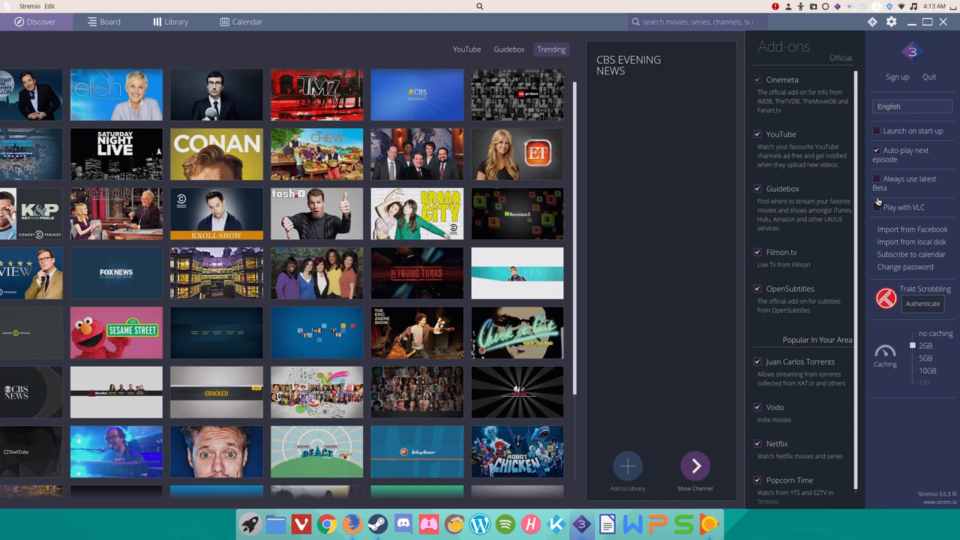
{"action": "mouse_move", "coordinate": [911, 241]}
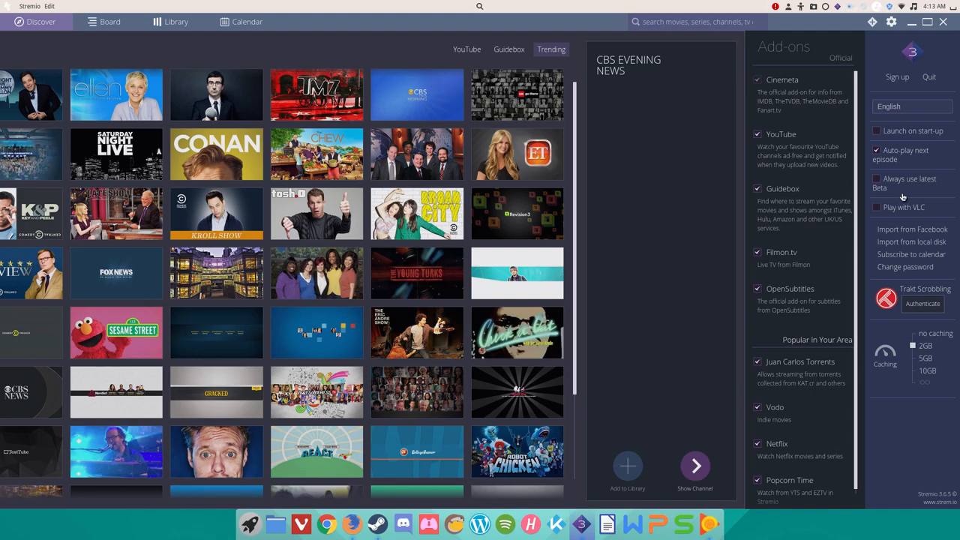
{"action": "mouse_move", "coordinate": [370, 55]}
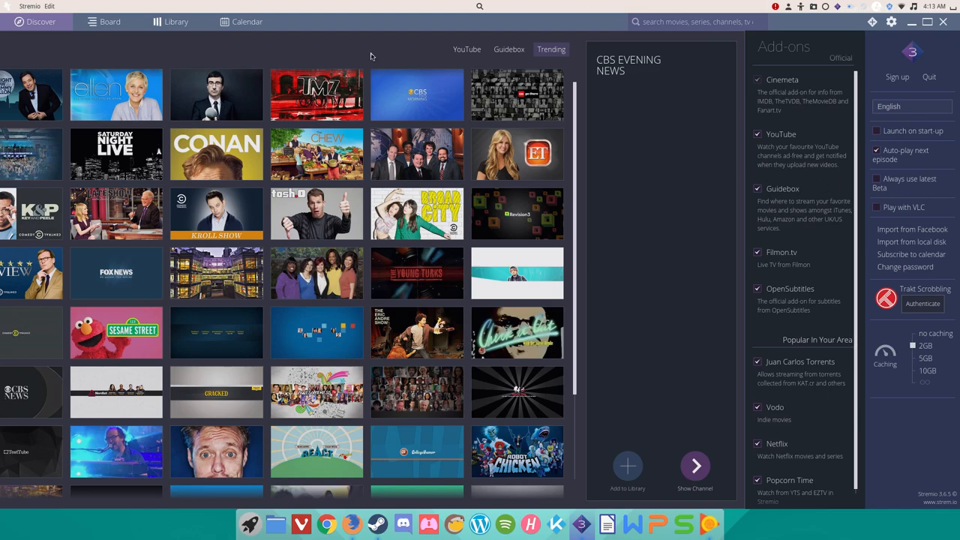
{"action": "mouse_move", "coordinate": [392, 62]}
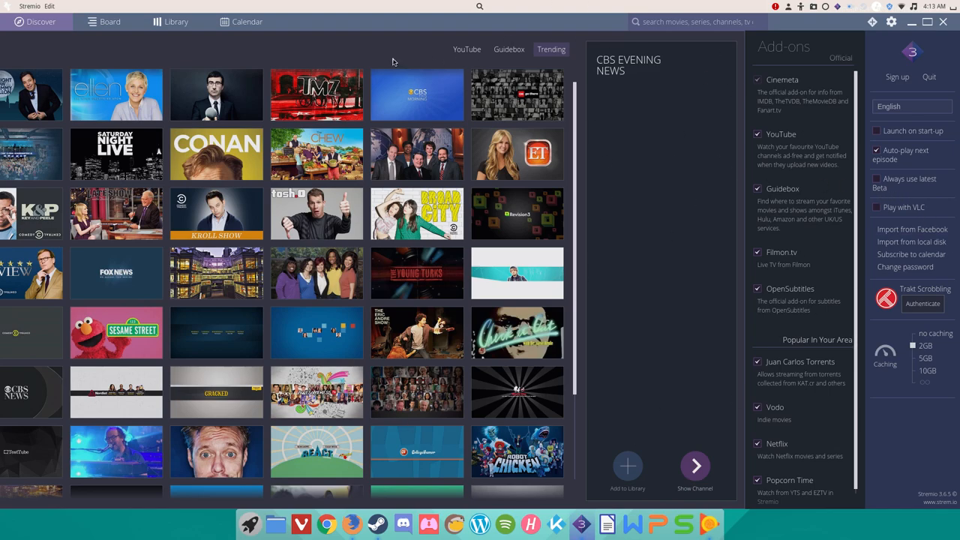
{"action": "mouse_move", "coordinate": [911, 228]}
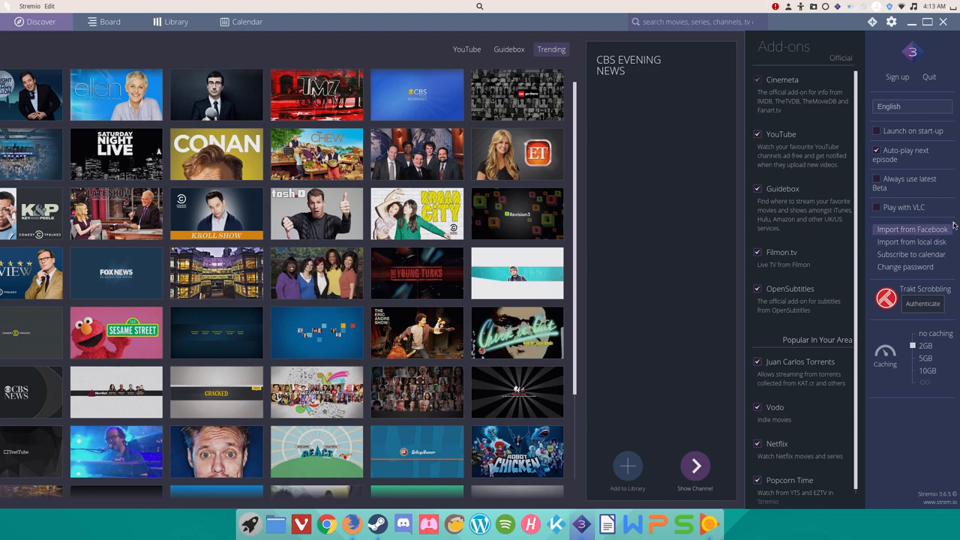
{"action": "mouse_move", "coordinate": [928, 207]}
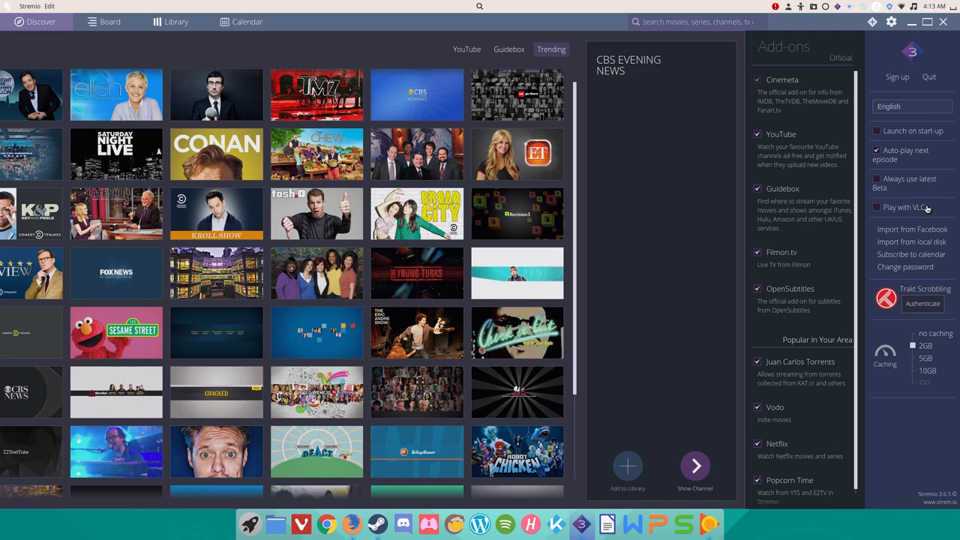
{"action": "mouse_move", "coordinate": [927, 212]}
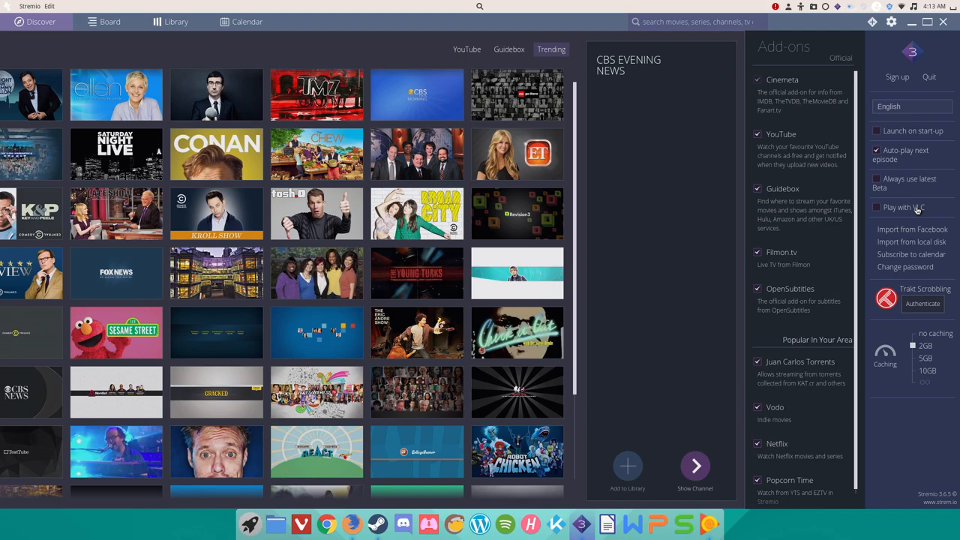
{"action": "mouse_move", "coordinate": [912, 230]}
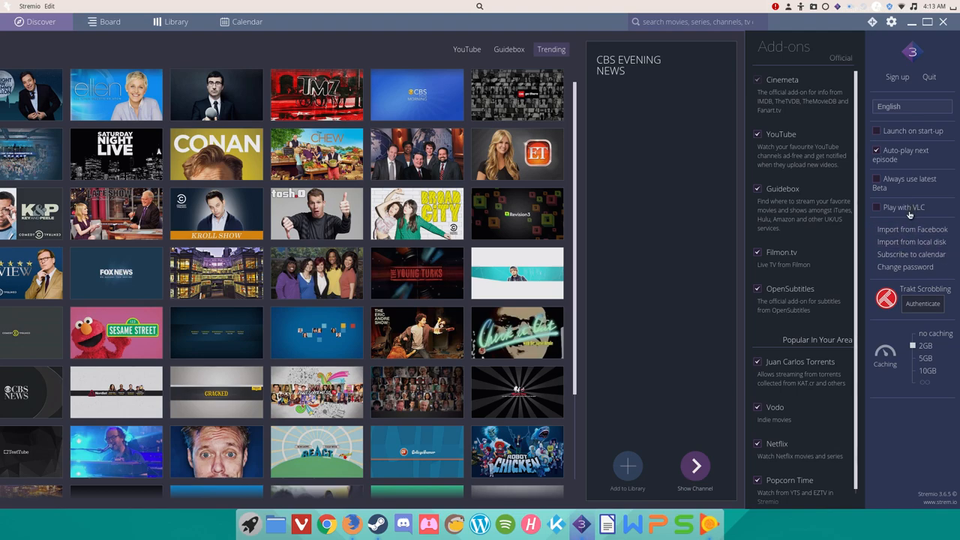
{"action": "mouse_move", "coordinate": [907, 217]}
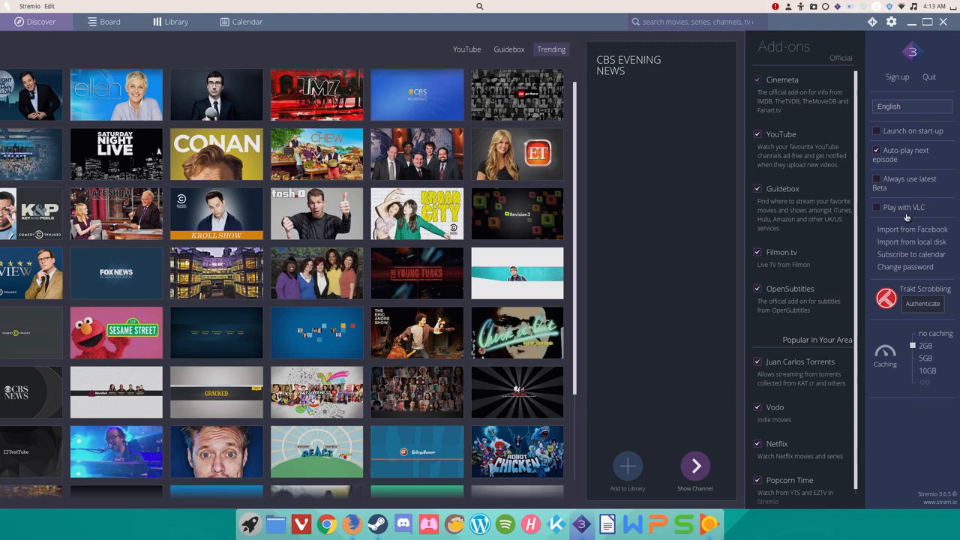
{"action": "mouse_move", "coordinate": [910, 216]}
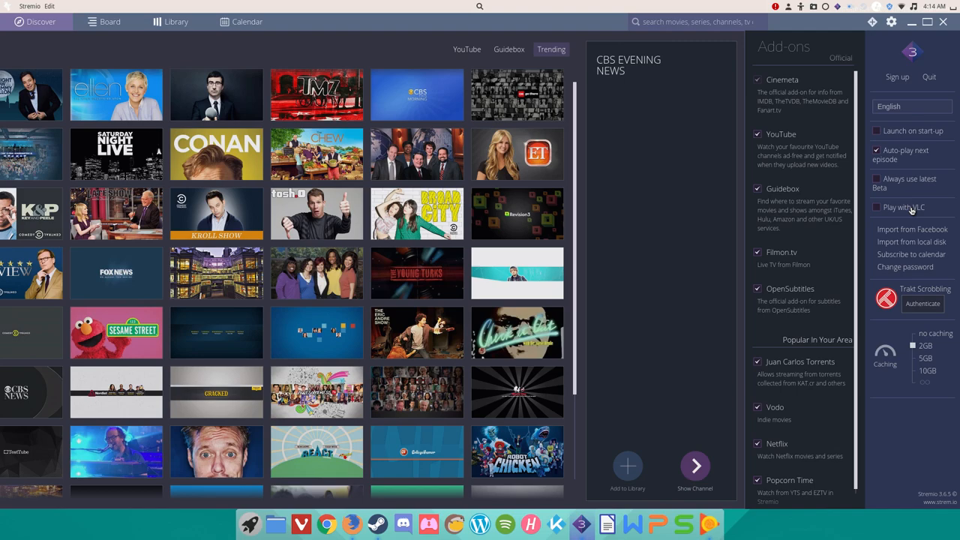
{"action": "mouse_move", "coordinate": [867, 231]}
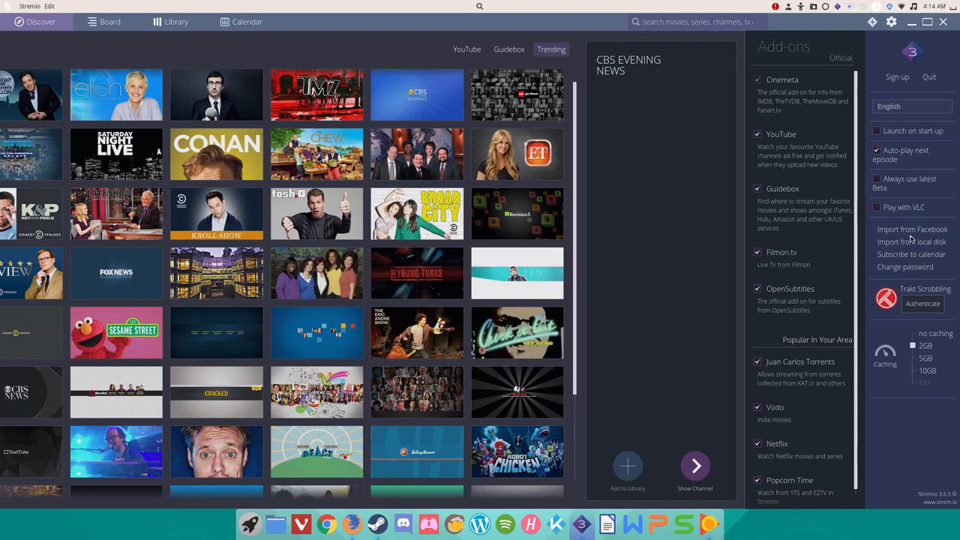
{"action": "mouse_move", "coordinate": [911, 228]}
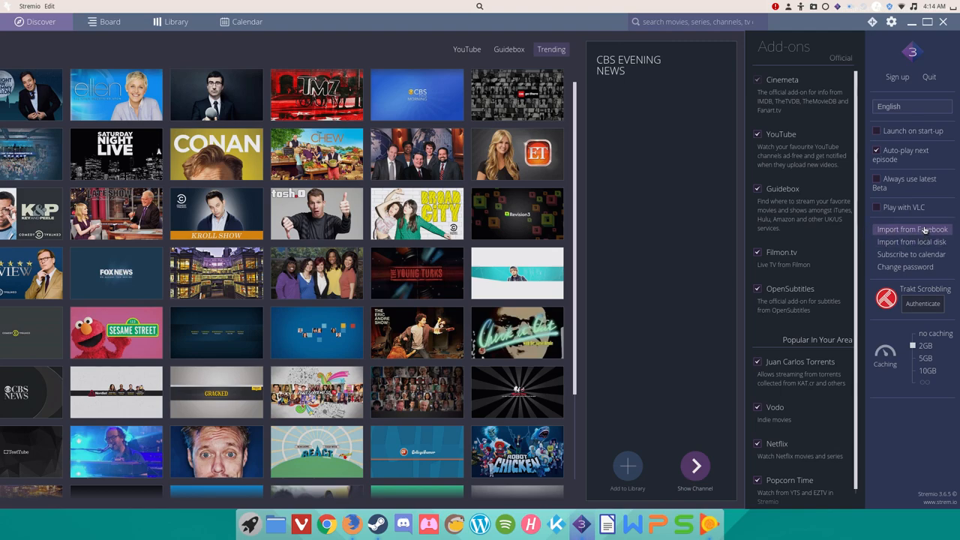
{"action": "mouse_move", "coordinate": [911, 255]}
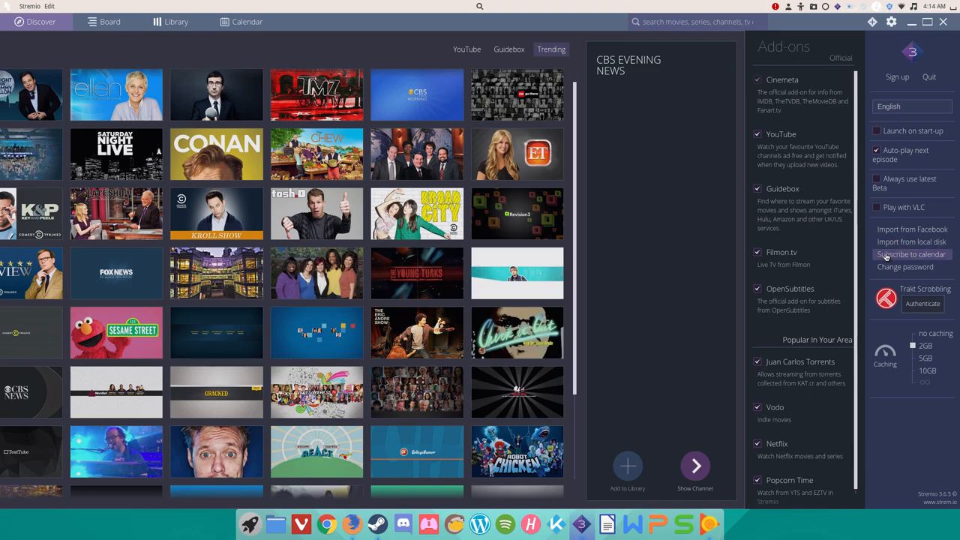
{"action": "mouse_move", "coordinate": [912, 241]}
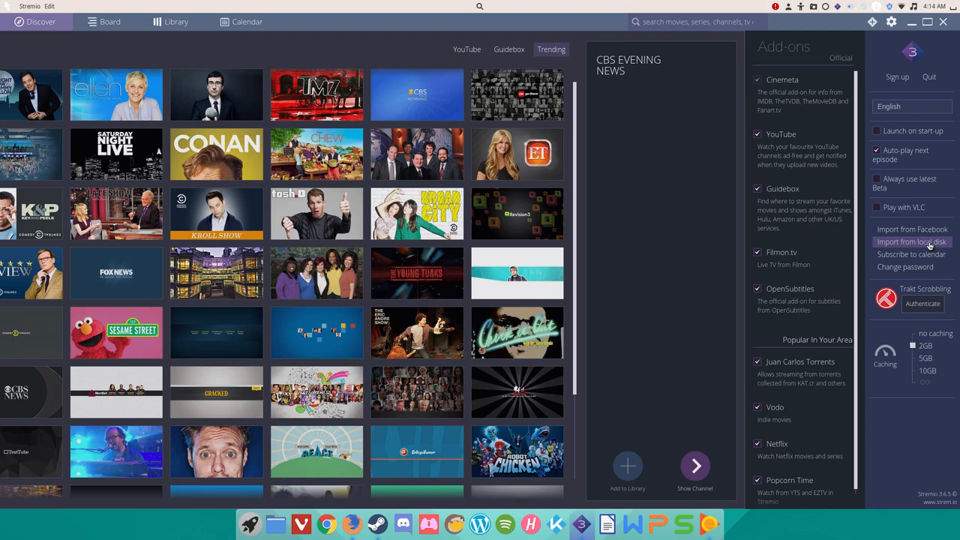
{"action": "mouse_move", "coordinate": [911, 255]}
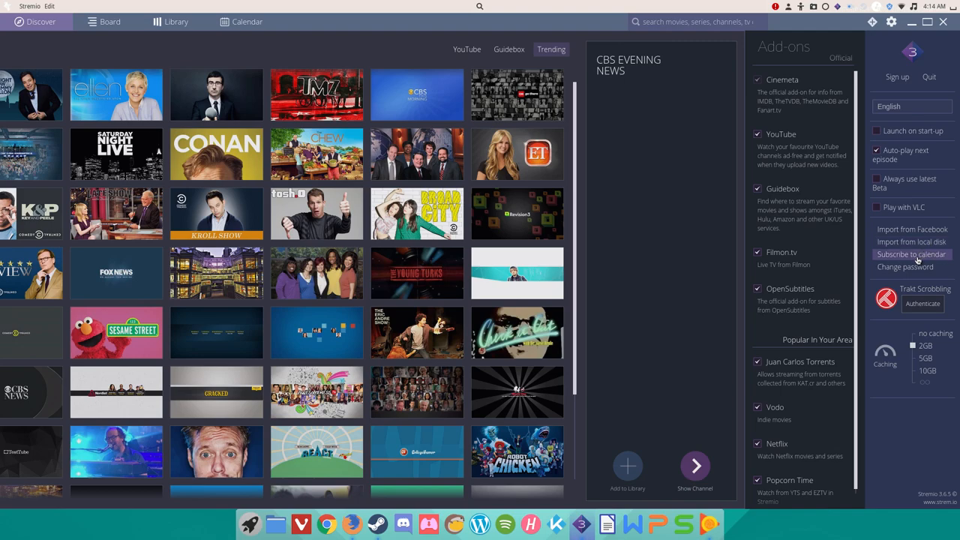
{"action": "mouse_move", "coordinate": [904, 267]}
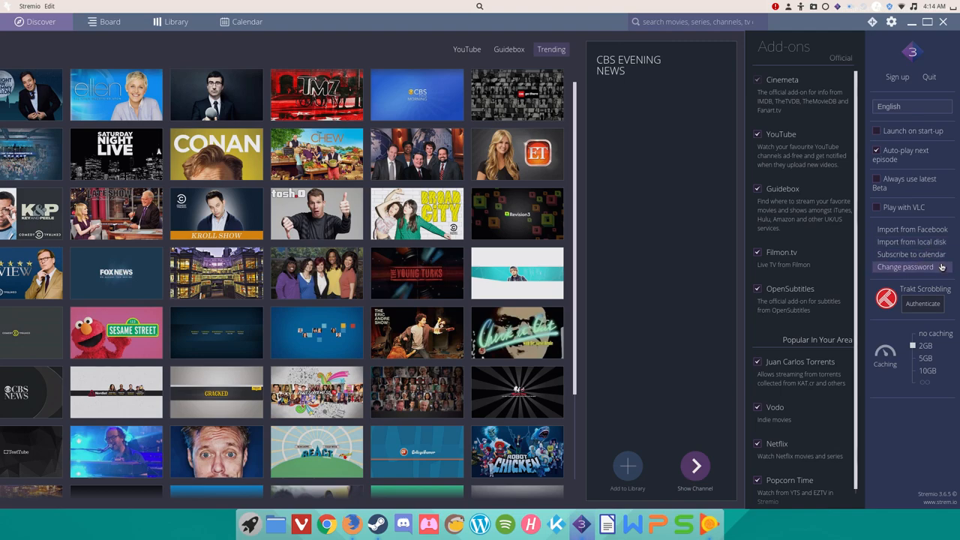
{"action": "mouse_move", "coordinate": [910, 254]}
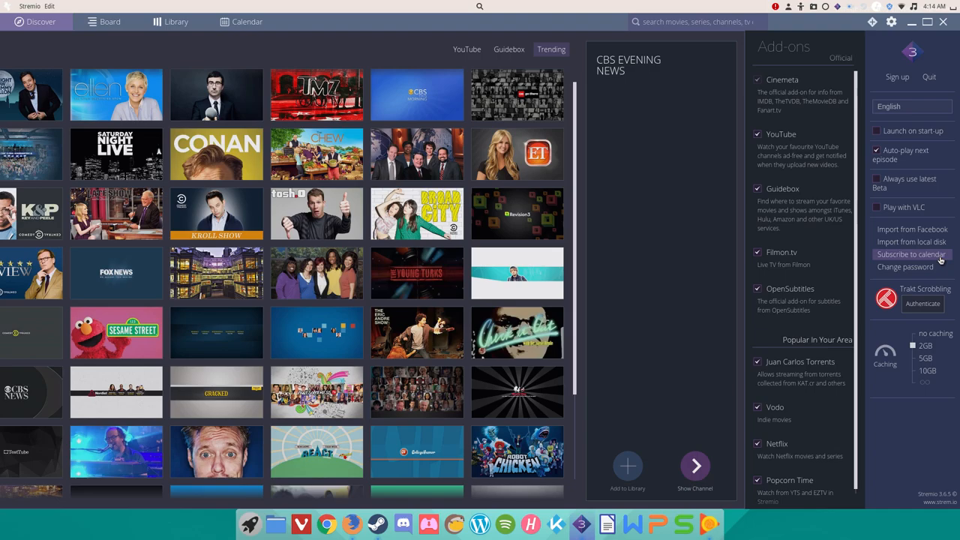
{"action": "mouse_move", "coordinate": [937, 260]}
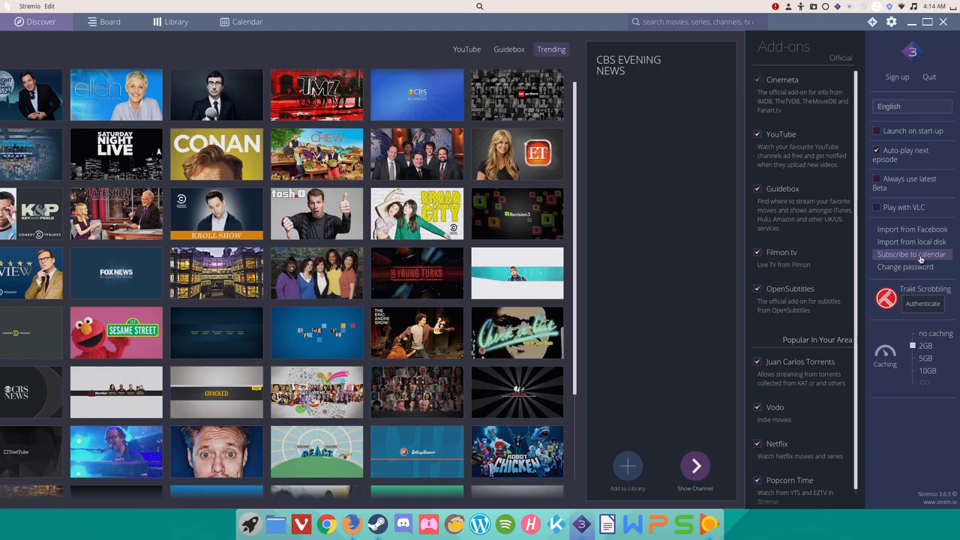
- Open 'Subscribe to calendar' and highlight the webcal link field
{"action": "left_click", "coordinate": [910, 255]}
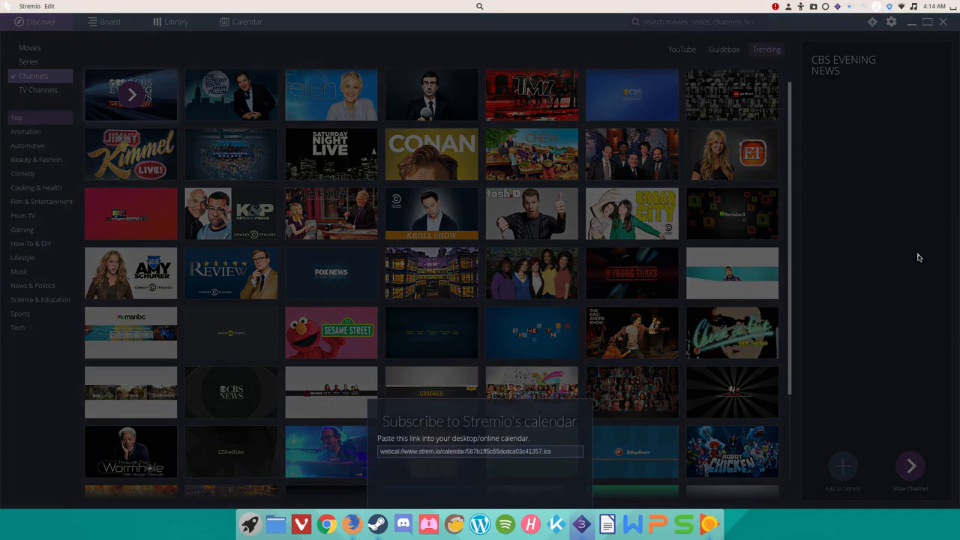
{"action": "left_click", "coordinate": [478, 451]}
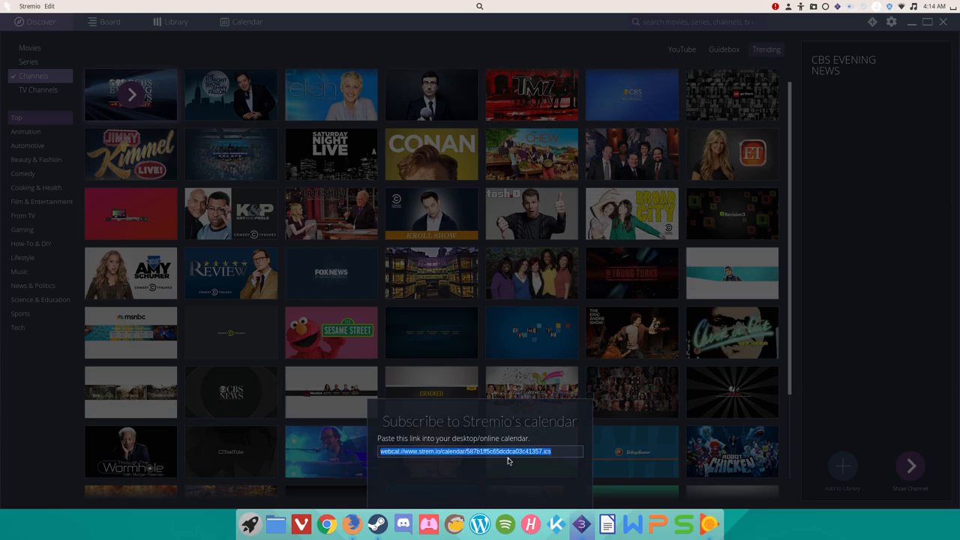
{"action": "mouse_move", "coordinate": [357, 491]}
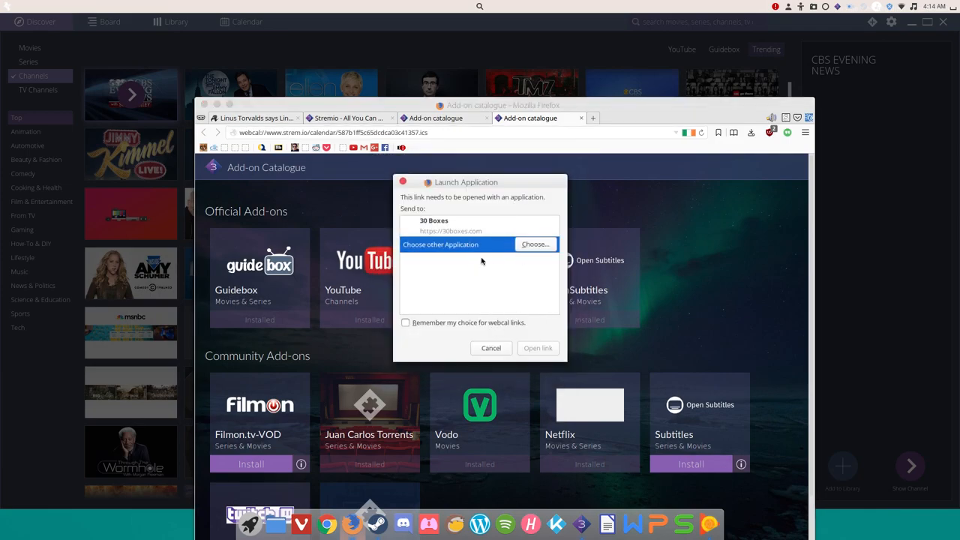
{"action": "mouse_move", "coordinate": [450, 220]}
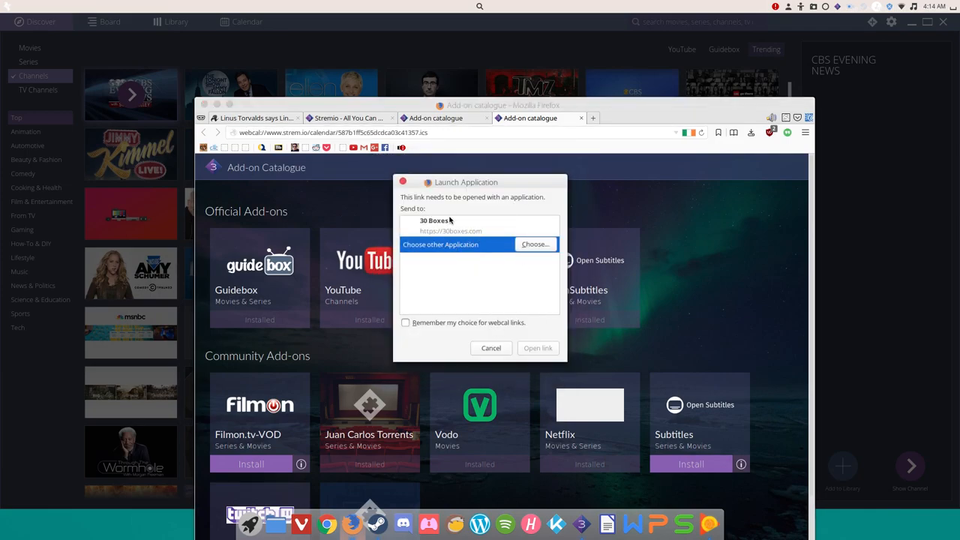
{"action": "mouse_move", "coordinate": [495, 289]}
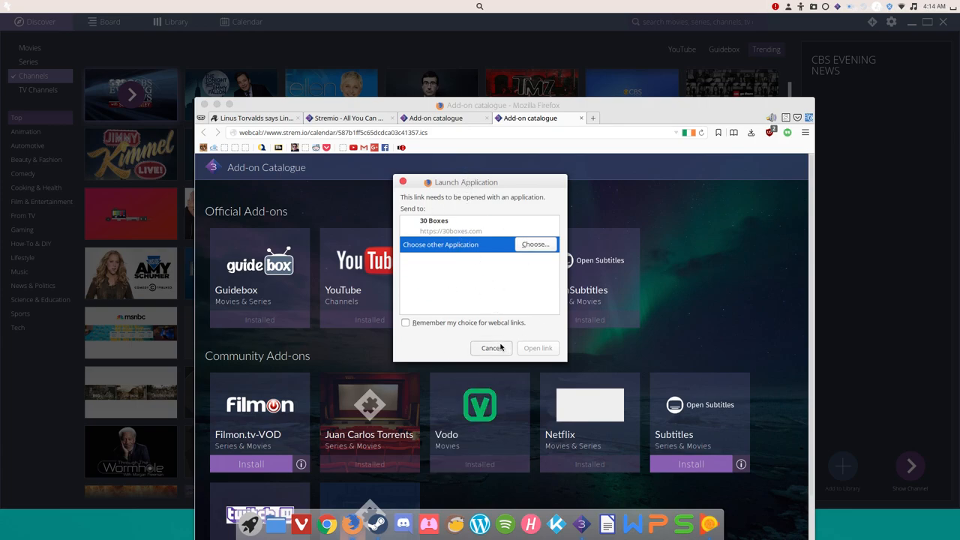
- Cancel Firefox's Launch Application prompt for the webcal link
{"action": "left_click", "coordinate": [491, 347]}
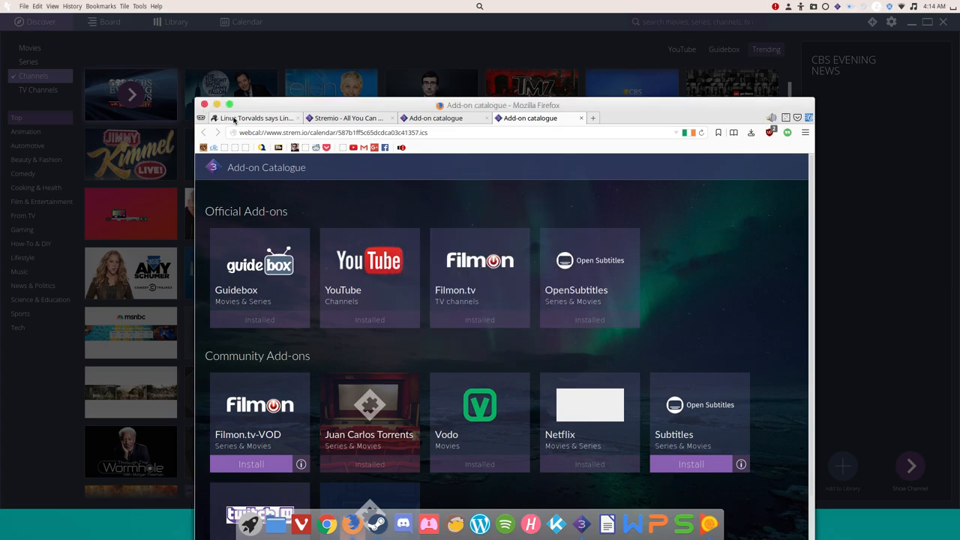
{"action": "mouse_move", "coordinate": [270, 114]}
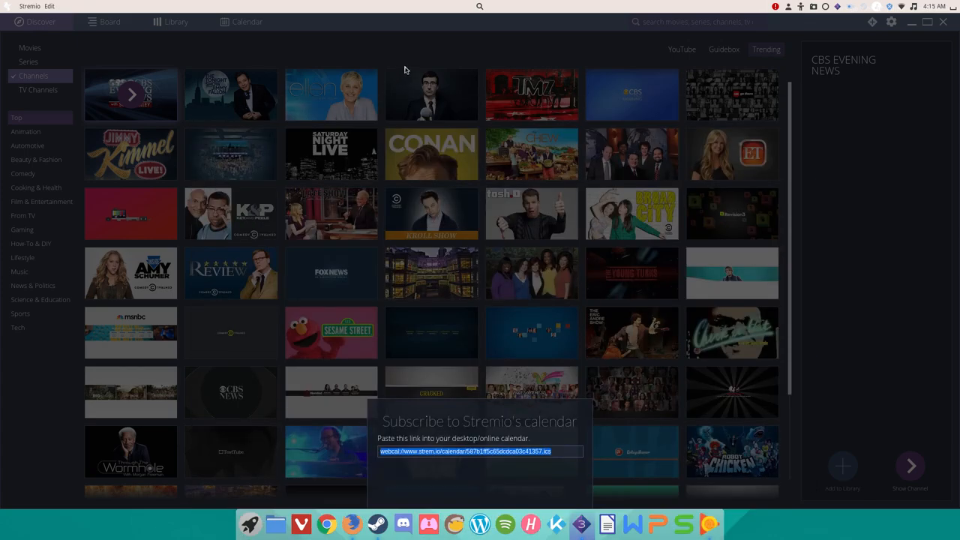
{"action": "mouse_move", "coordinate": [464, 447]}
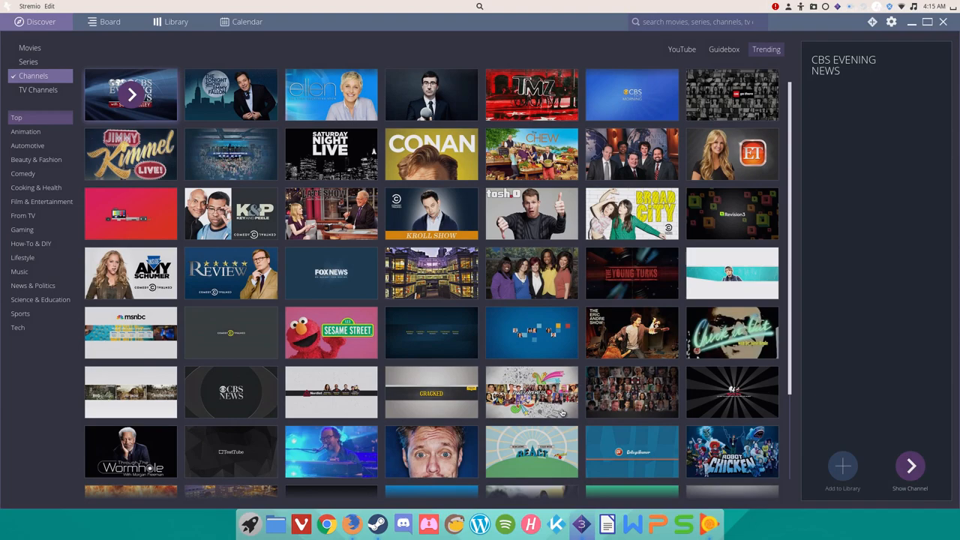
{"action": "mouse_move", "coordinate": [816, 230]}
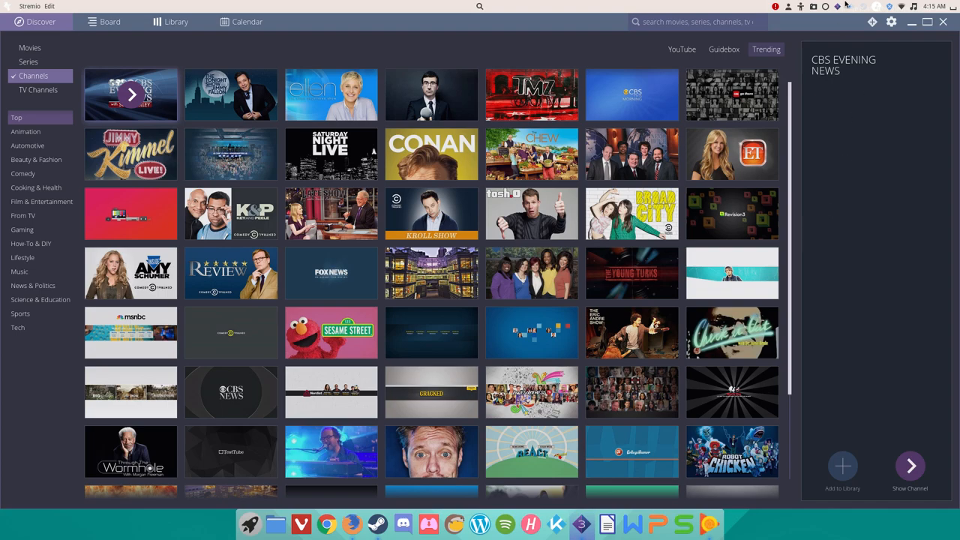
{"action": "left_click", "coordinate": [891, 22]}
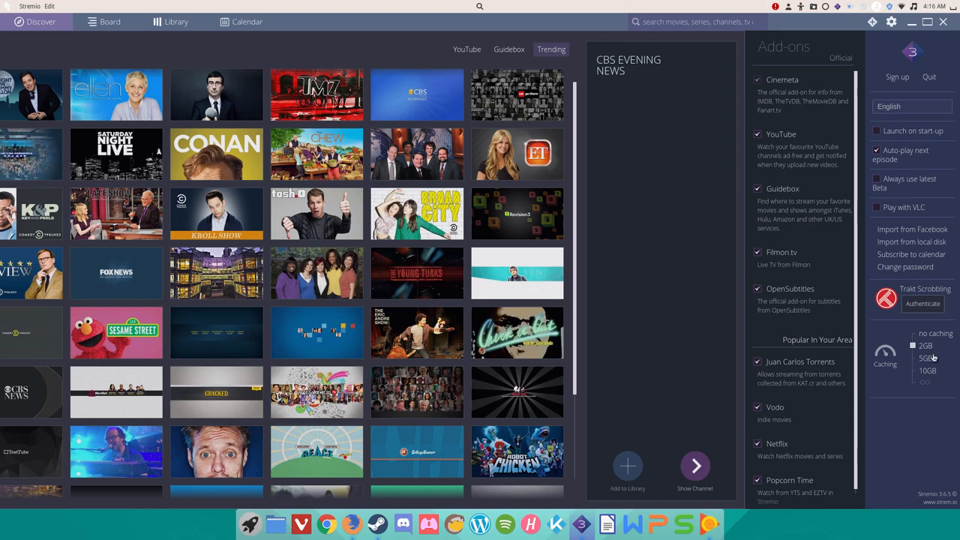
{"action": "mouse_move", "coordinate": [902, 388]}
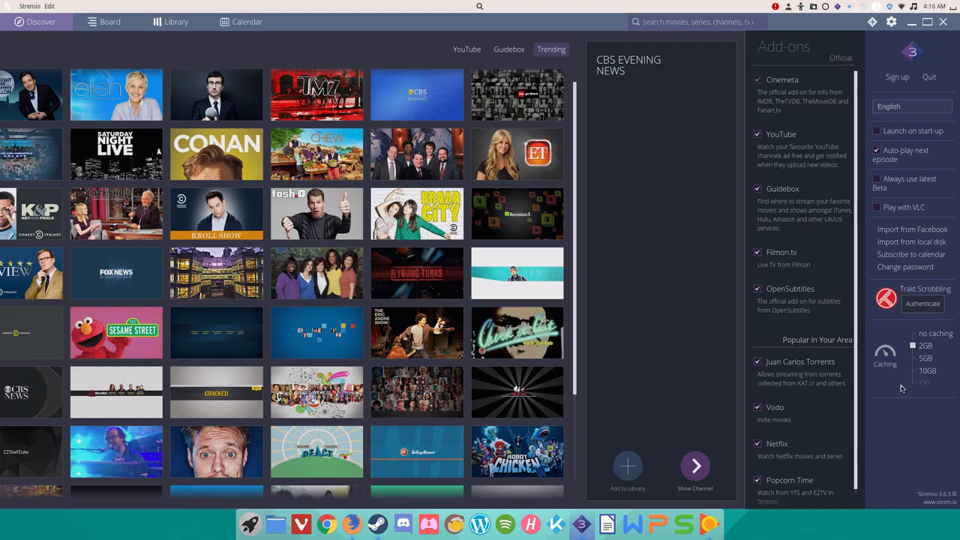
{"action": "mouse_move", "coordinate": [913, 425]}
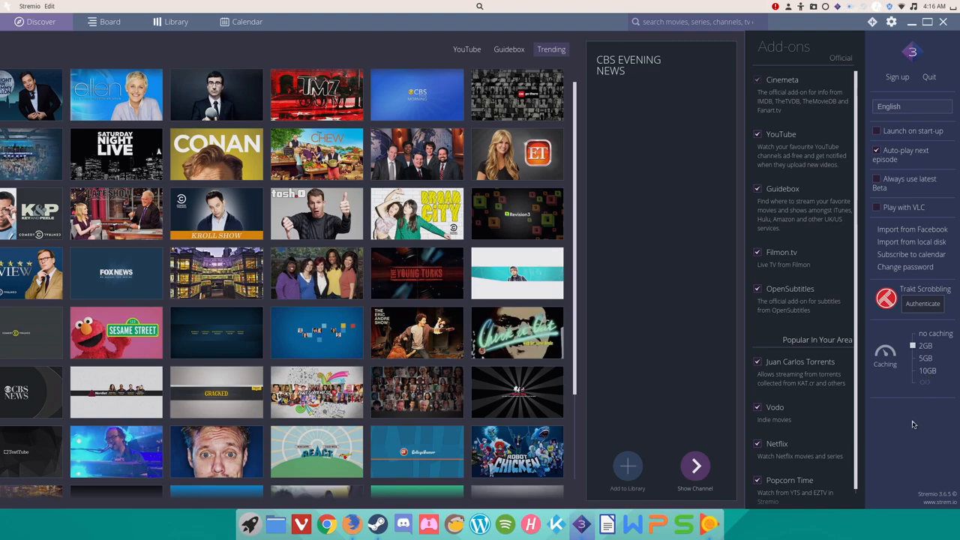
{"action": "mouse_move", "coordinate": [932, 436]}
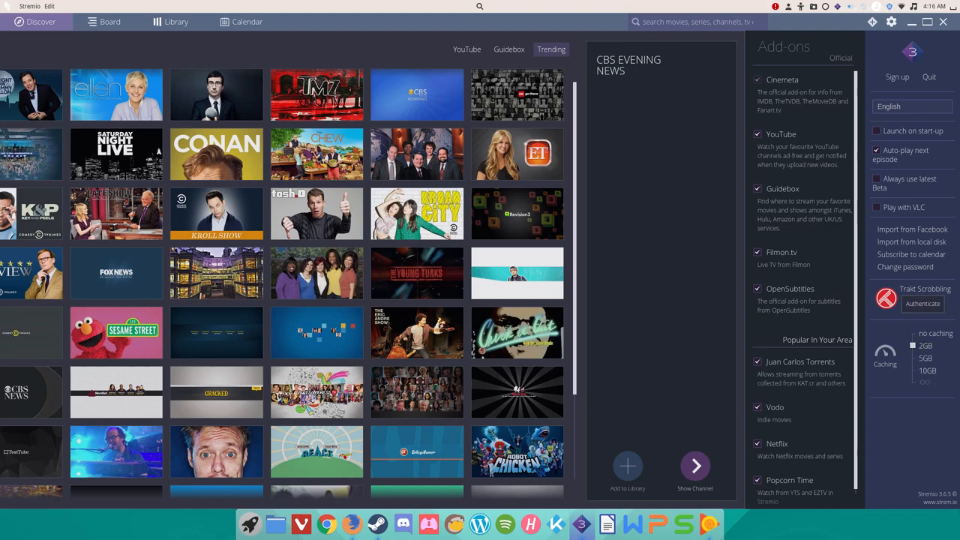
{"action": "mouse_move", "coordinate": [940, 429]}
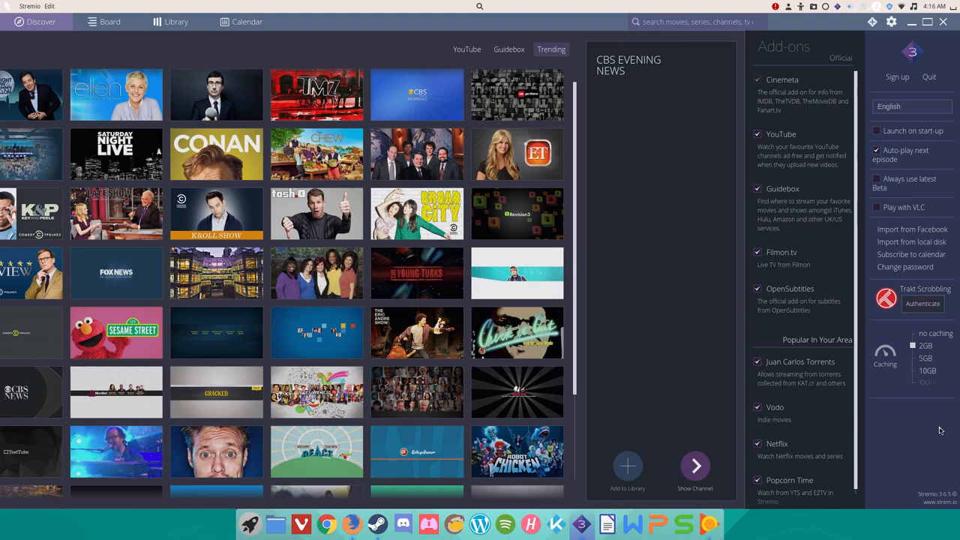
{"action": "mouse_move", "coordinate": [828, 313]}
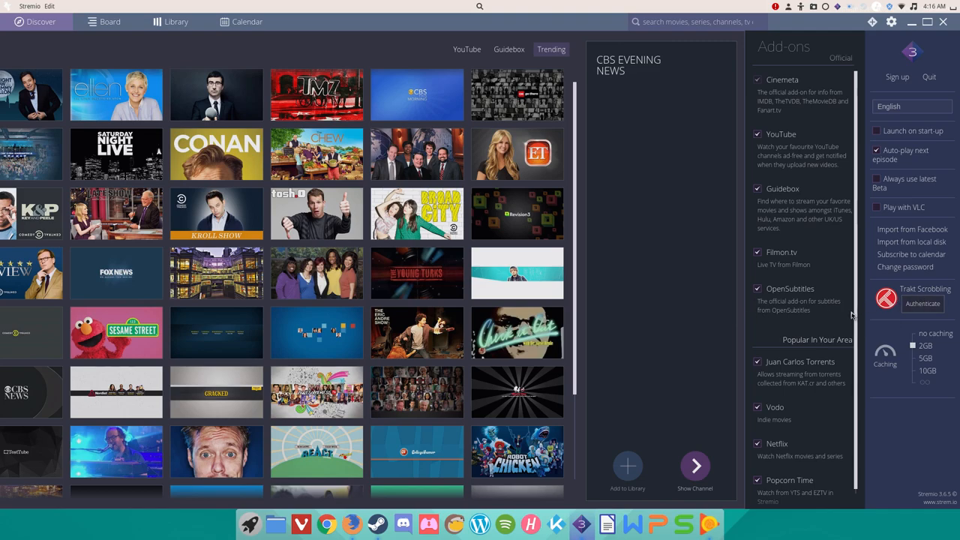
{"action": "mouse_move", "coordinate": [438, 5]}
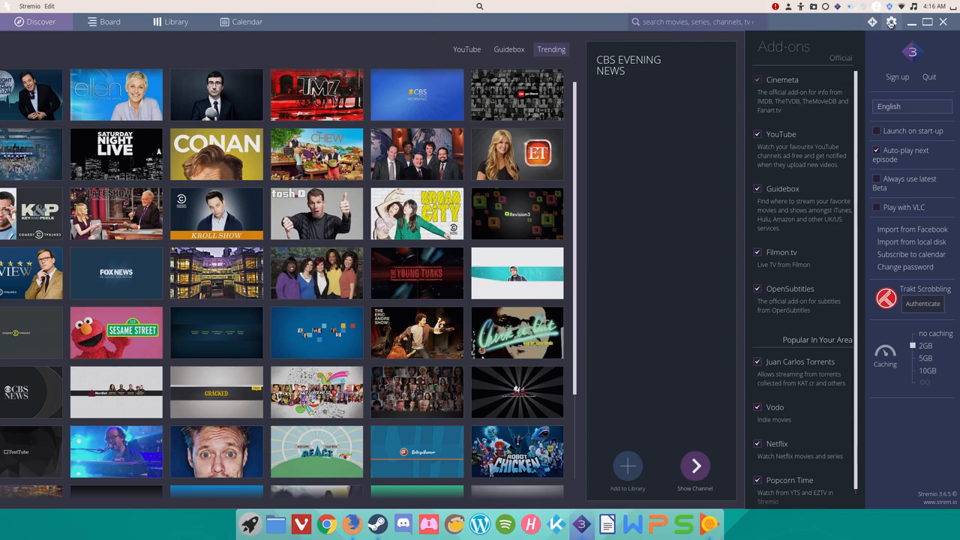
{"action": "left_click", "coordinate": [927, 22]}
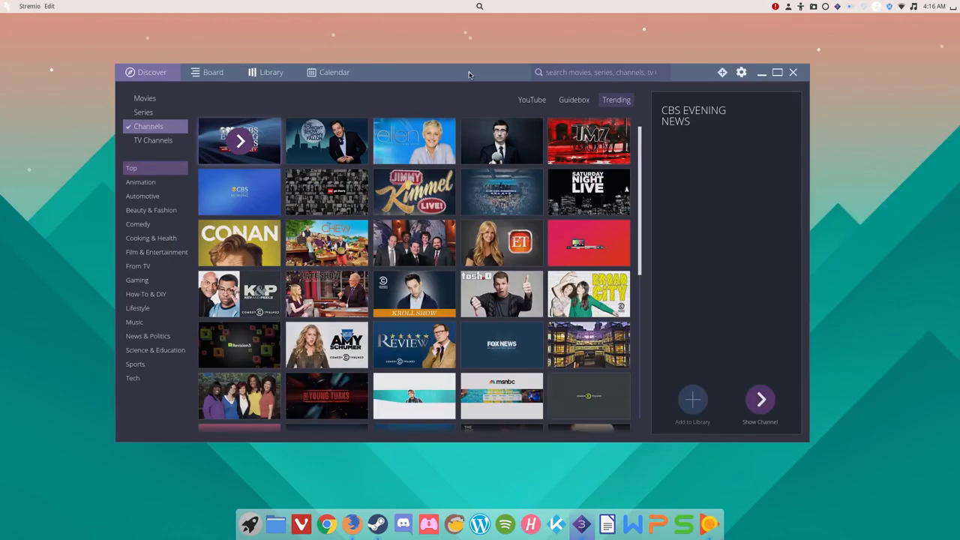